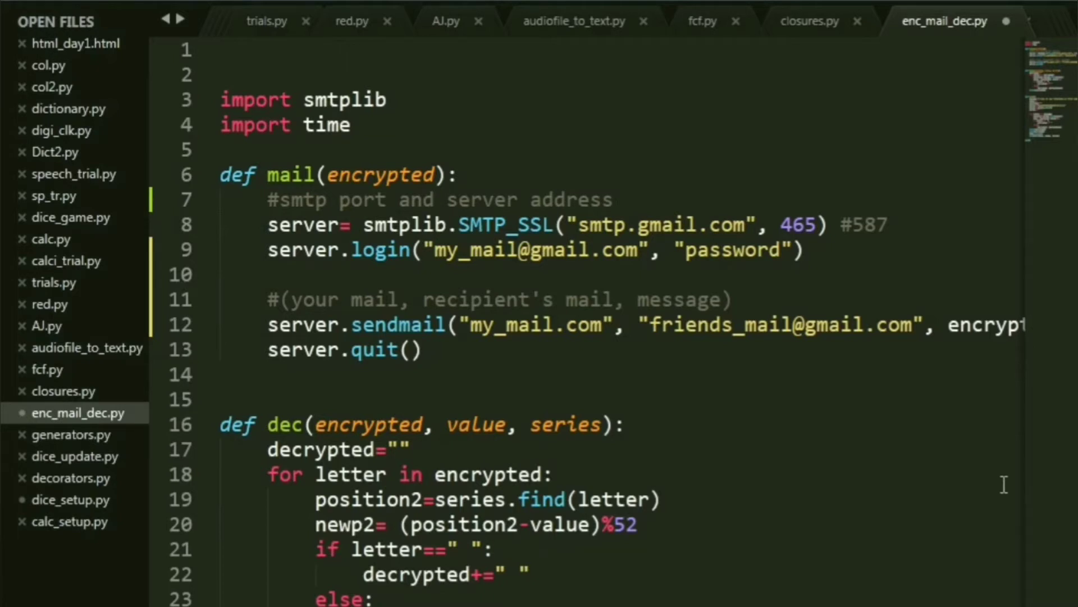
mouse_move(478, 114)
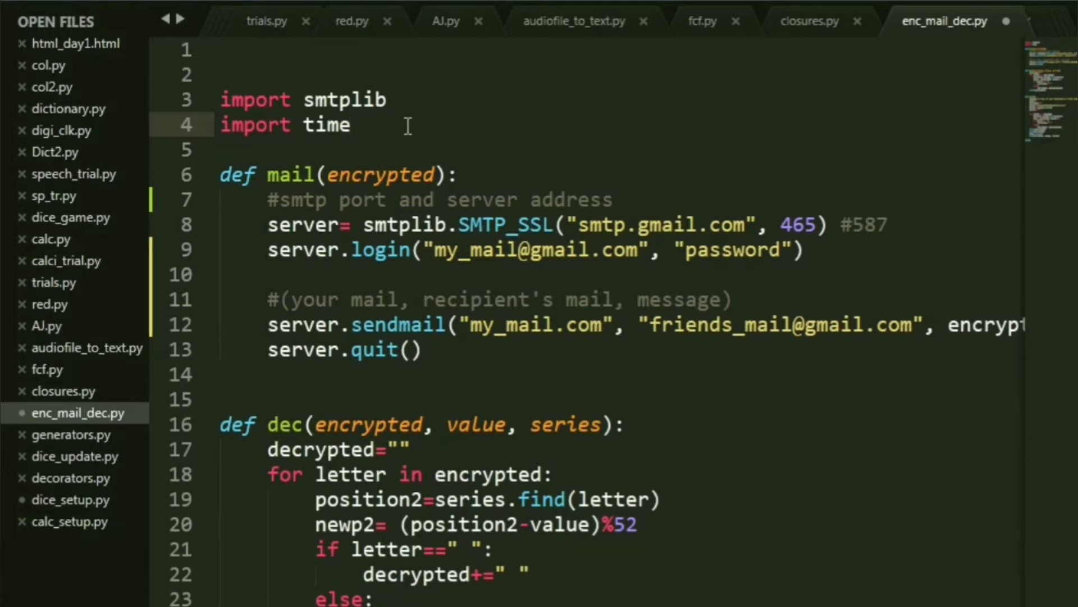
mouse_move(847, 555)
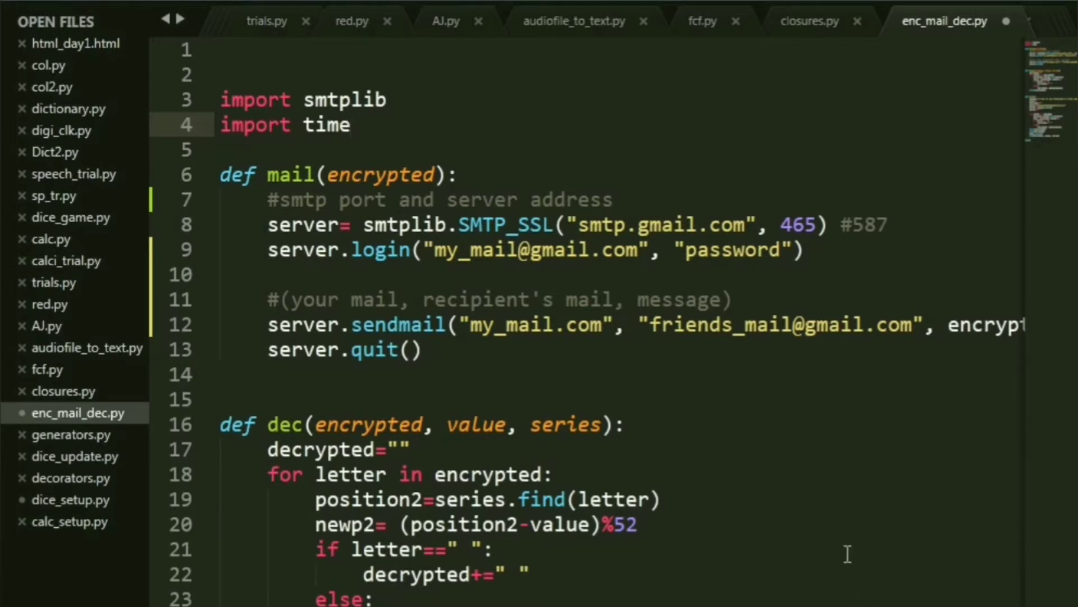
Highlight the Gmail SMTP server address in the mailing code
scroll("down", 3)
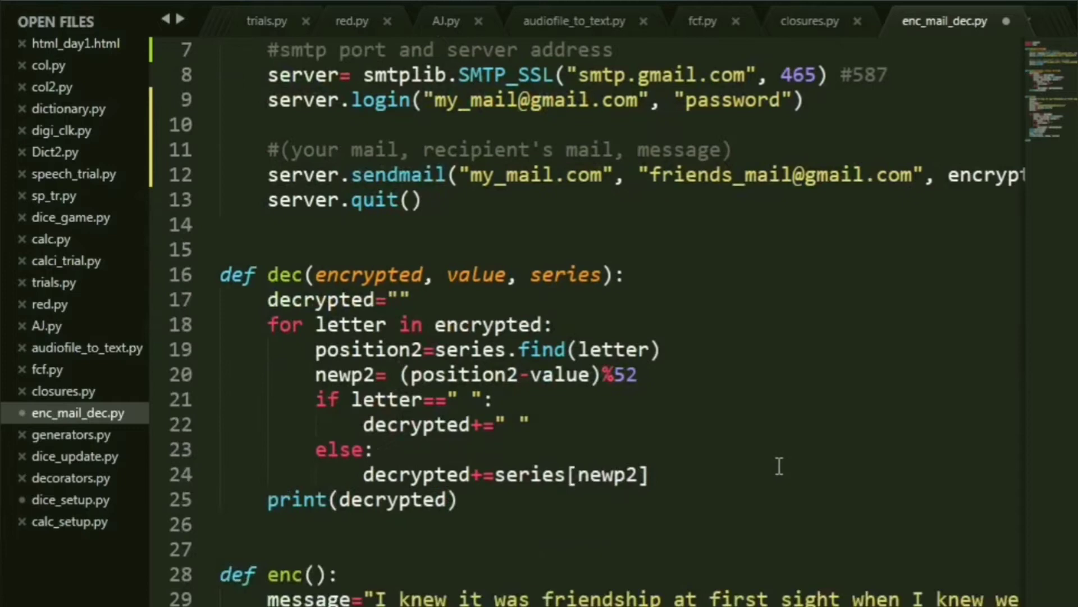
scroll("up", 3)
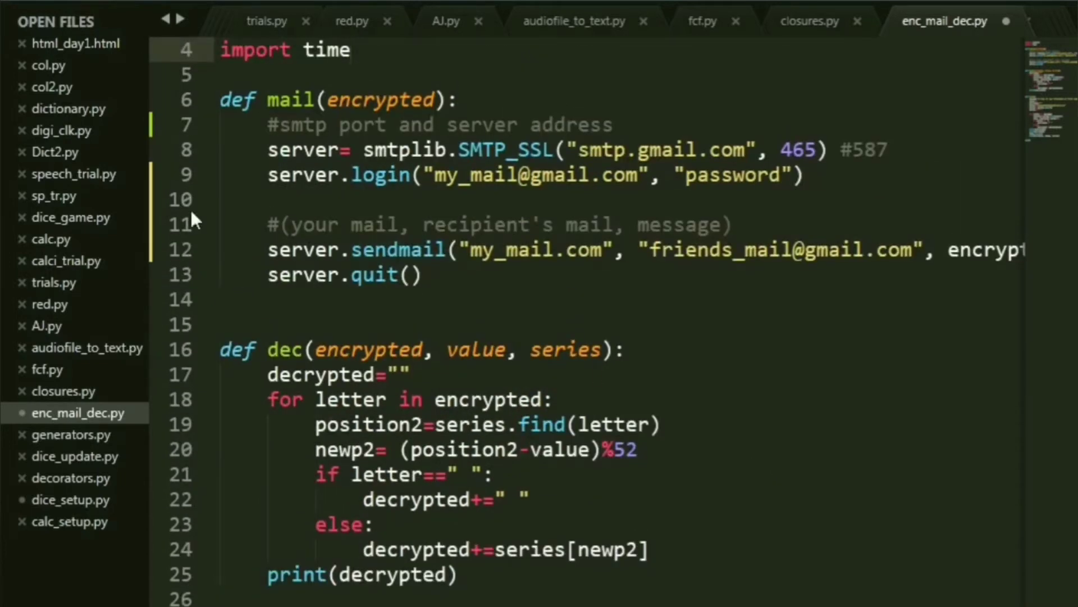
scroll("down", 3)
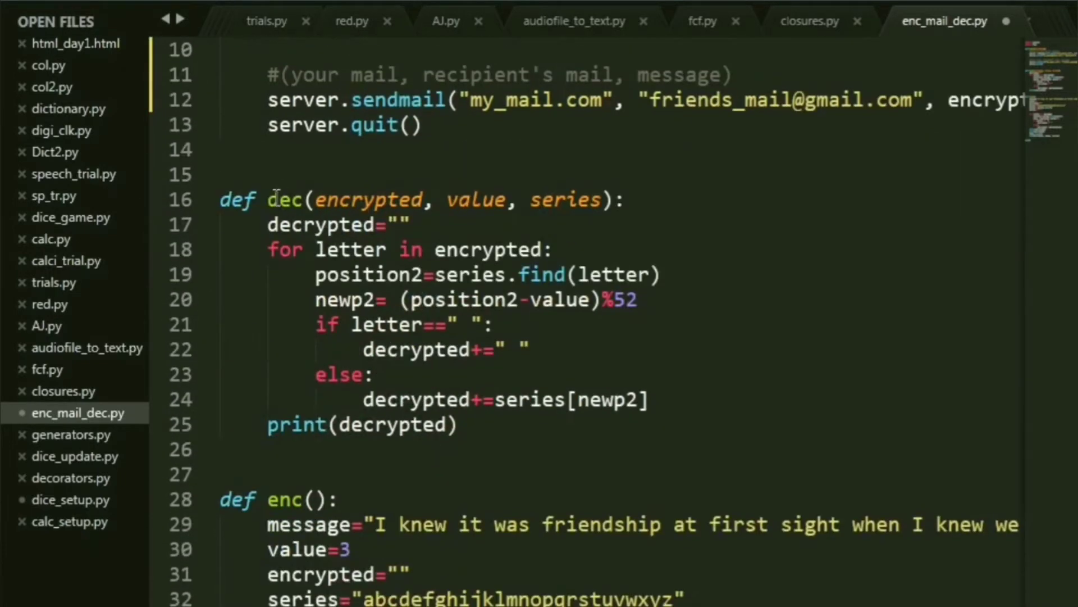
scroll("down", 3)
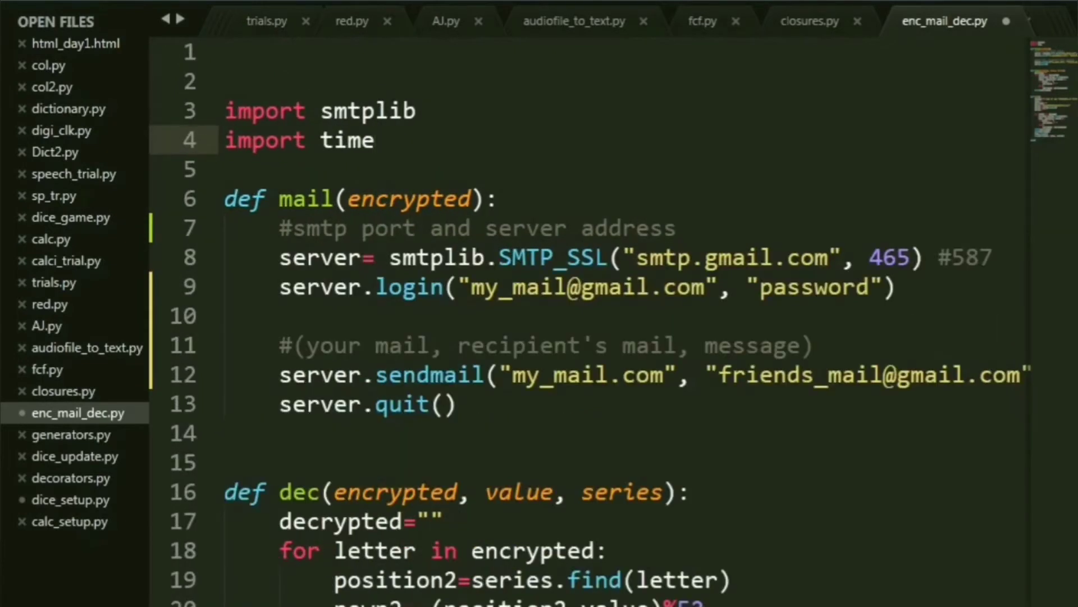
double_click(410, 199)
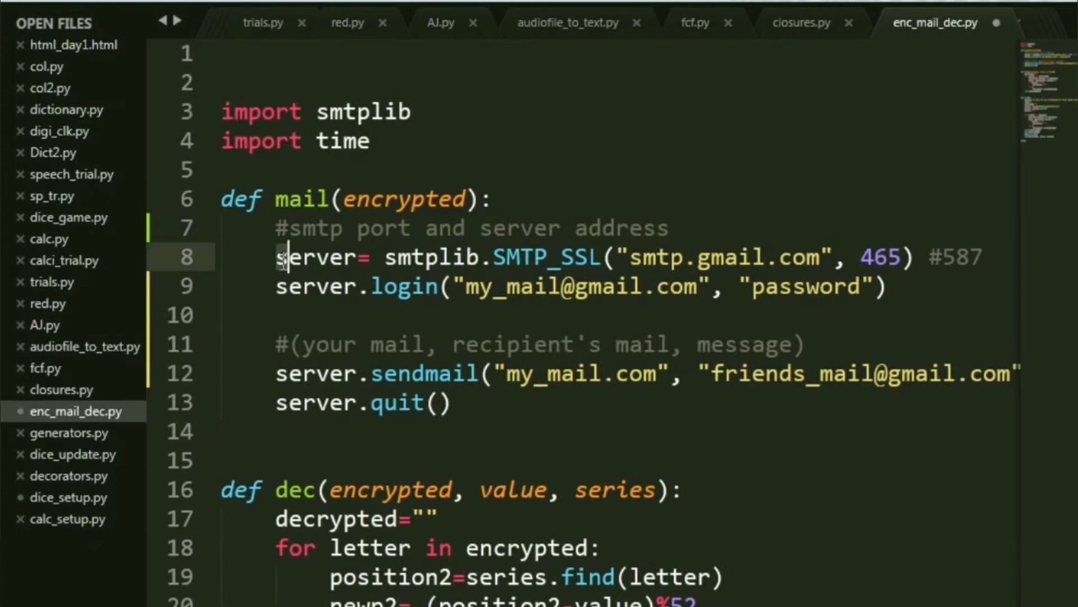
double_click(316, 256)
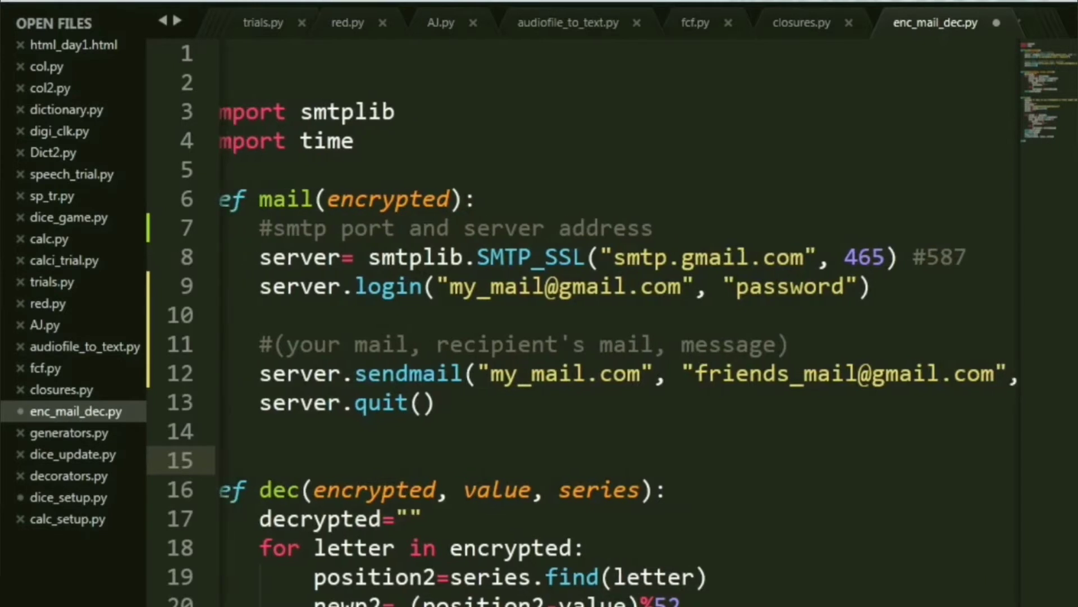
left_click(610, 257)
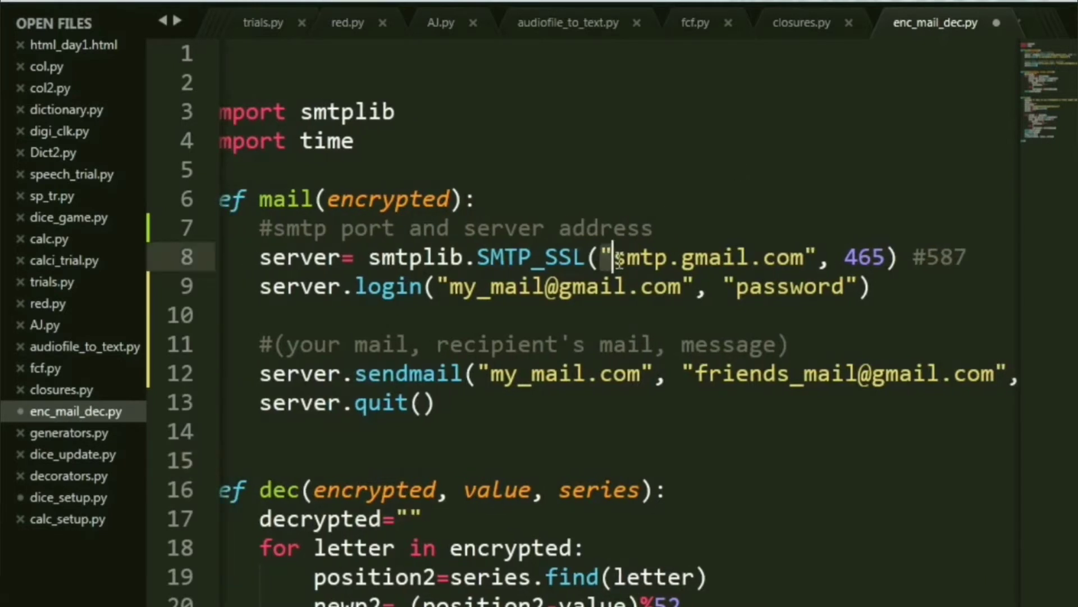
left_click_drag(615, 256, 812, 257)
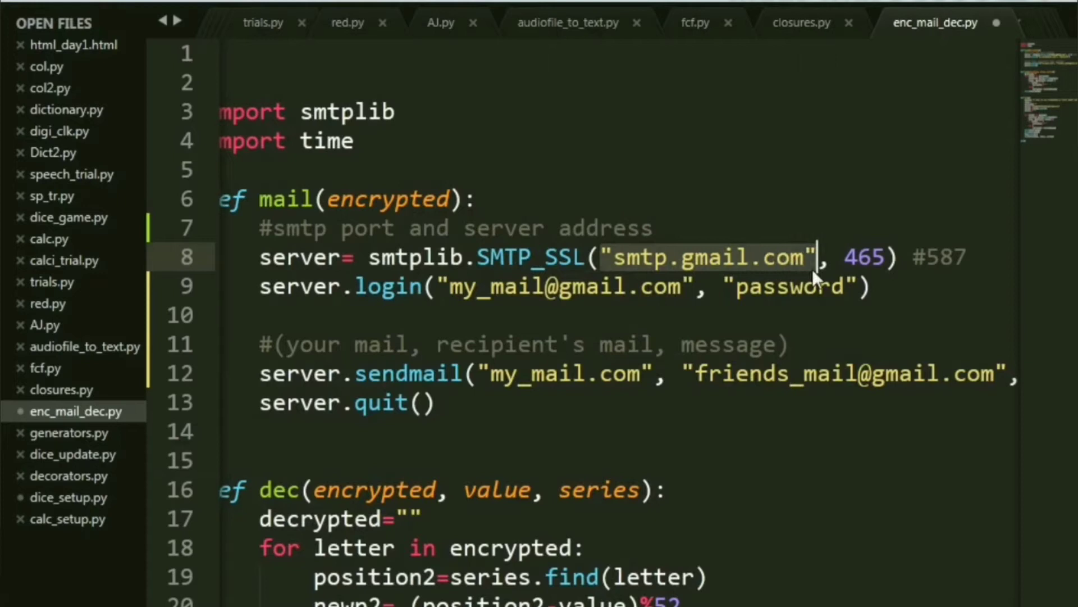
mouse_move(851, 256)
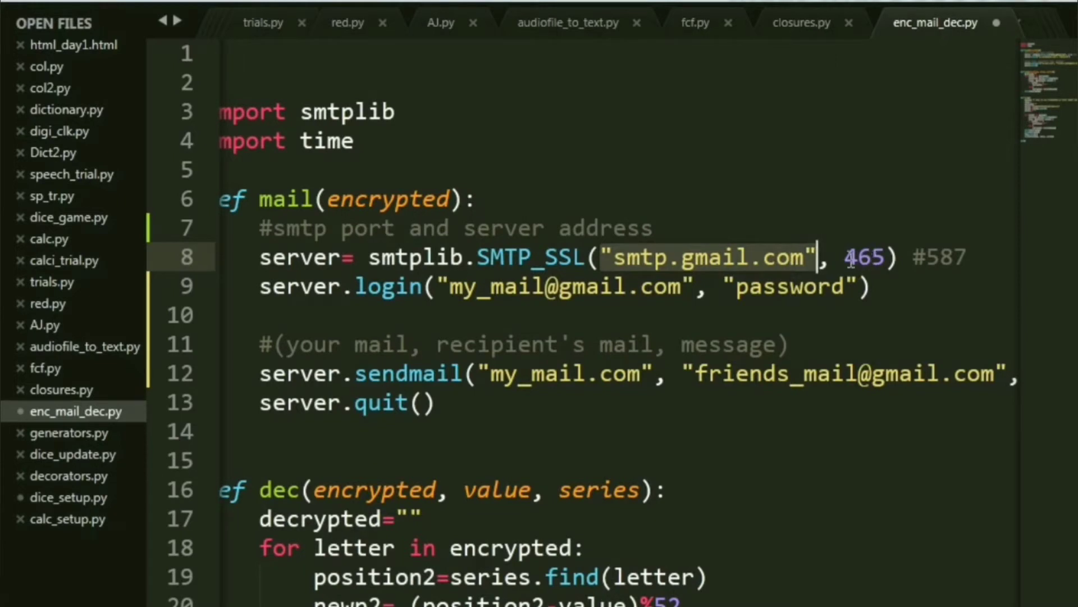
double_click(863, 257)
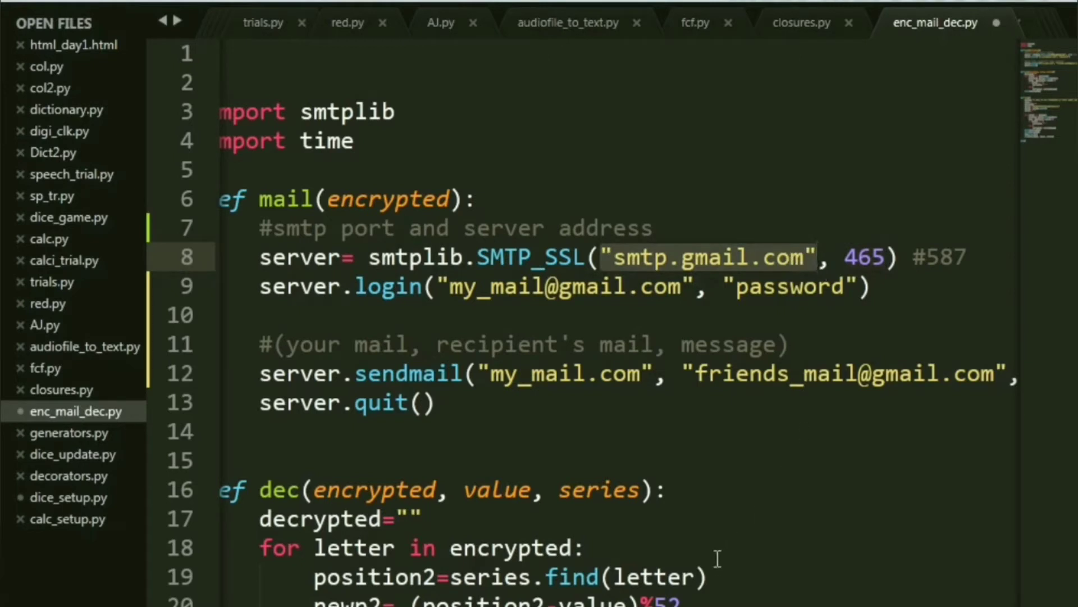
scroll("right", 3)
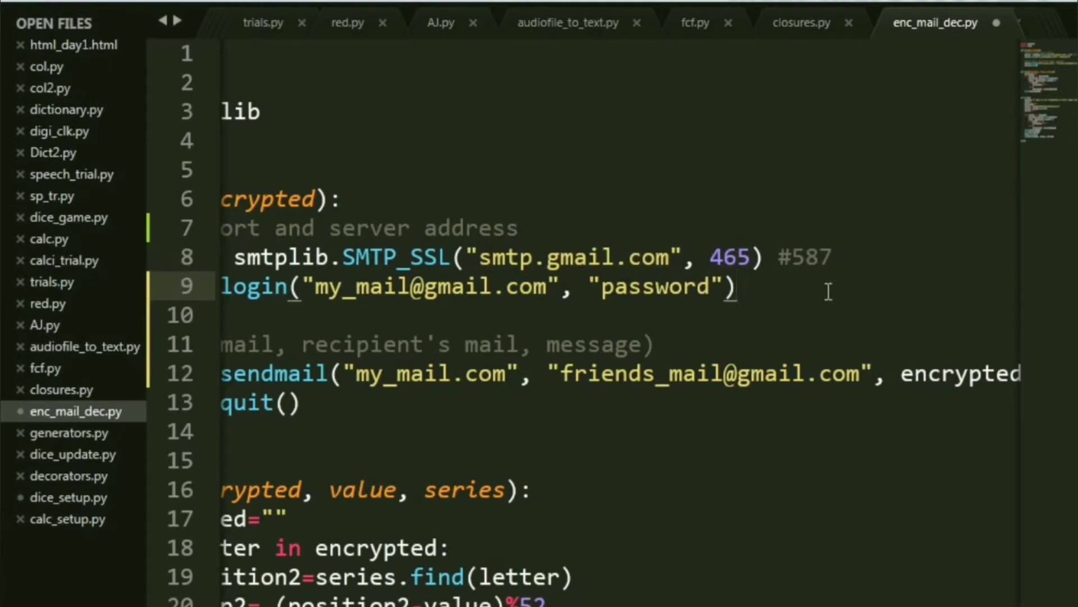
mouse_move(923, 211)
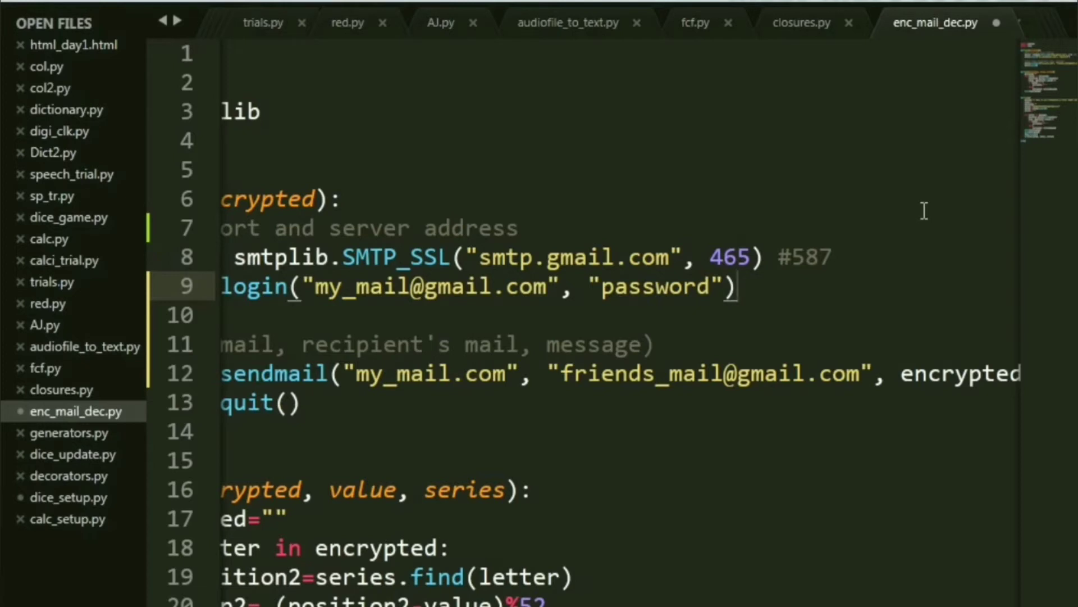
mouse_move(888, 236)
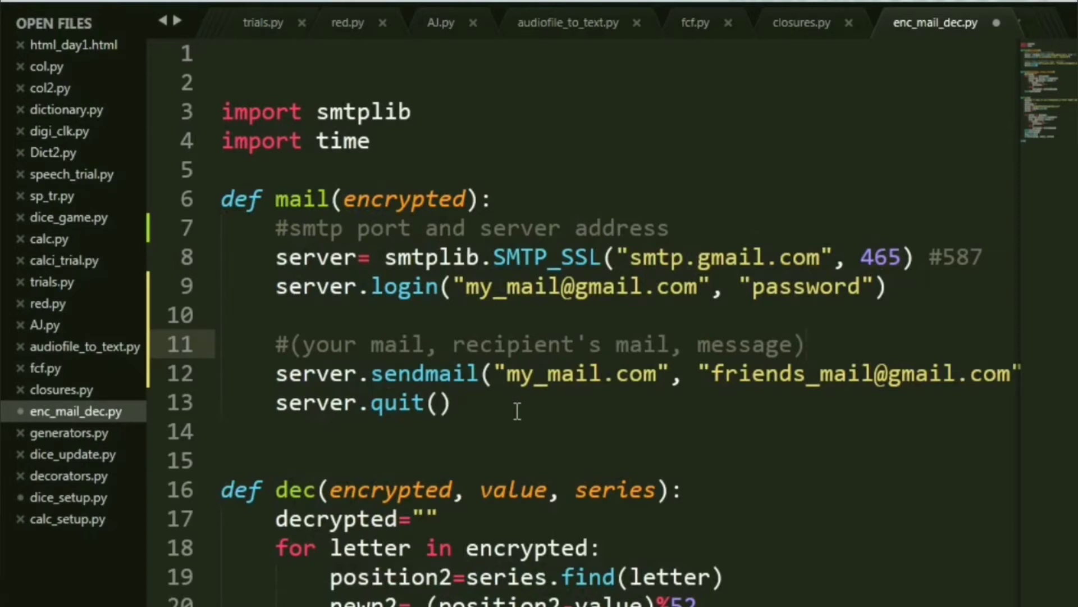
Open the Google Account security settings and find Less secure app access
left_click(809, 343)
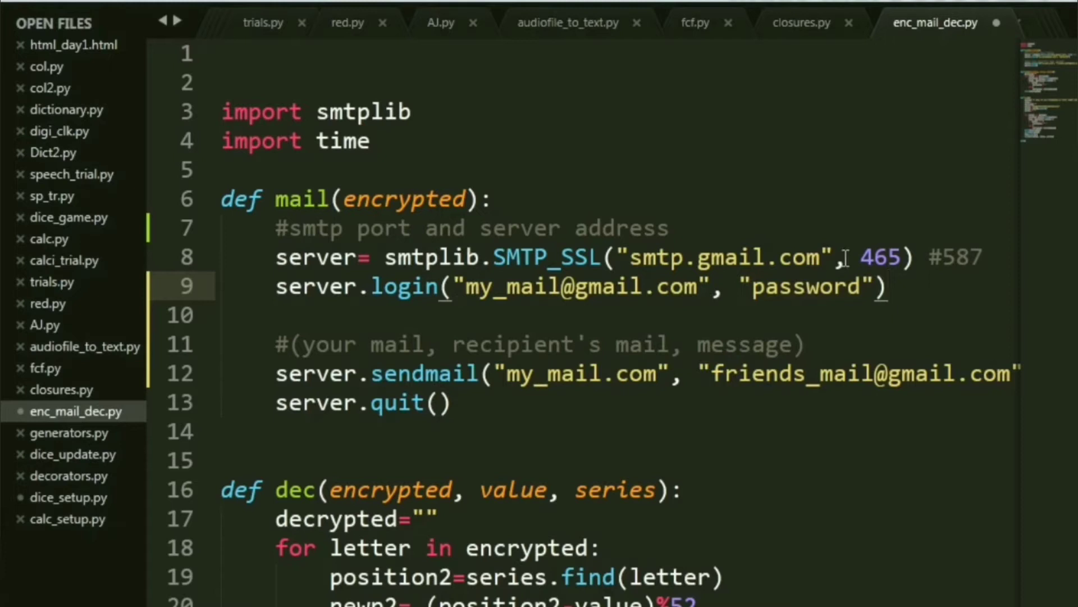
double_click(805, 286)
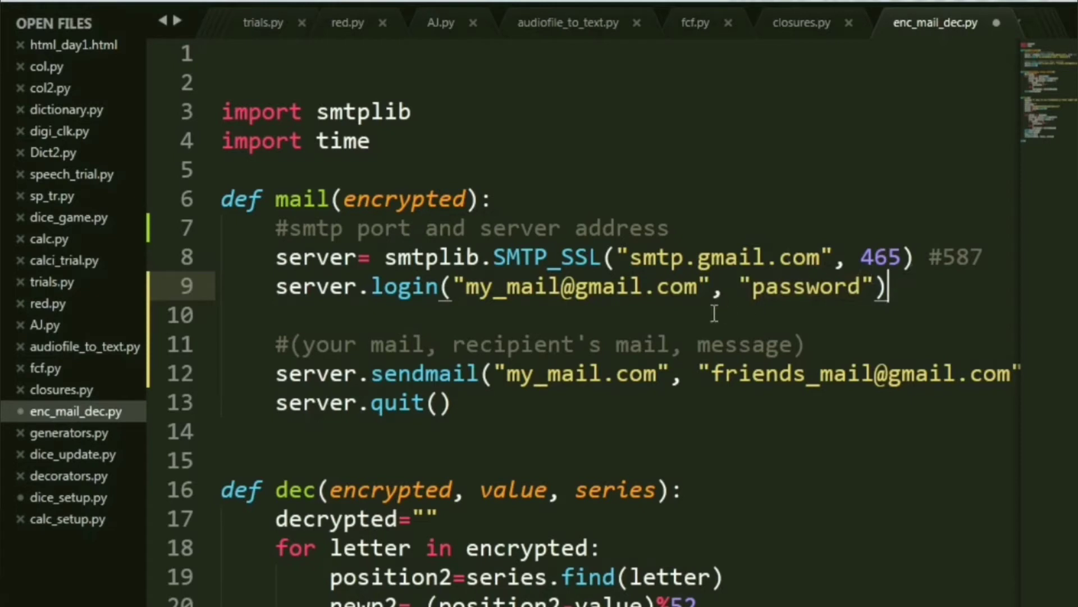
scroll("down", 3)
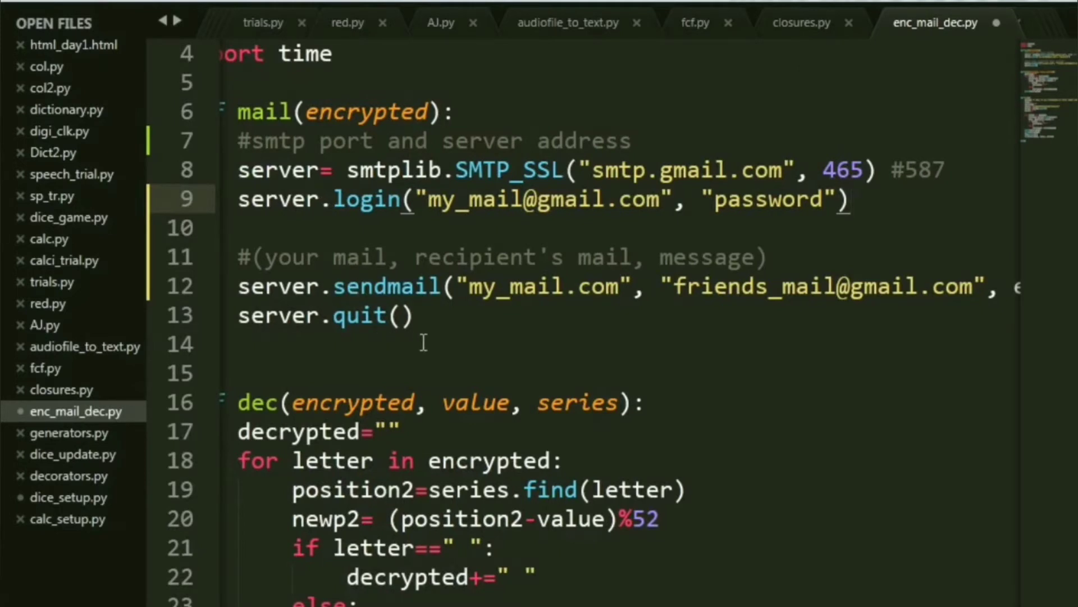
mouse_move(549, 330)
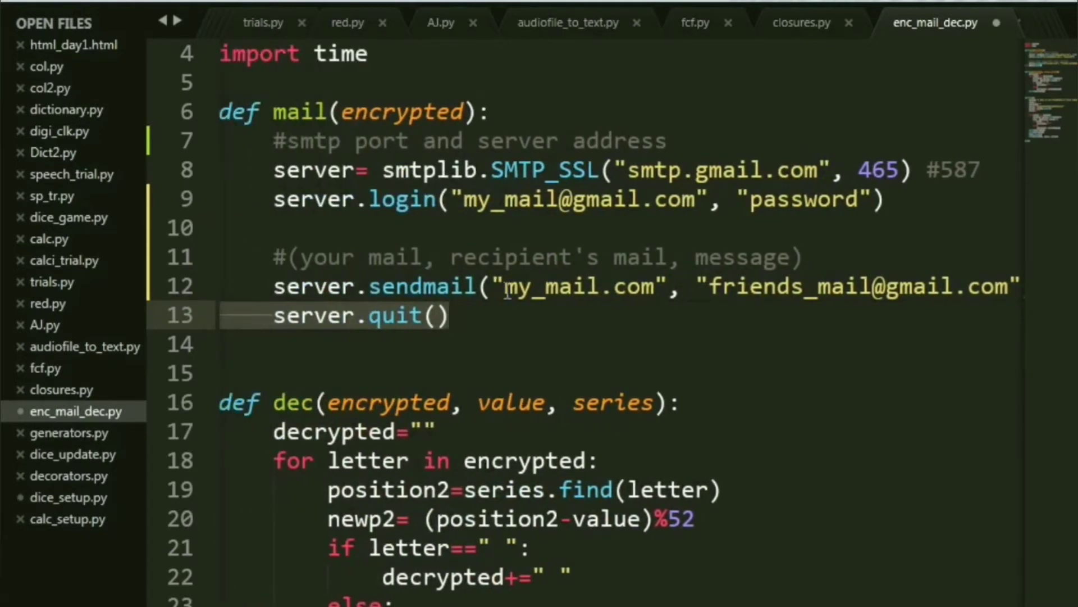
left_click(750, 286)
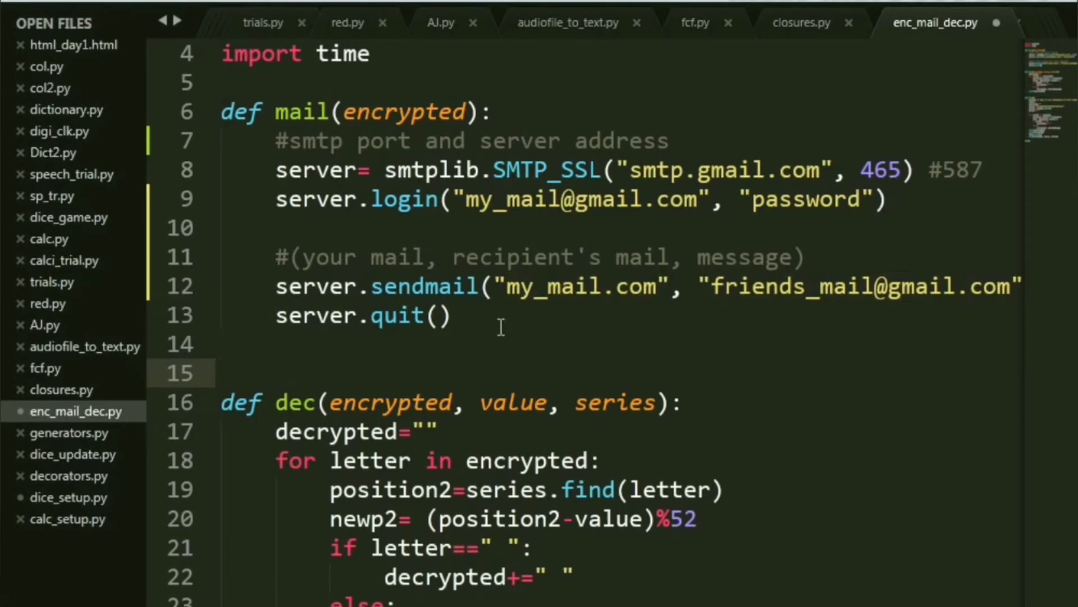
mouse_move(496, 331)
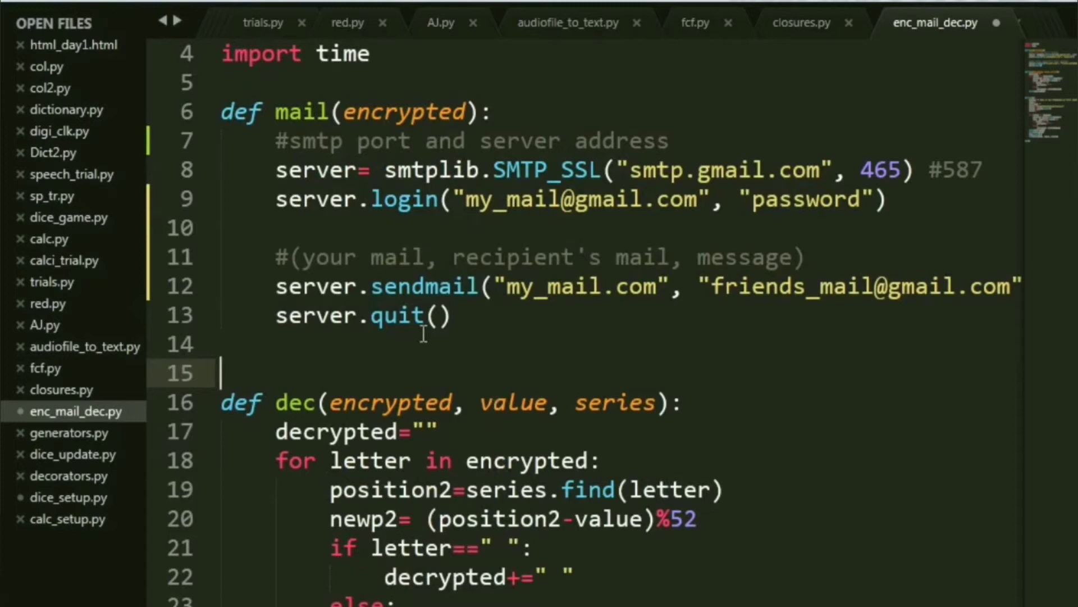
mouse_move(608, 360)
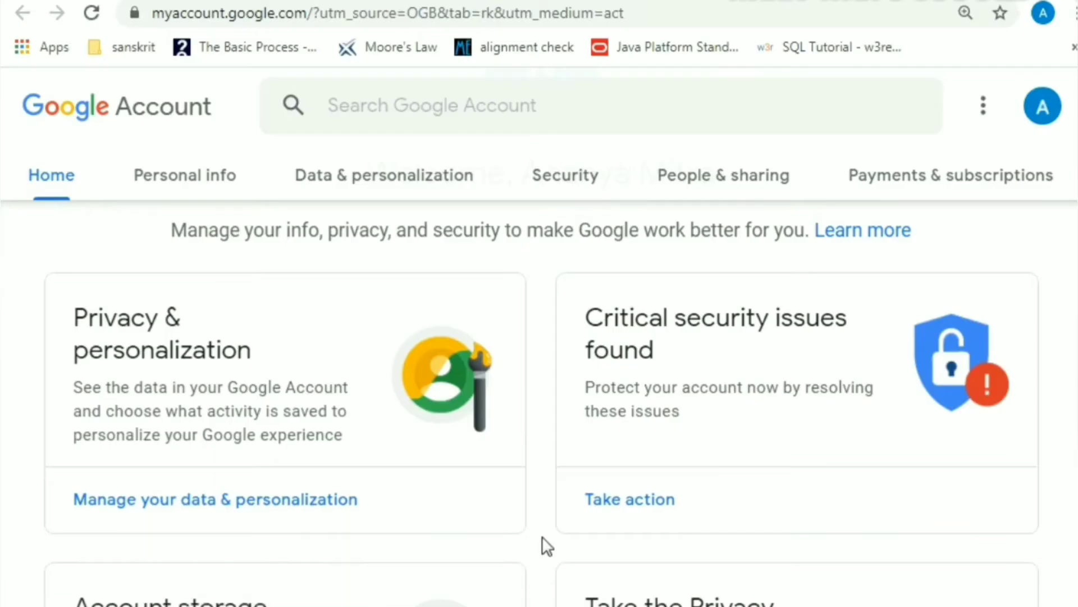
mouse_move(630, 457)
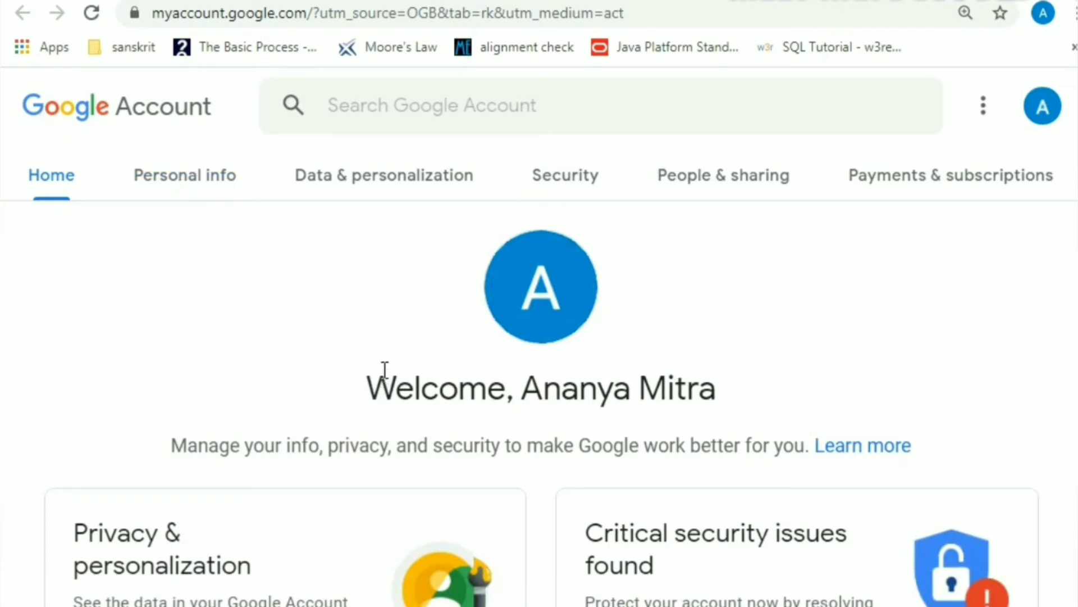
scroll("down", 3)
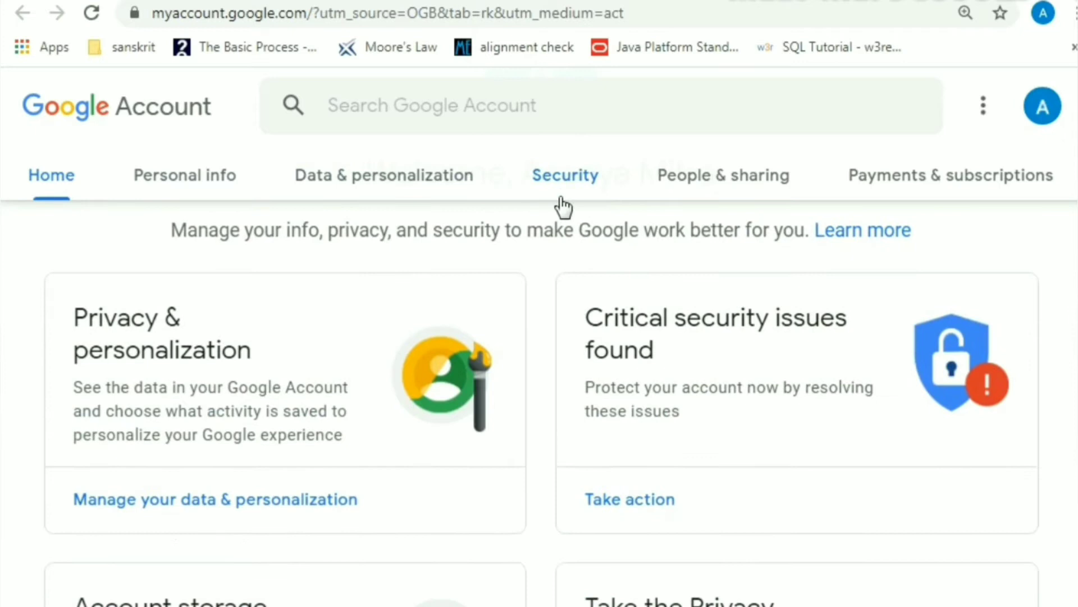
mouse_move(565, 190)
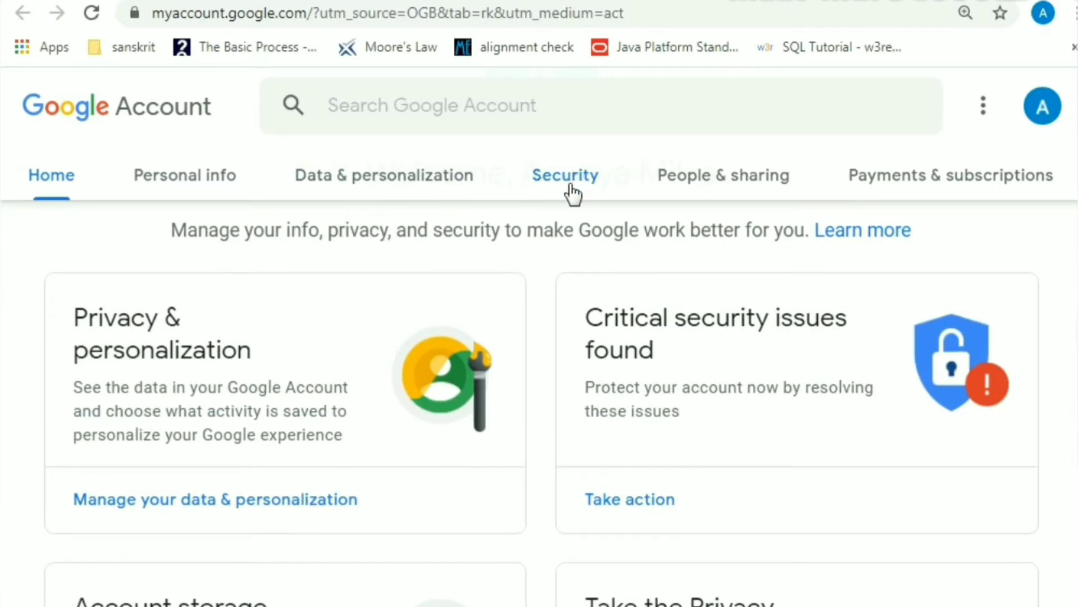
left_click(565, 175)
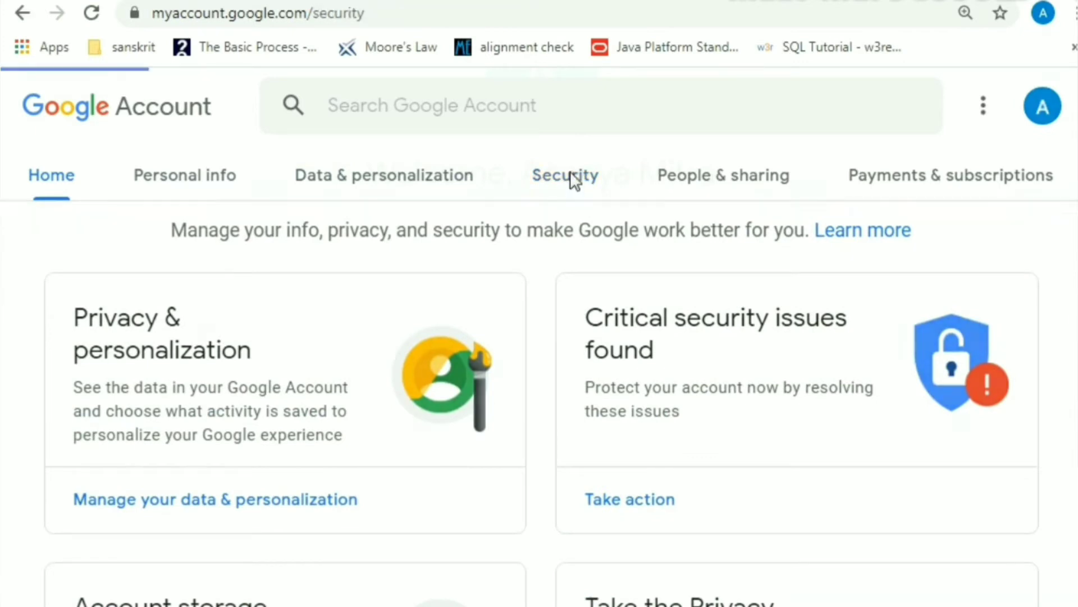
left_click(564, 175)
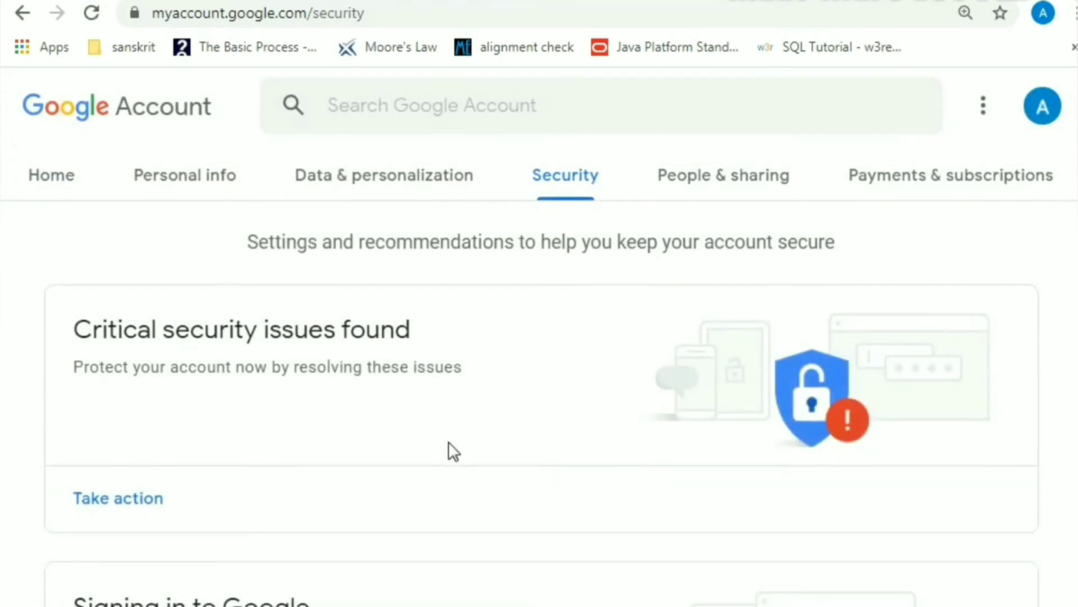
scroll("down", 3)
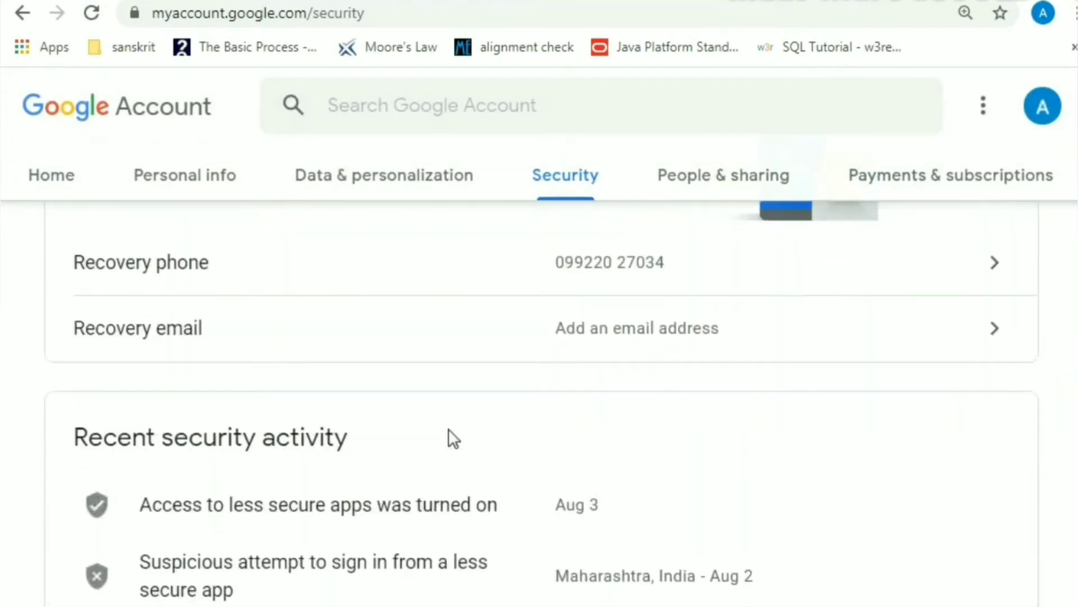
scroll("down", 3)
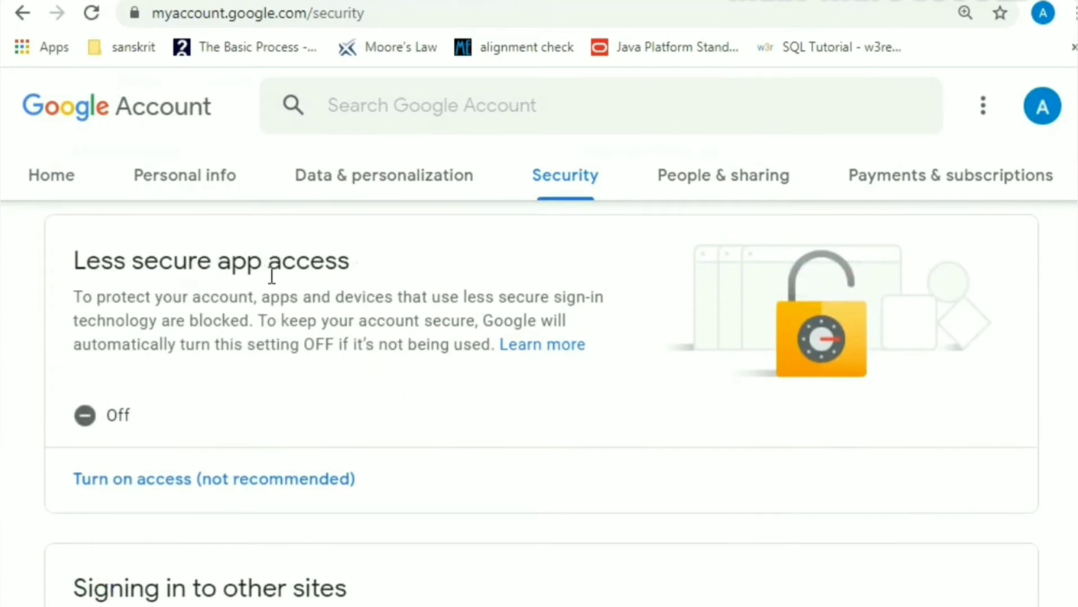
mouse_move(174, 300)
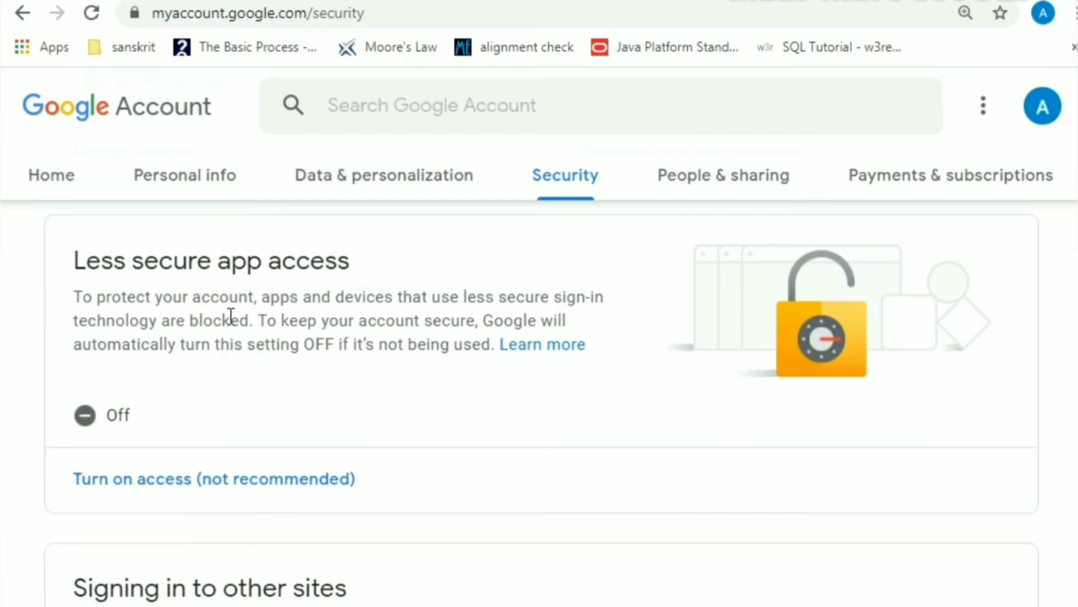
mouse_move(269, 411)
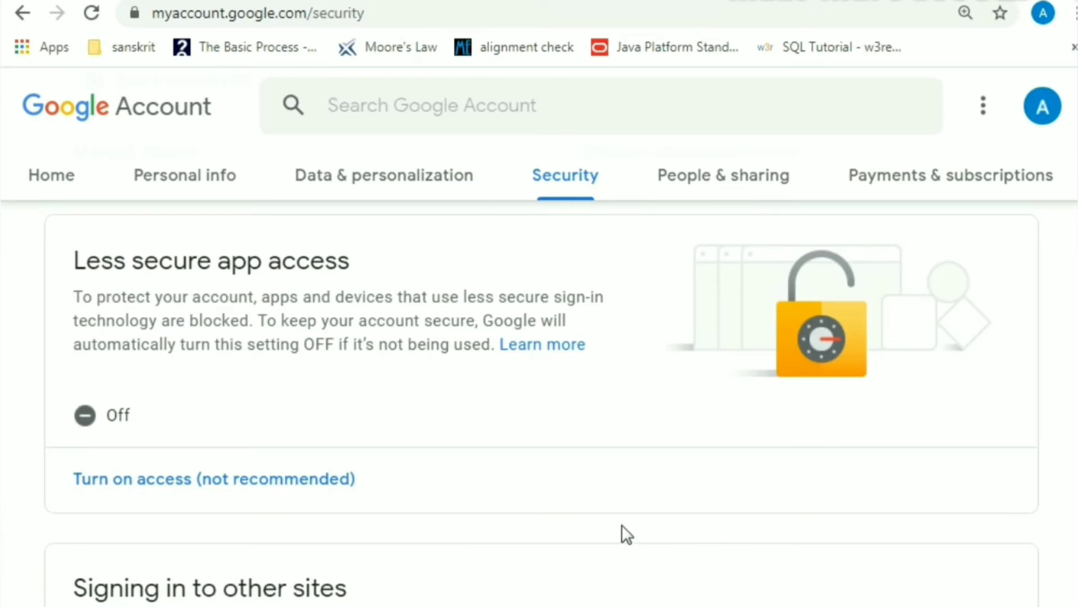
mouse_move(89, 444)
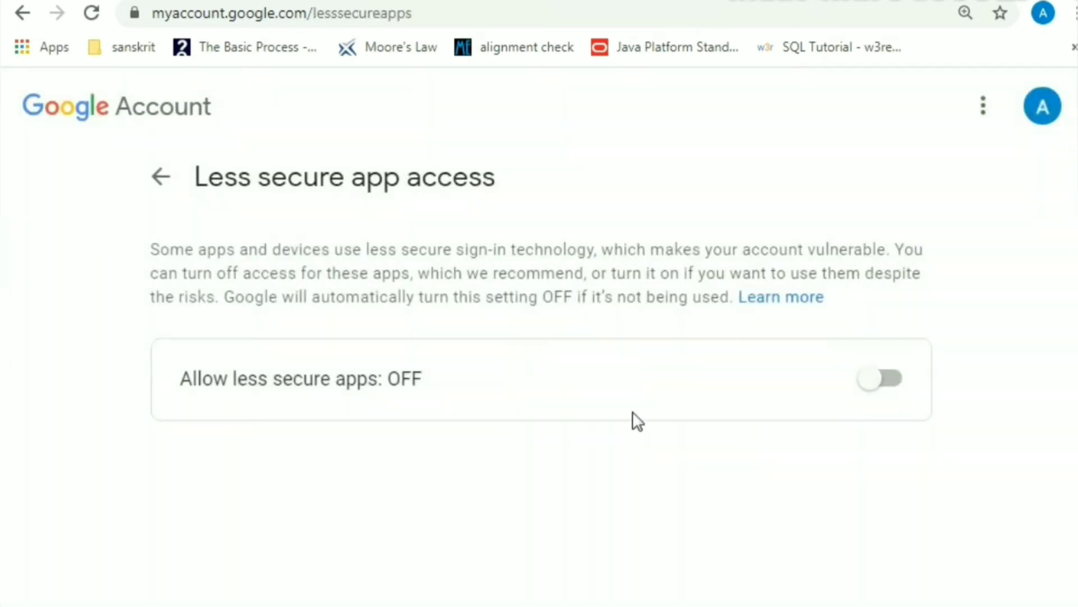
Switch the Allow less secure apps toggle ON
left_click(881, 378)
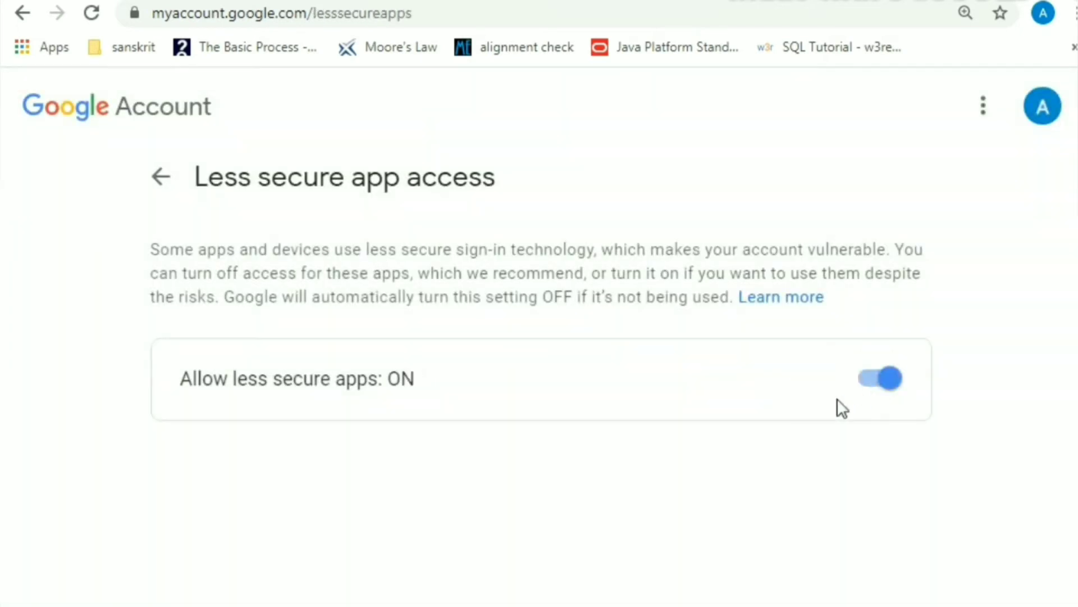
mouse_move(843, 408)
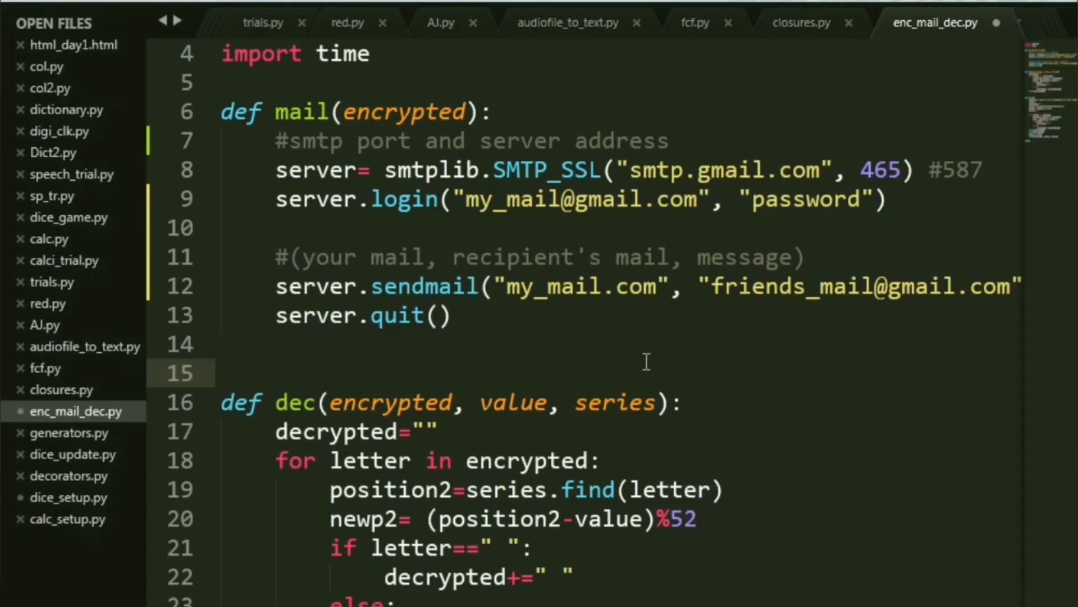
scroll("down", 3)
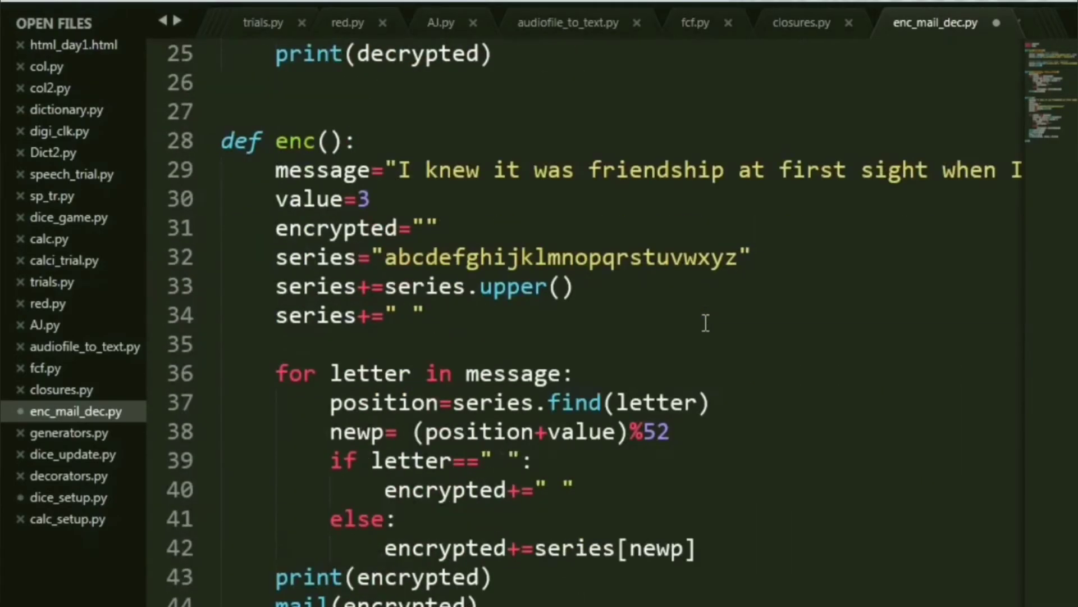
scroll("down", 3)
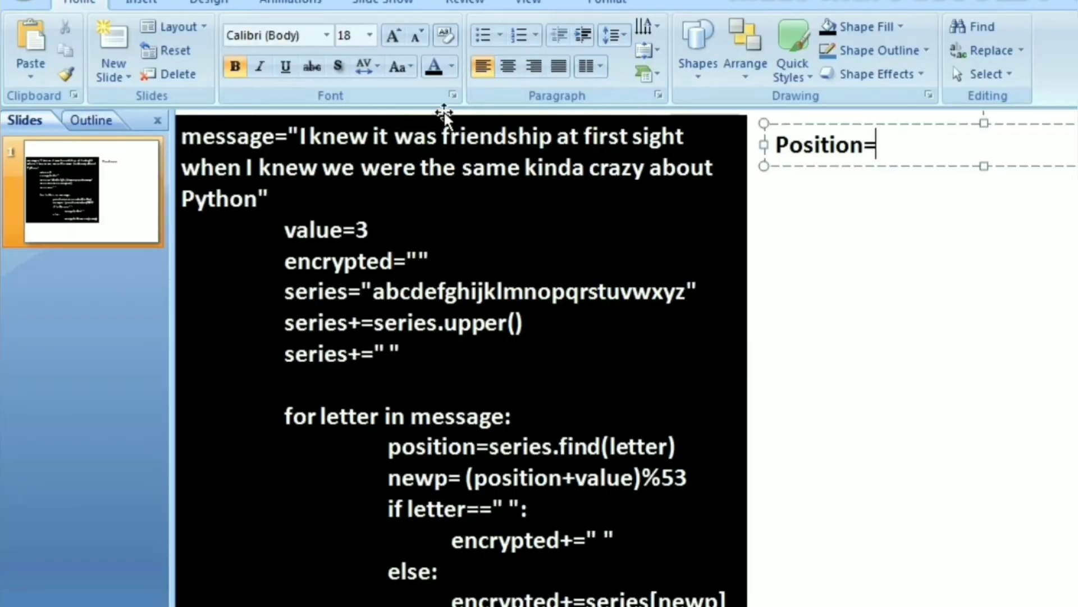
mouse_move(296, 157)
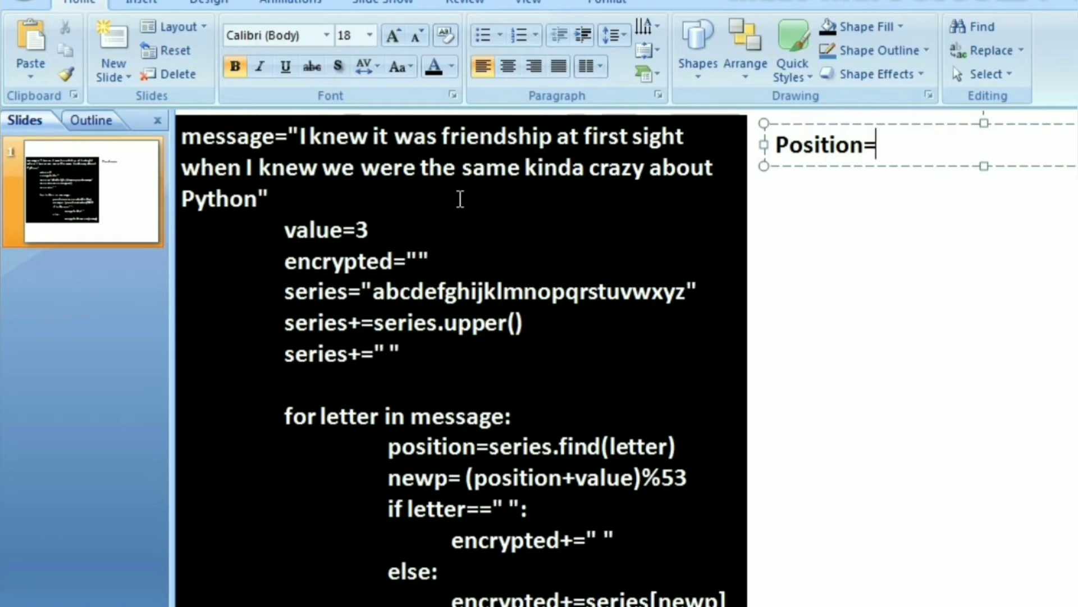
mouse_move(377, 230)
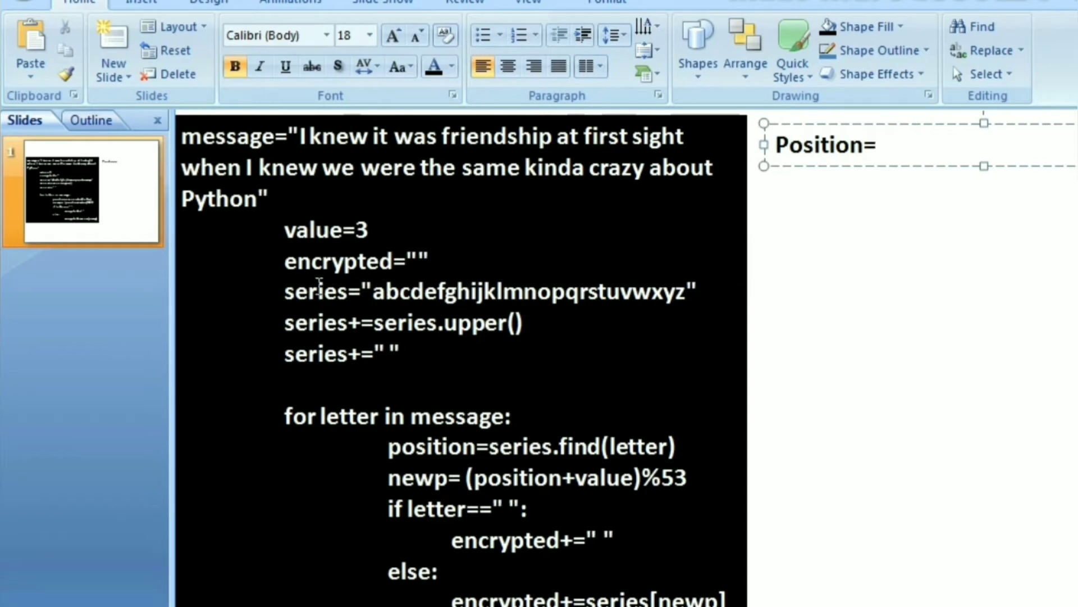
double_click(319, 229)
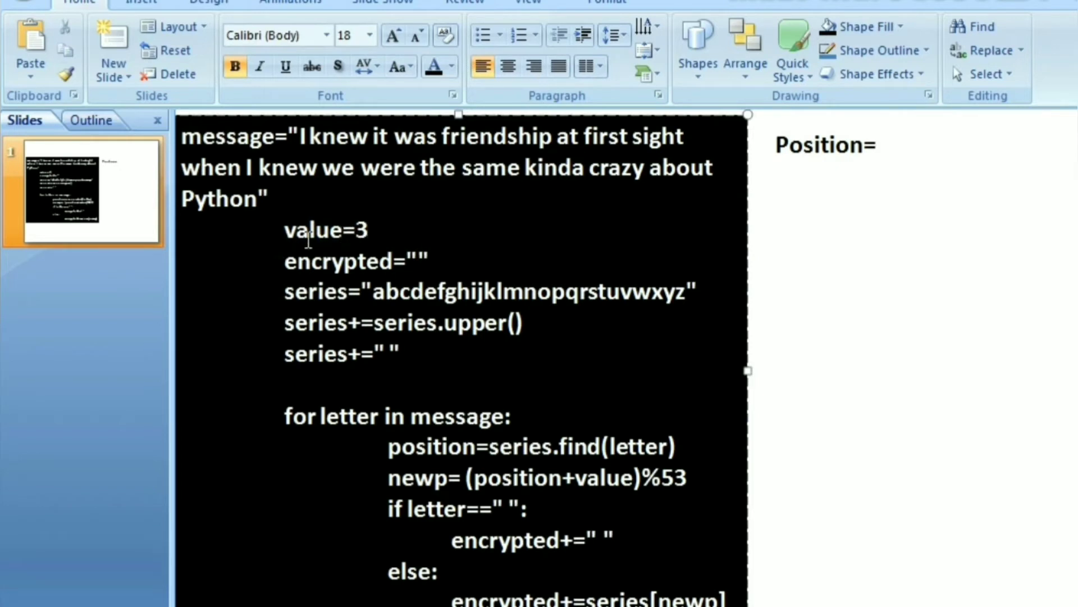
mouse_move(384, 249)
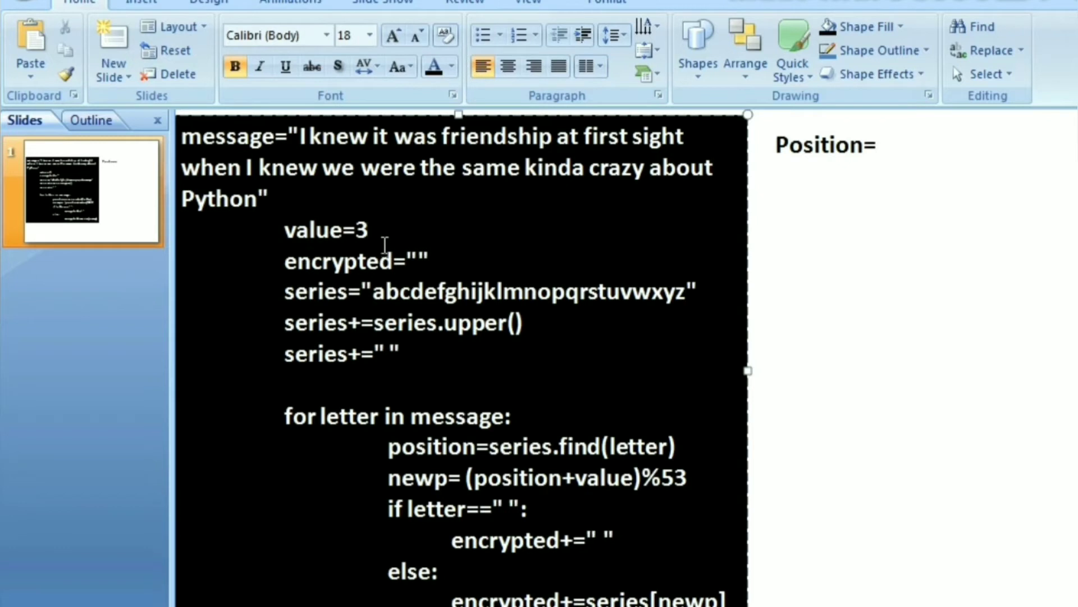
mouse_move(404, 240)
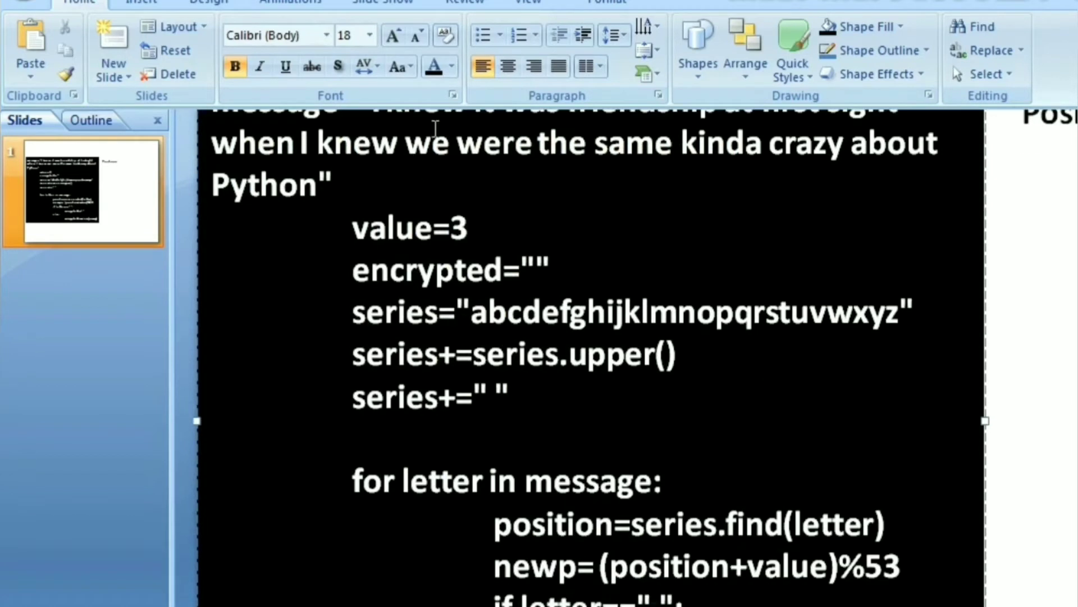
double_click(418, 269)
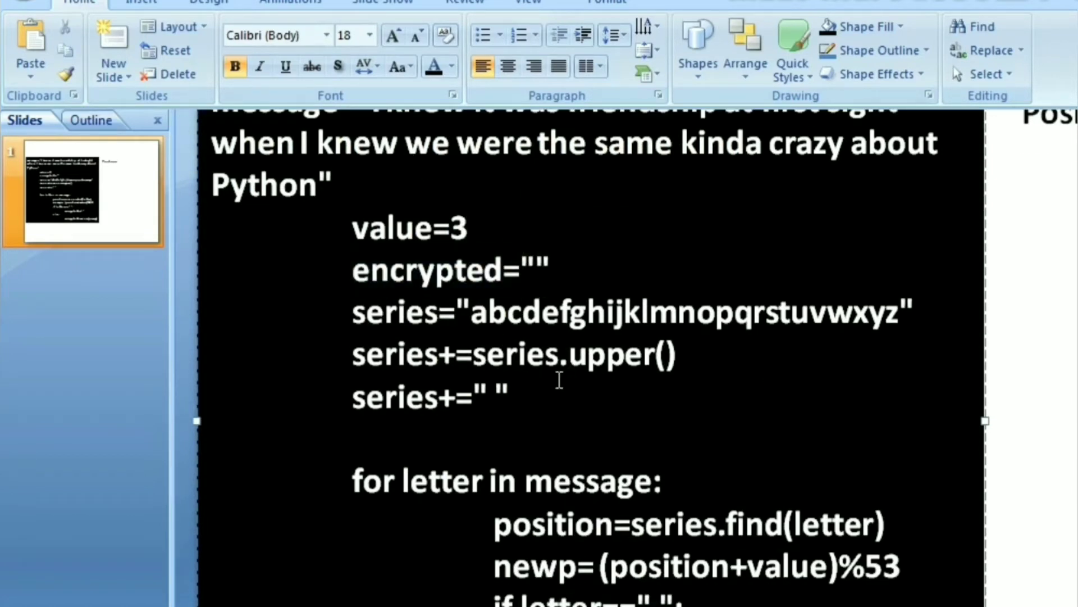
mouse_move(529, 355)
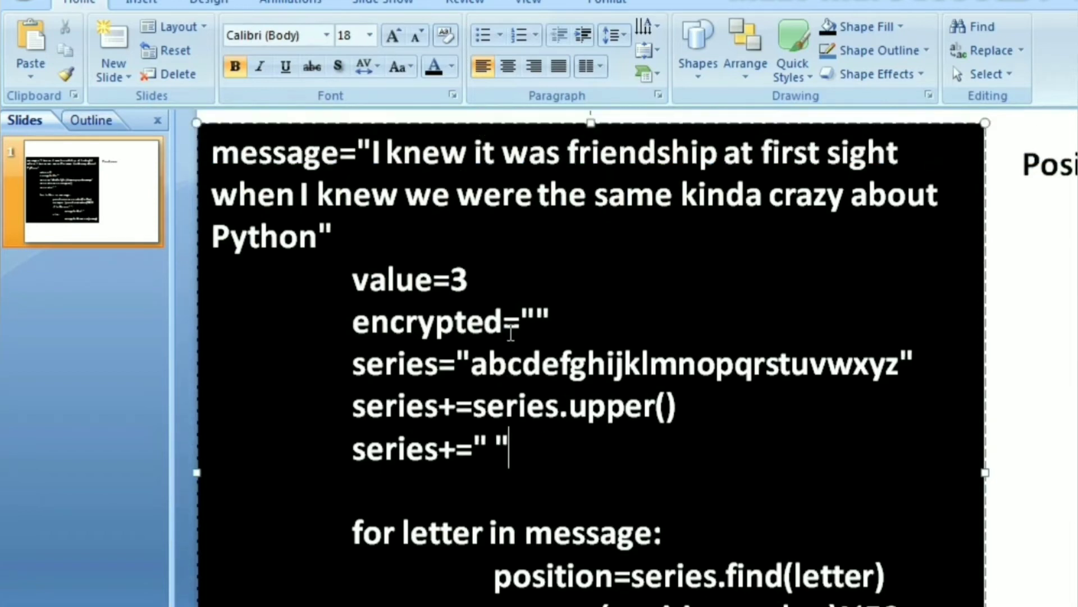
mouse_move(574, 272)
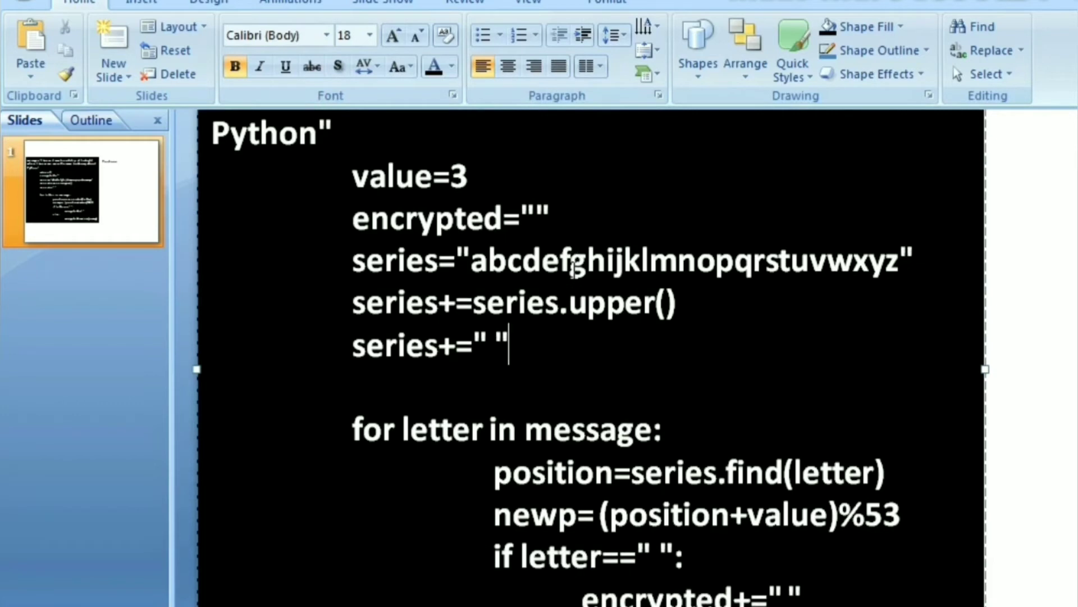
double_click(395, 260)
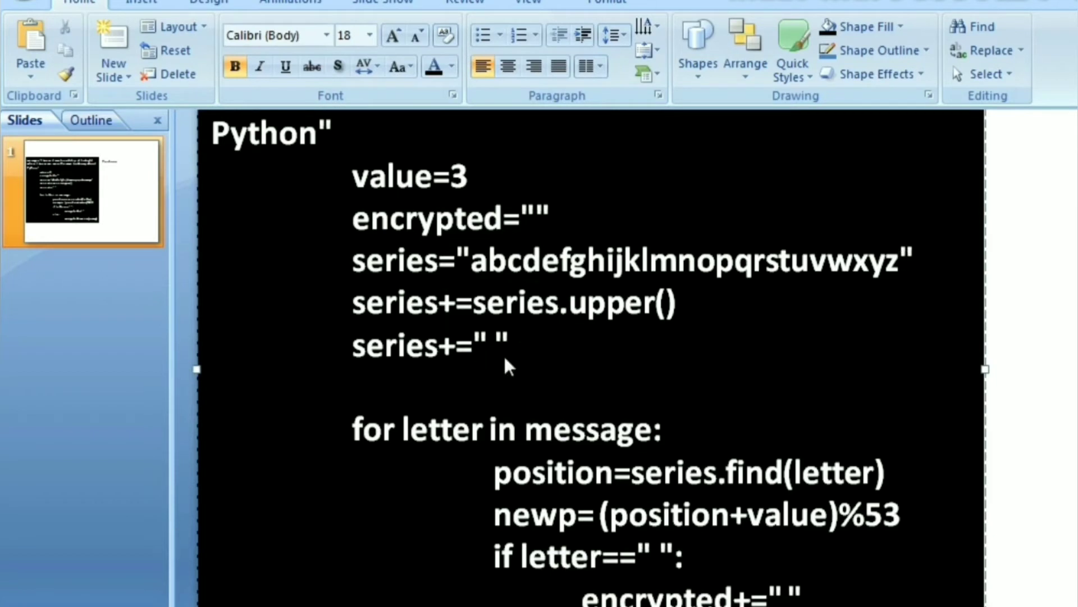
mouse_move(538, 343)
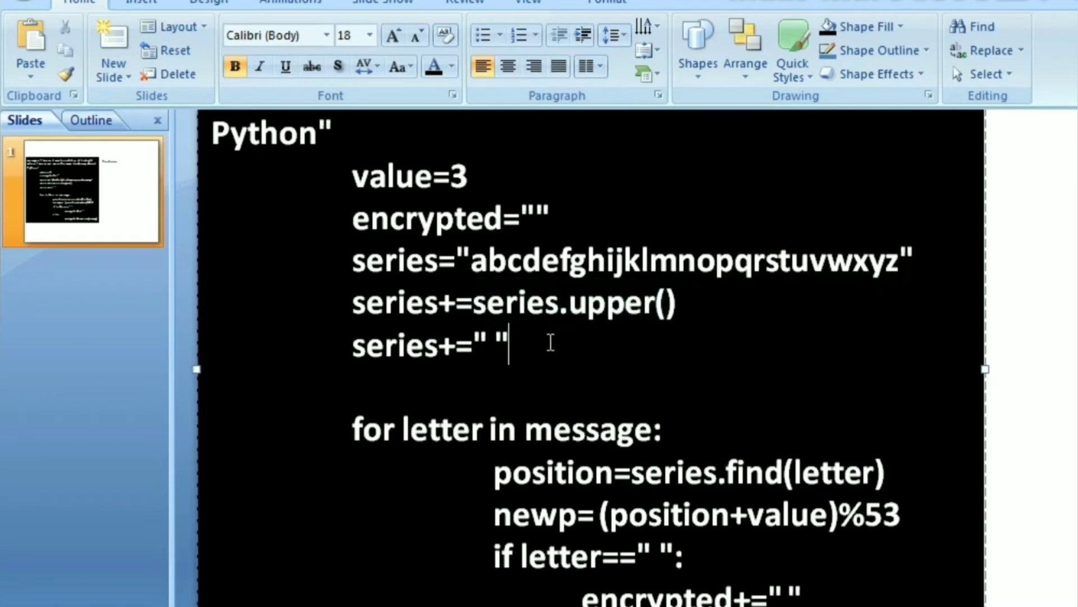
mouse_move(908, 272)
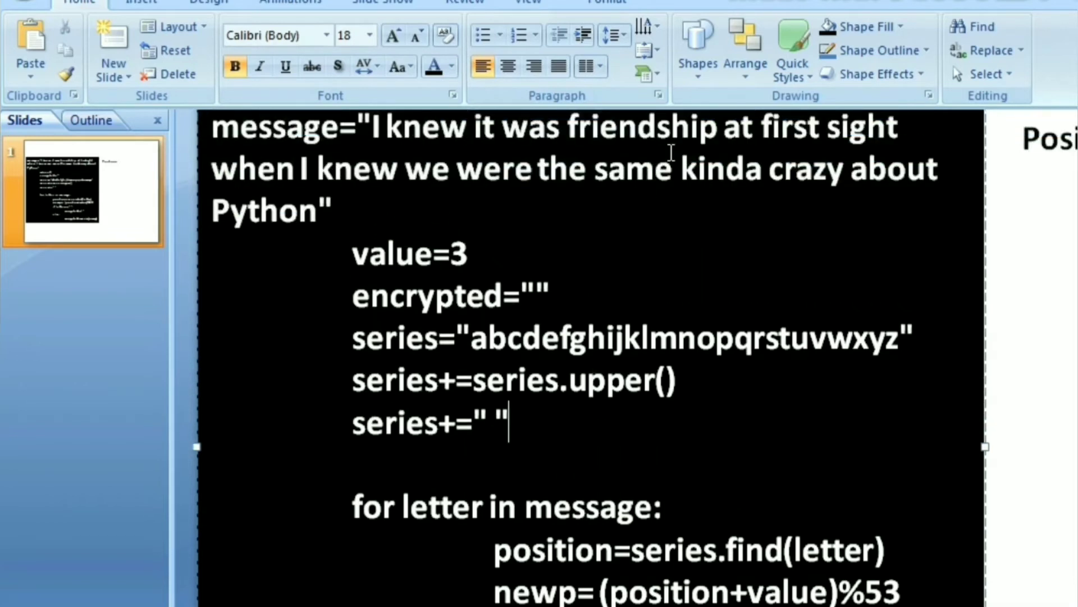
left_click(515, 279)
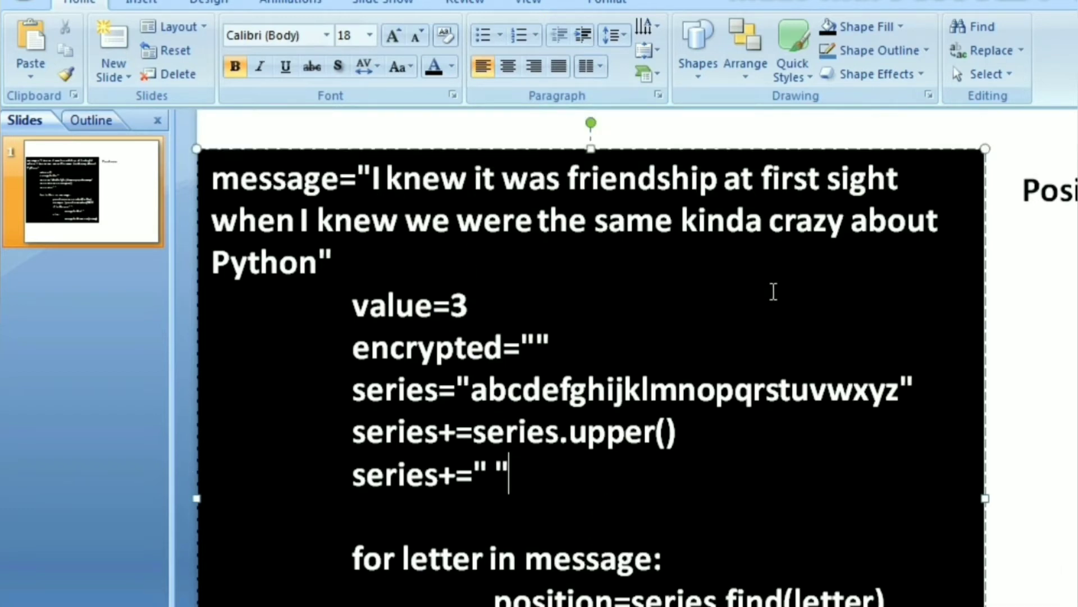
scroll("down", 3)
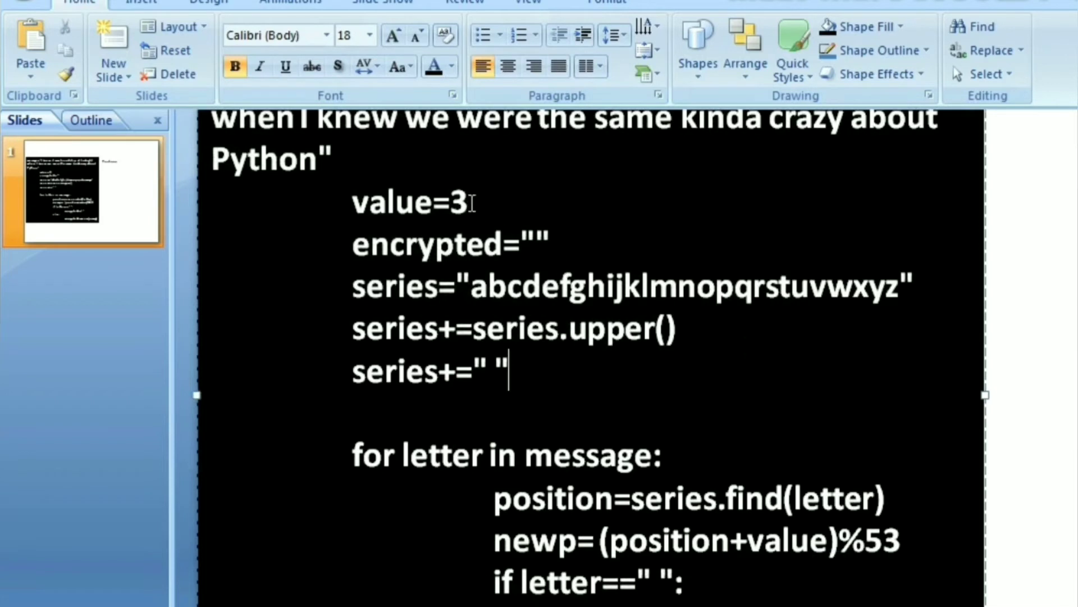
scroll("down", 3)
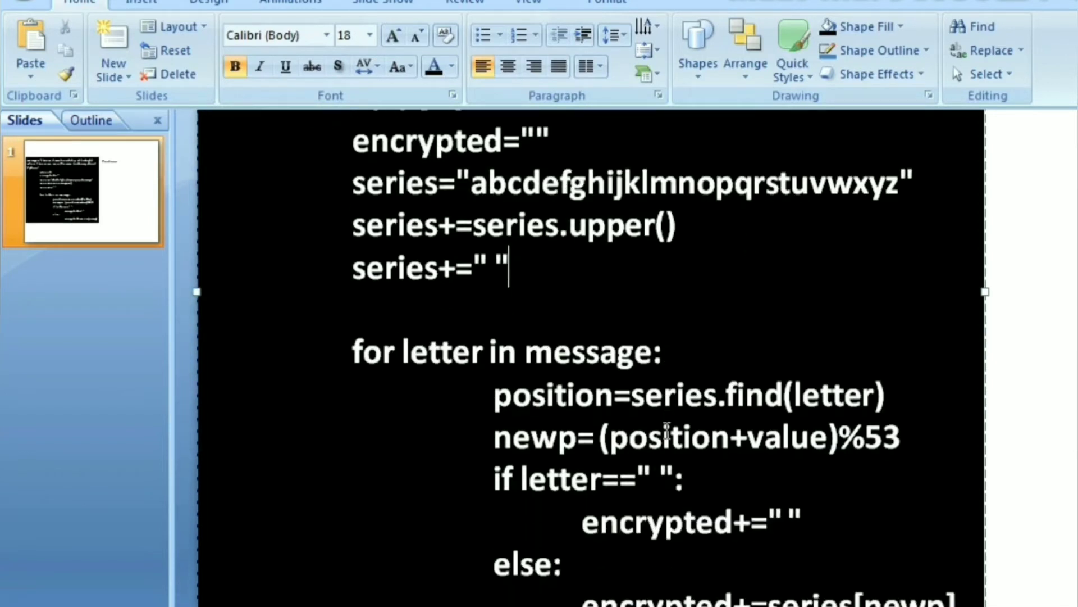
scroll("down", 3)
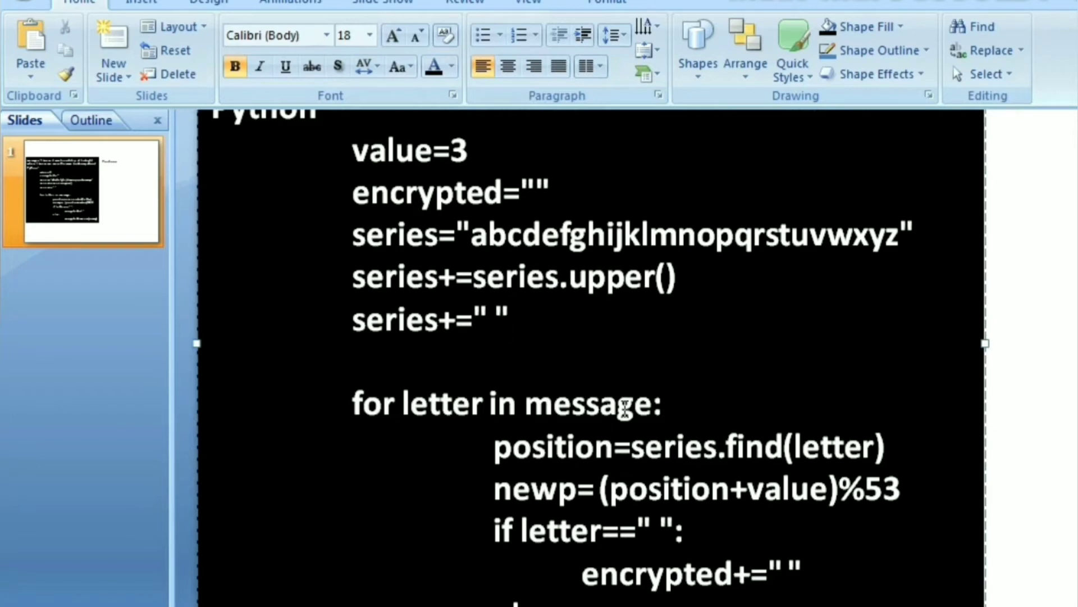
double_click(395, 234)
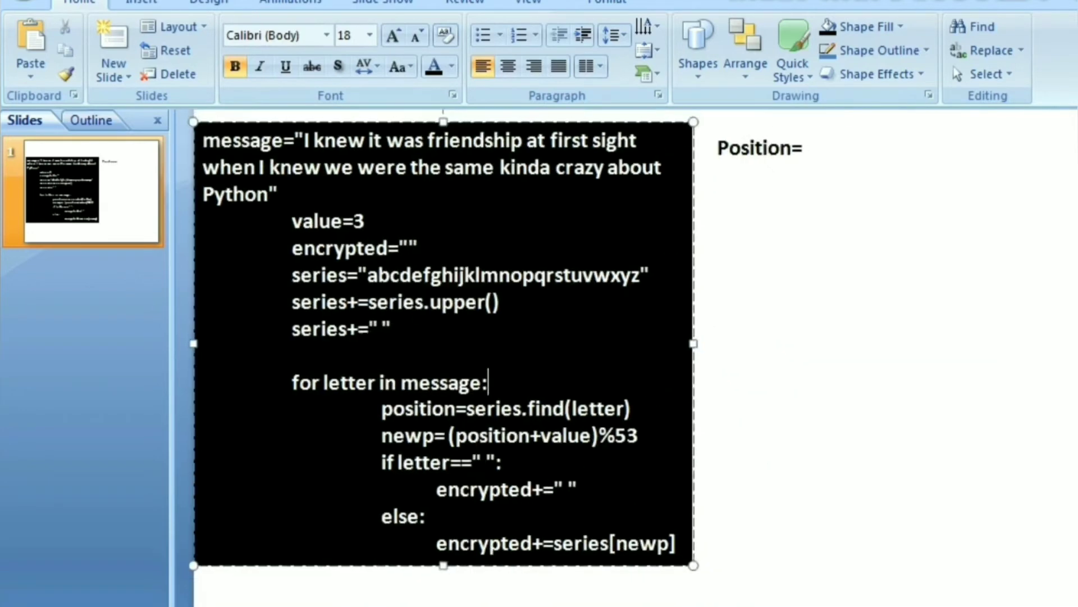
left_click(746, 153)
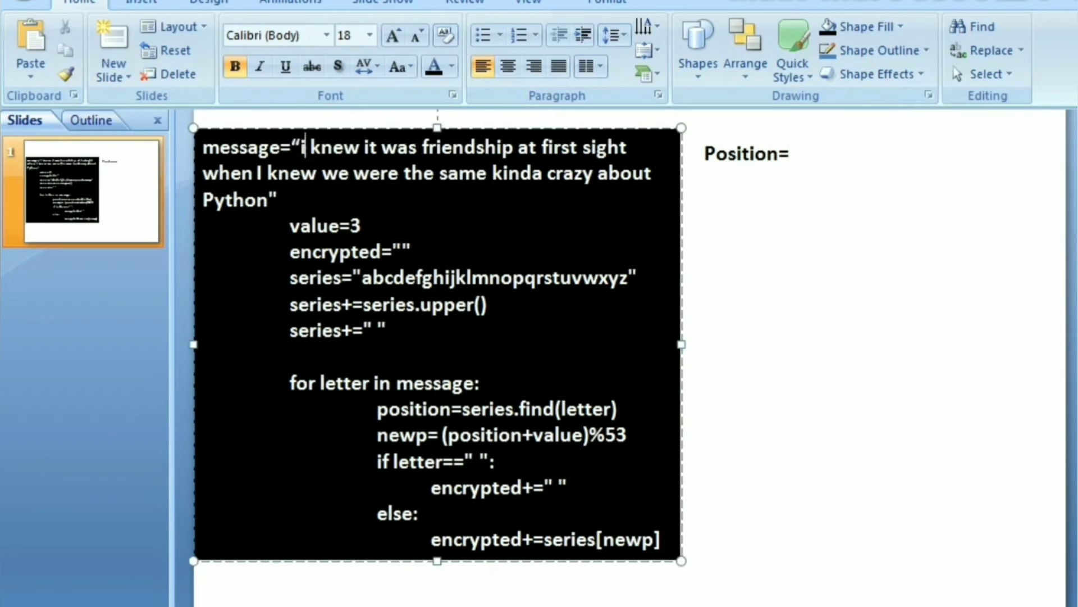
left_click(746, 153)
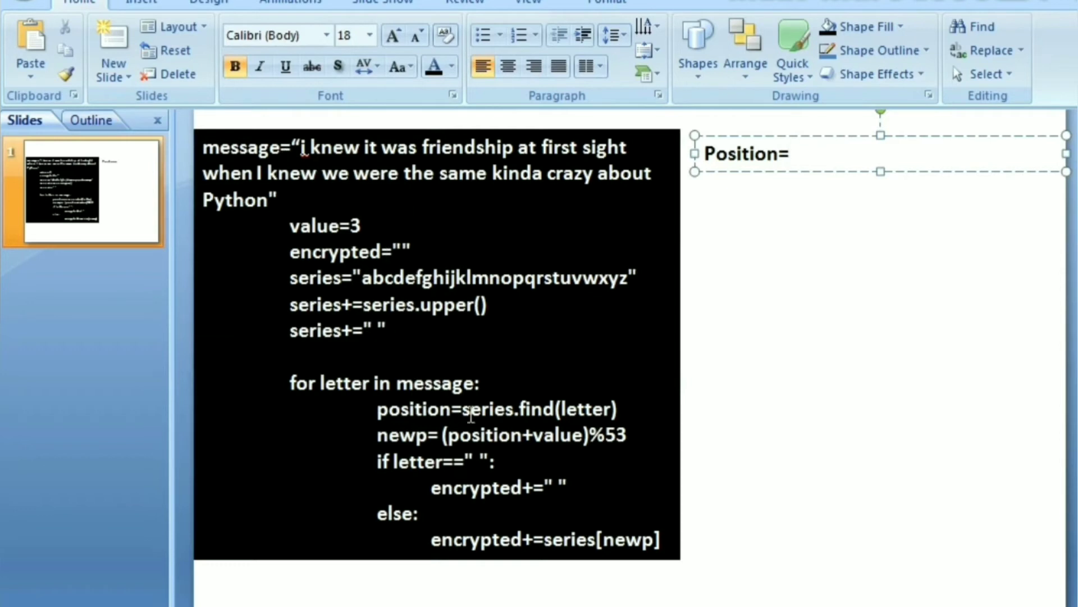
left_click(468, 408)
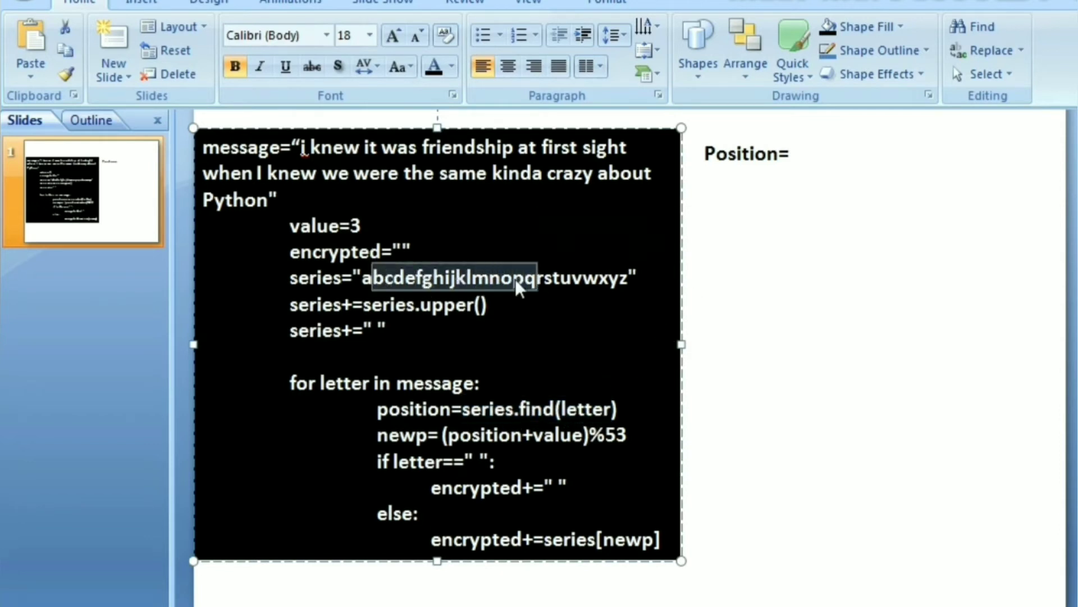
left_click(454, 292)
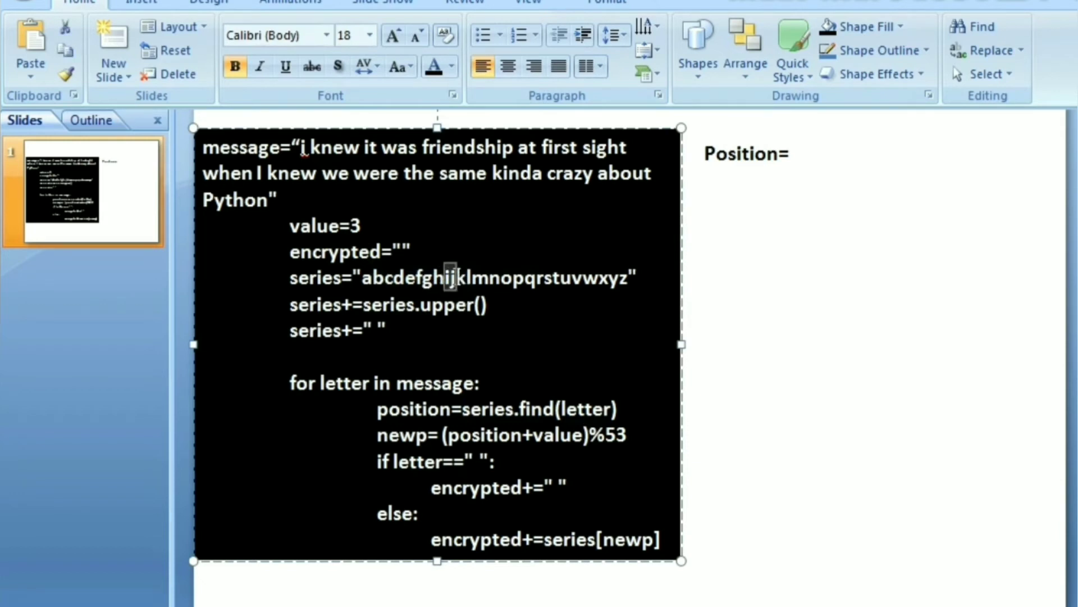
left_click(746, 153)
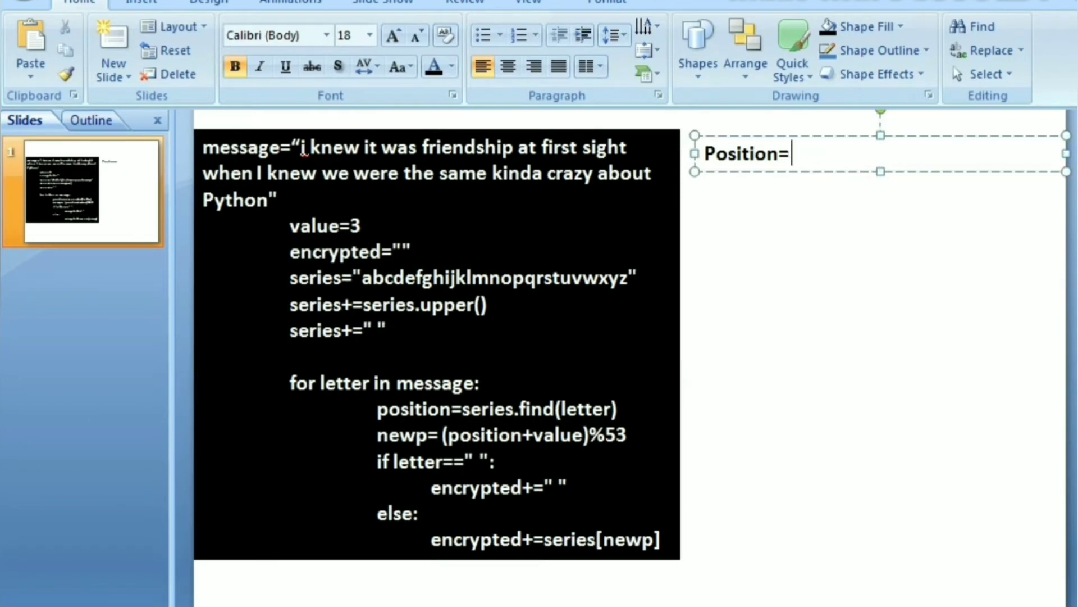
Enter 9 after 'Position=' and highlight the letter series while explaining, then resume the note
type("9")
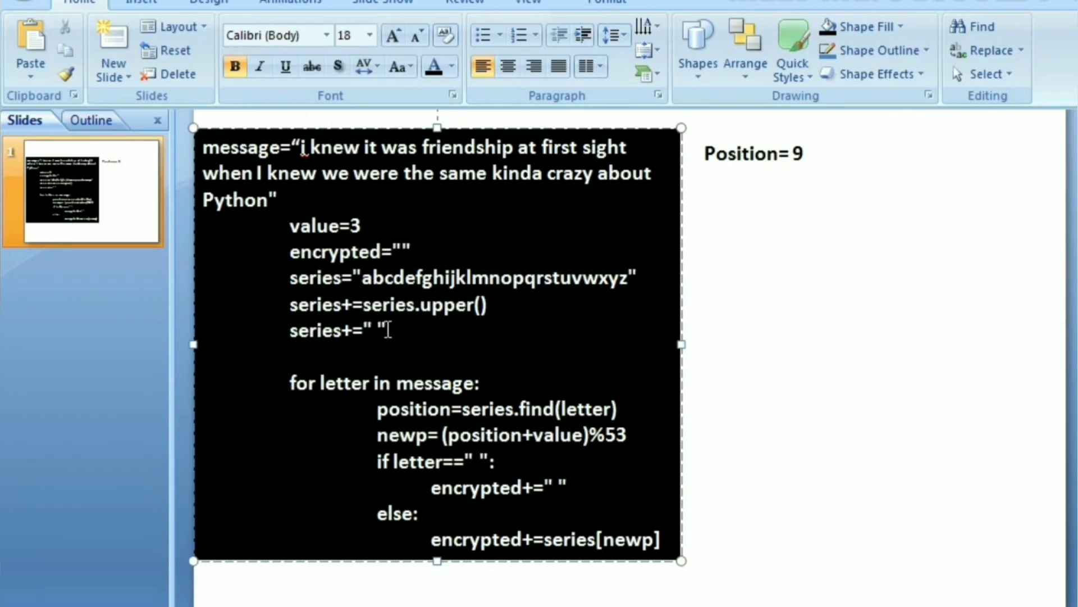
mouse_move(471, 333)
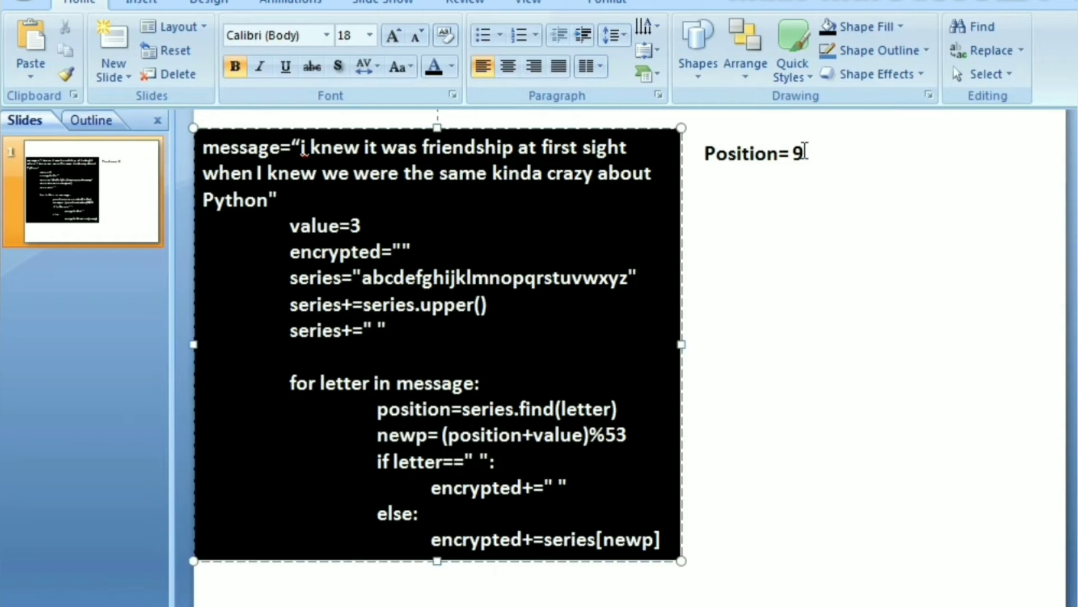
left_click(753, 152)
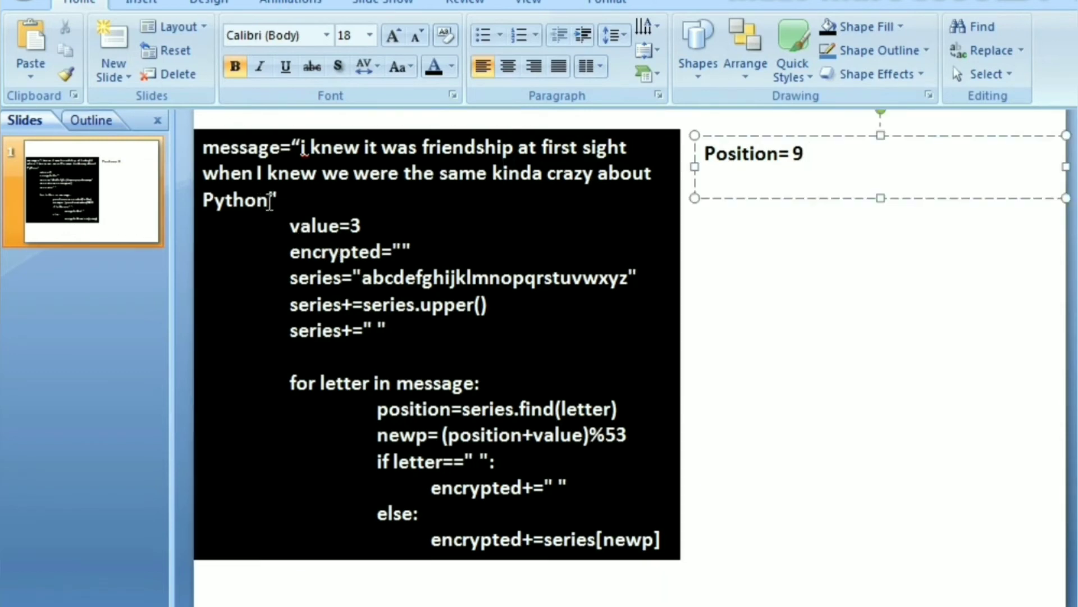
left_click_drag(296, 146, 327, 172)
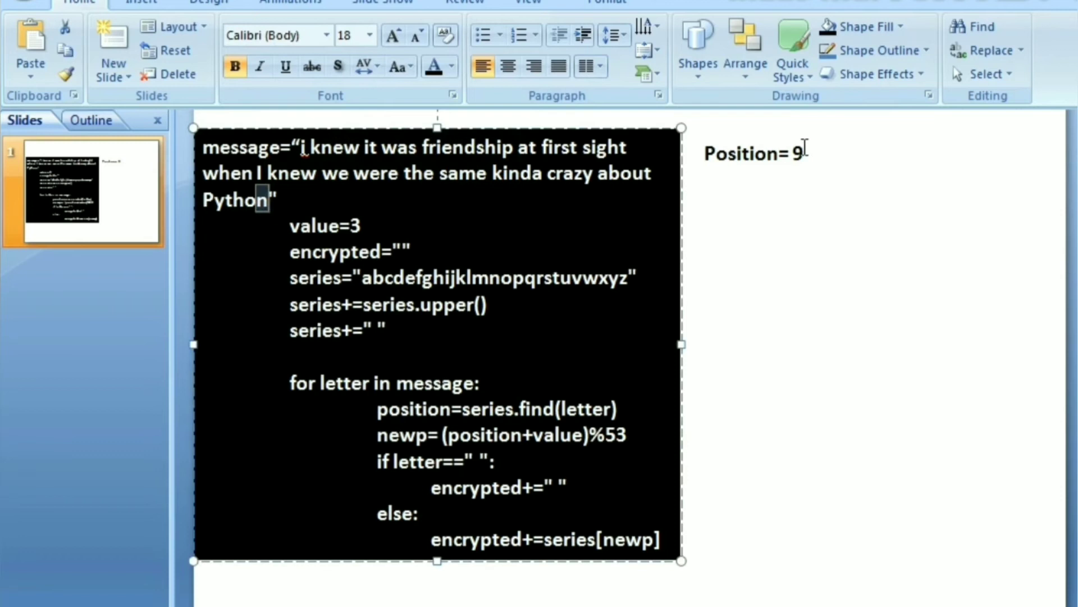
left_click(757, 152)
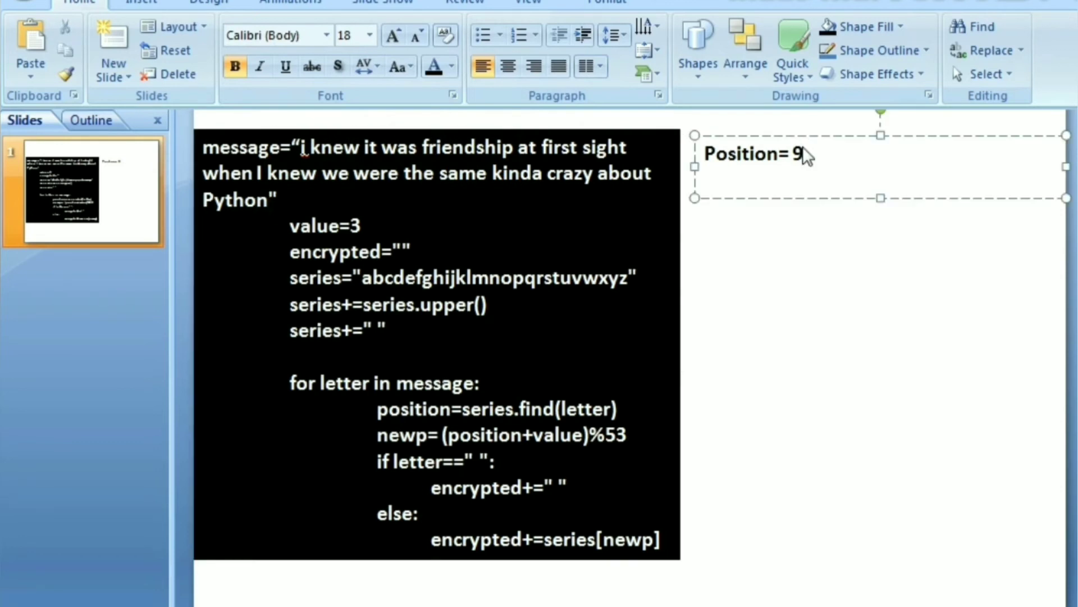
mouse_move(810, 181)
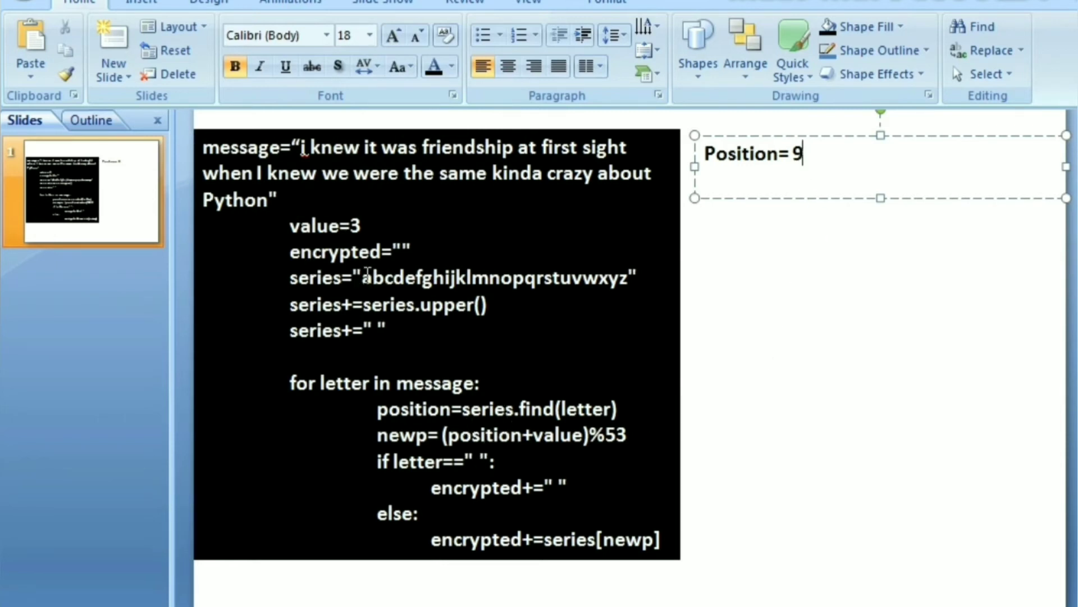
left_click_drag(363, 278, 626, 278)
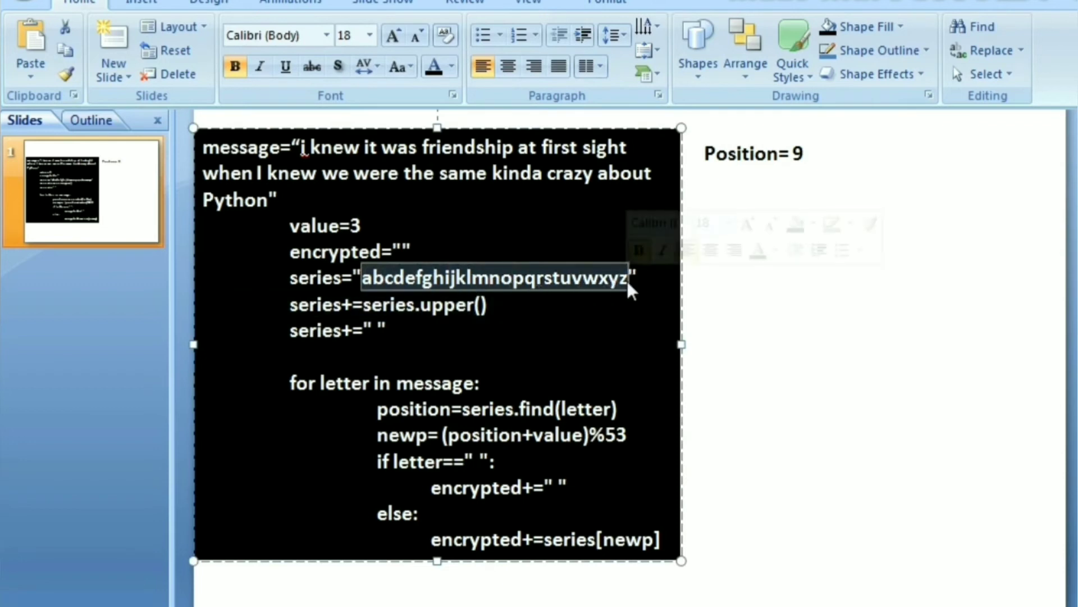
left_click(751, 153)
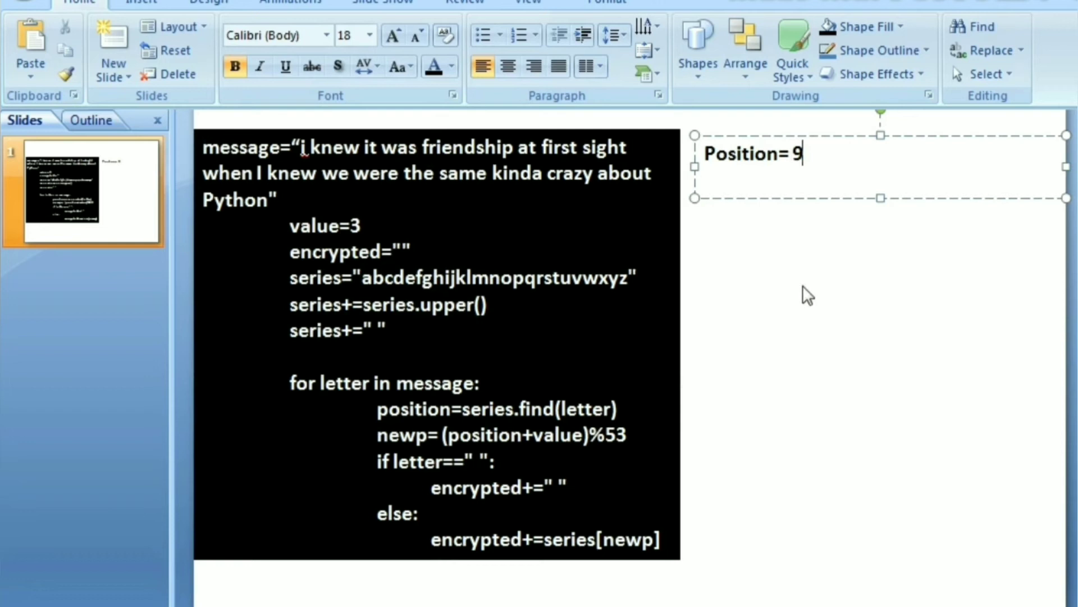
mouse_move(814, 134)
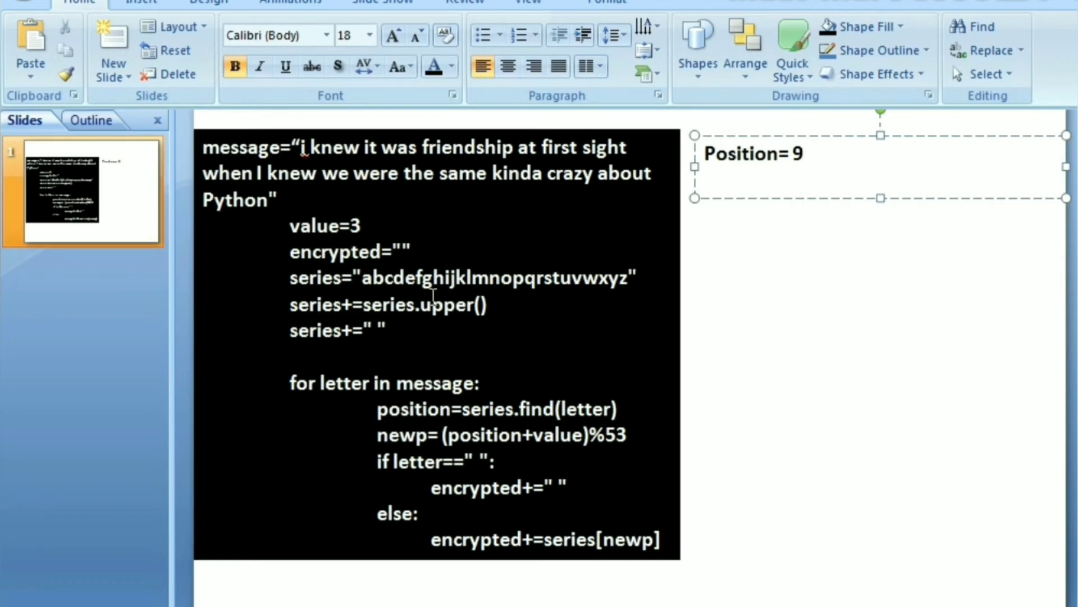
mouse_move(530, 291)
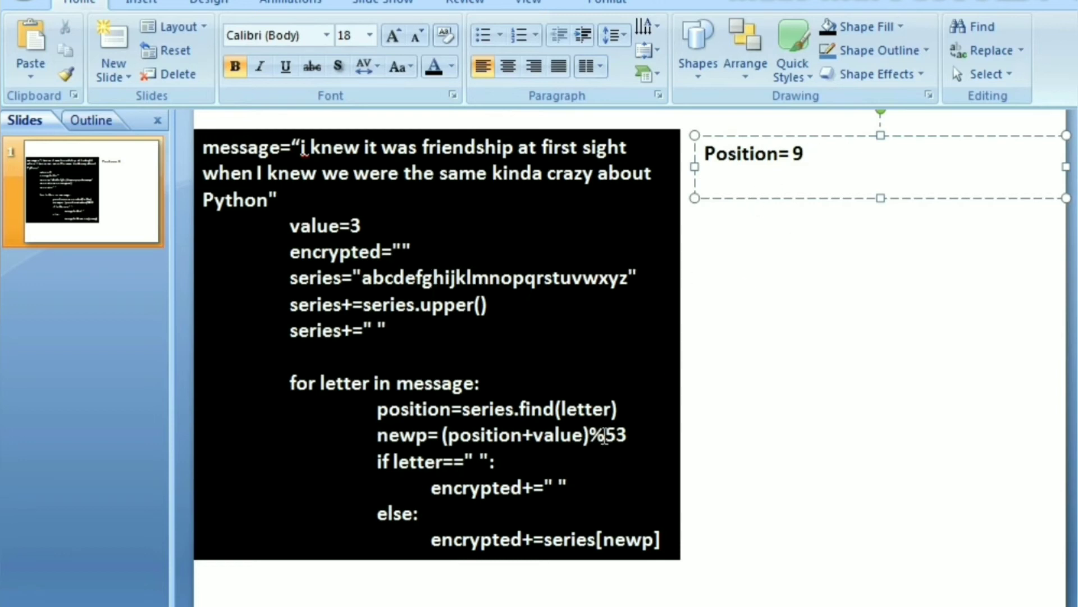
double_click(610, 434)
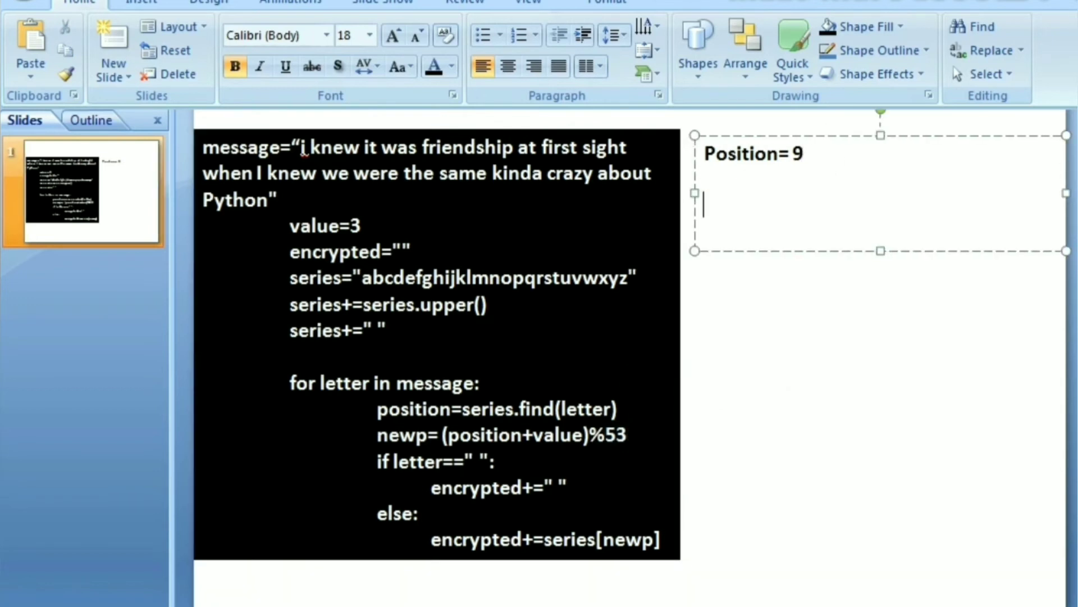
Write '9+3=12' and '12%53 =12' on separate lines under Position= 9
type("12 +")
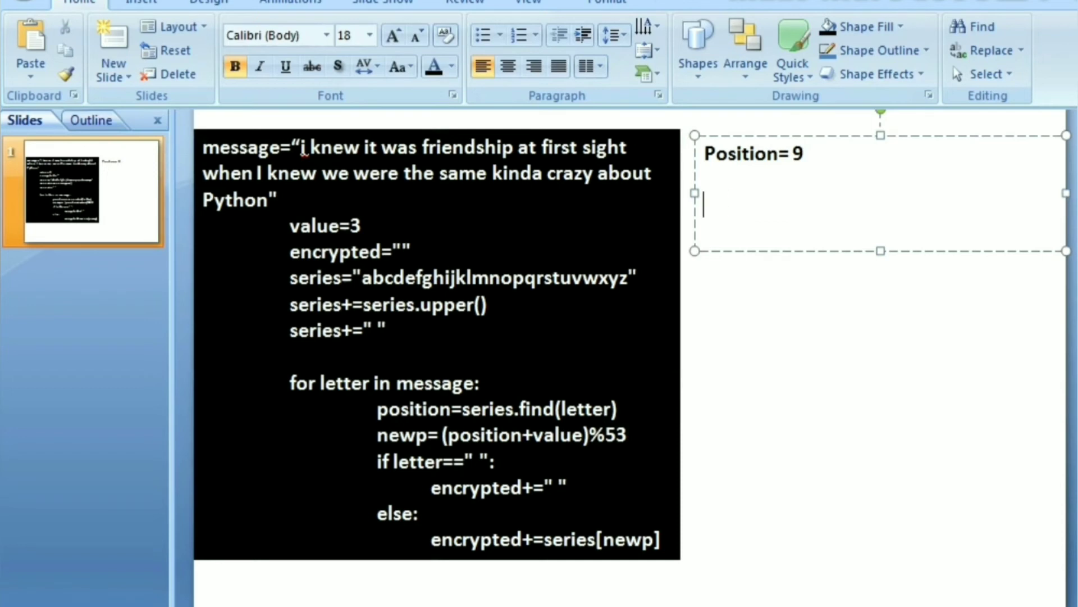
type("9")
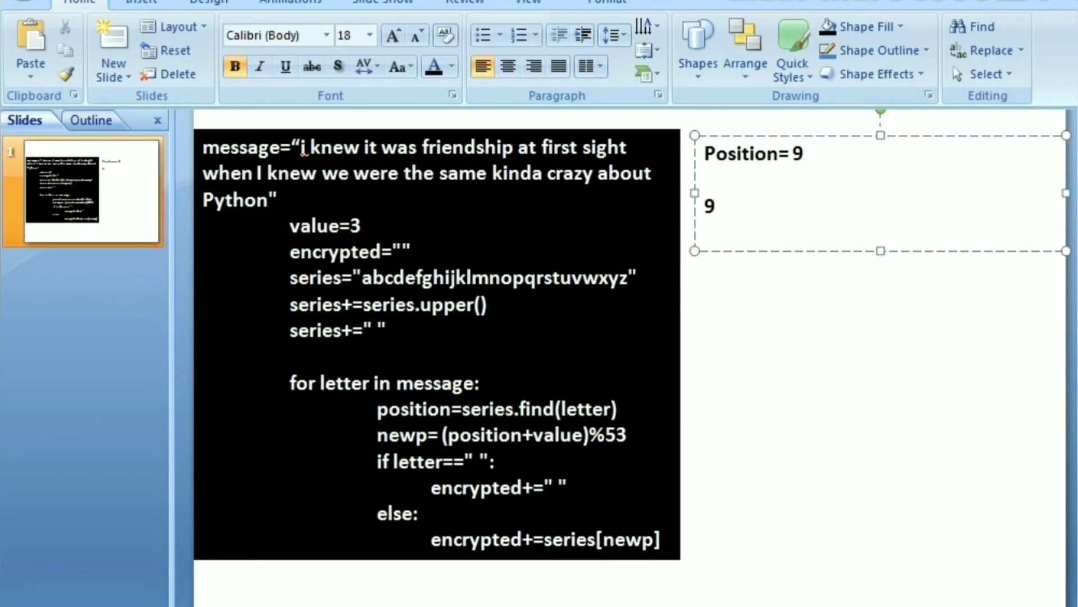
type("+3")
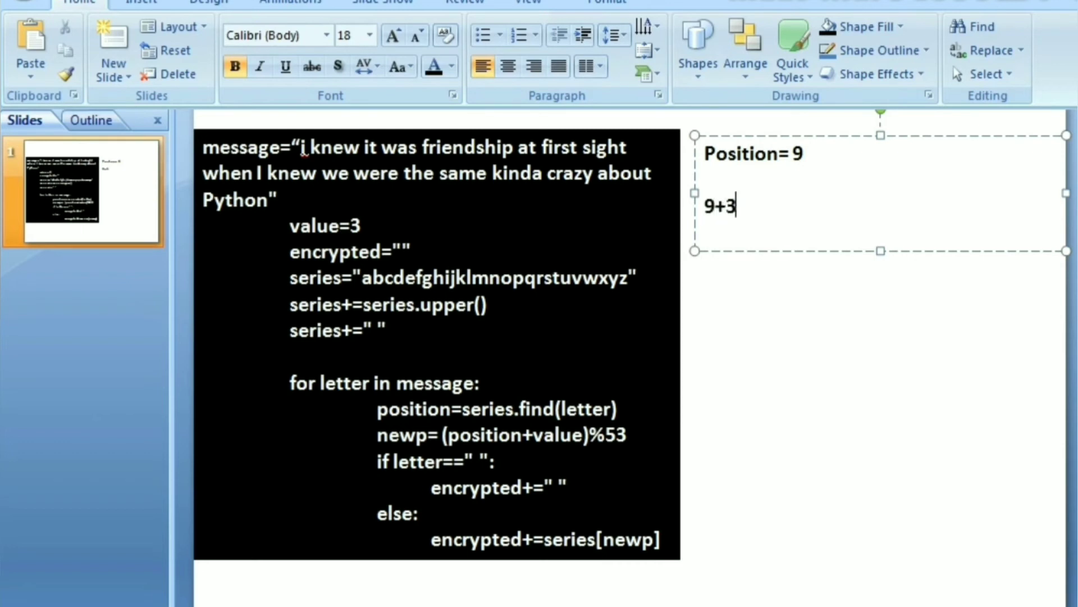
type("=12")
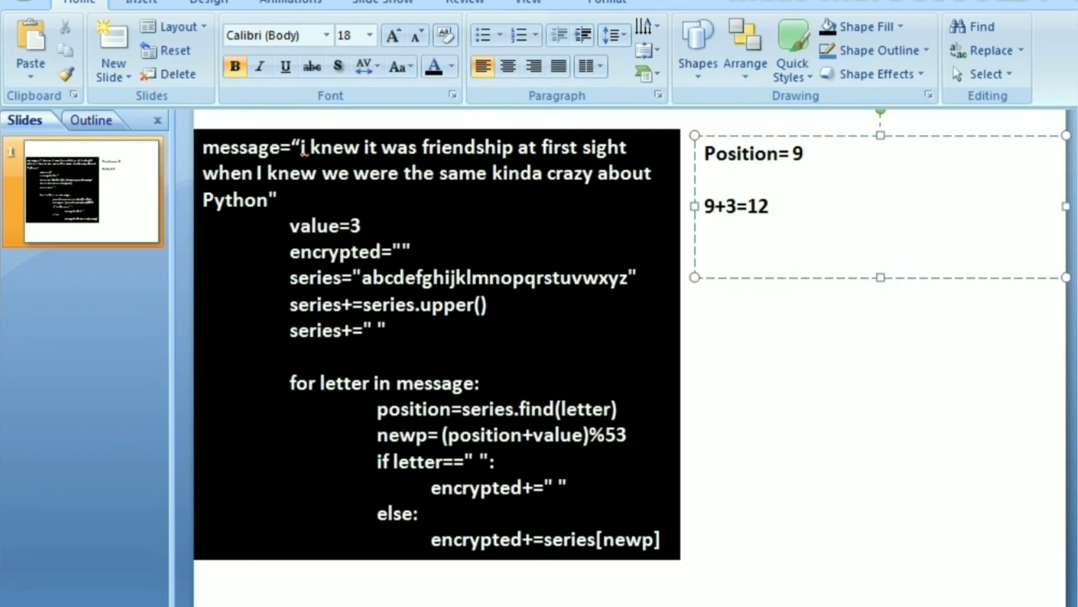
type("12")
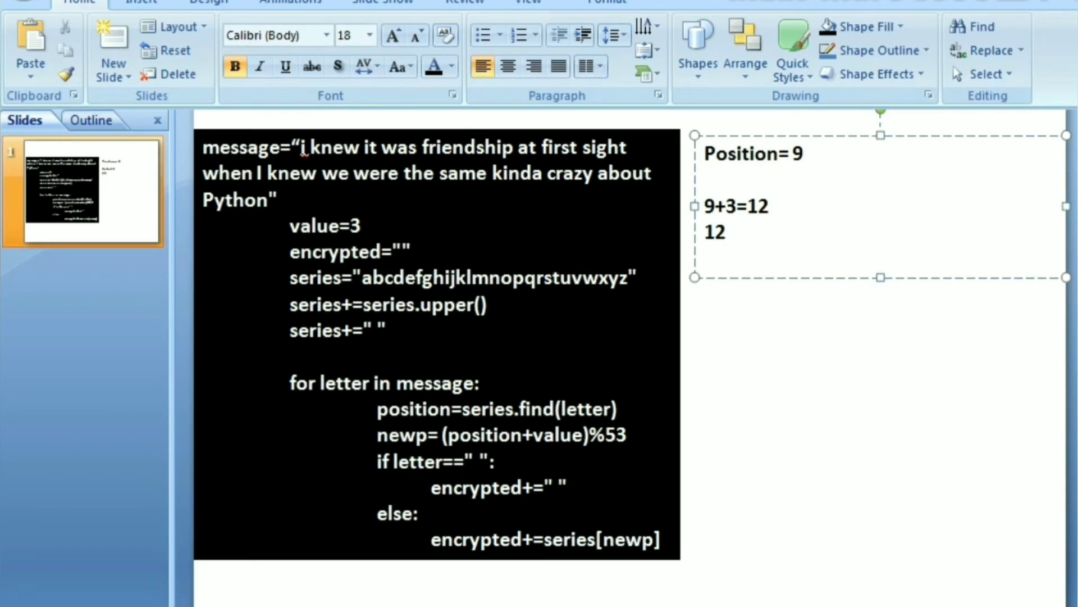
type("%")
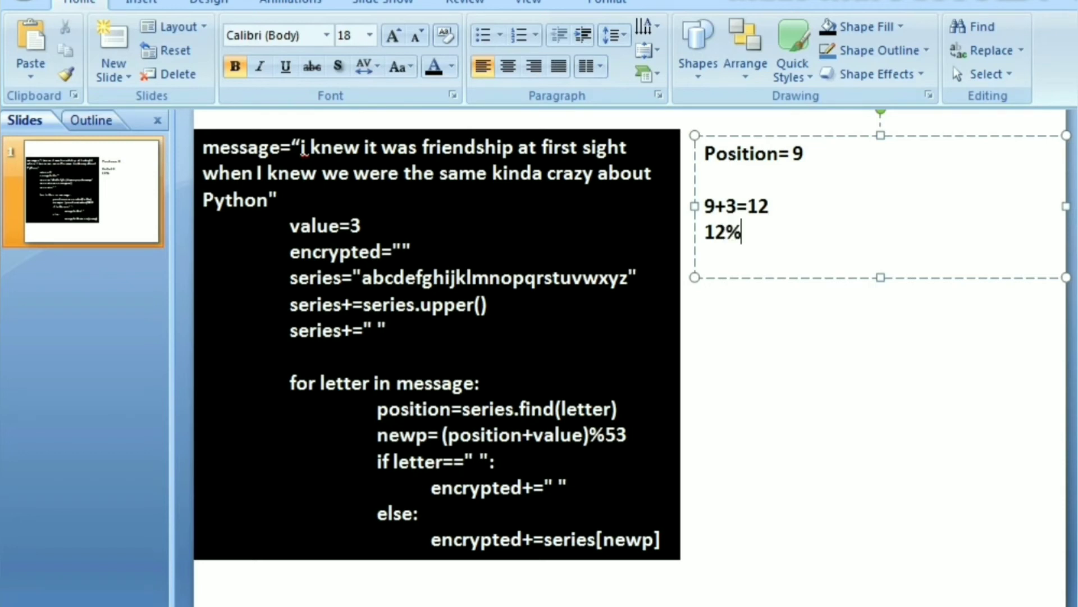
type("53")
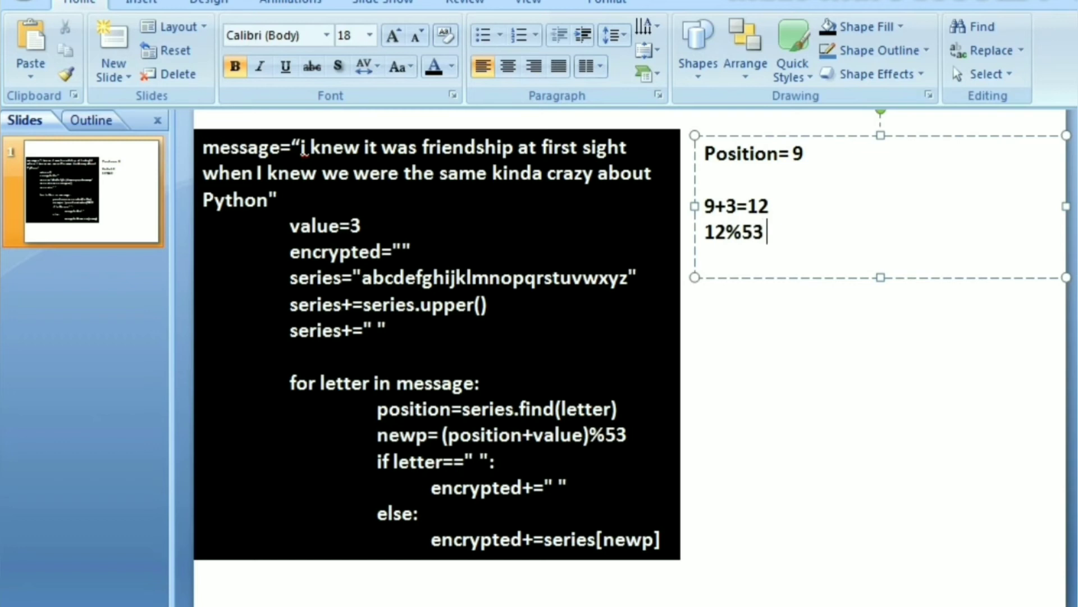
type("=12")
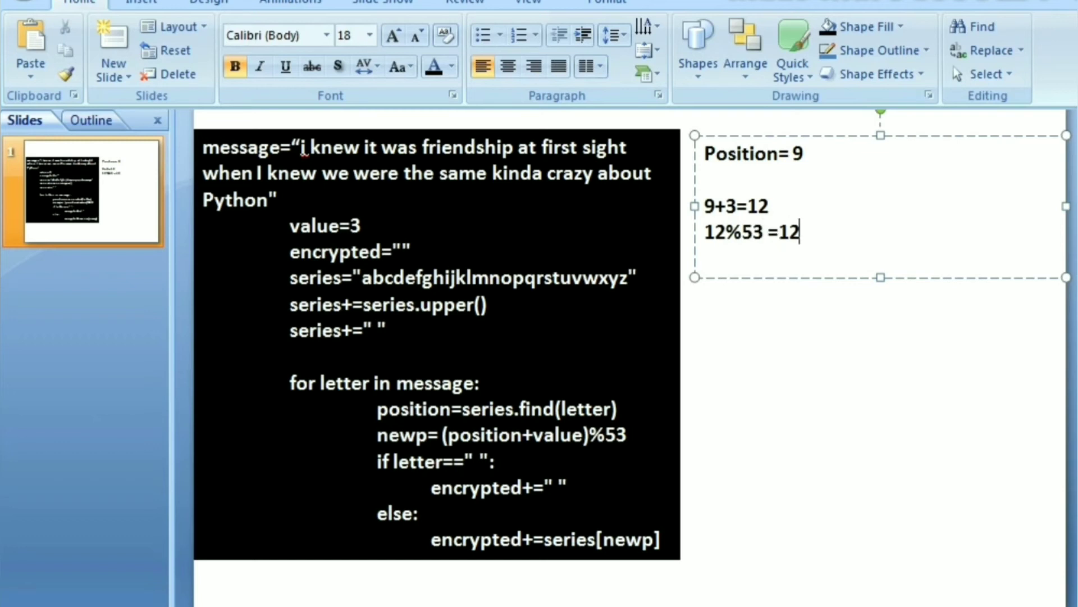
mouse_move(830, 192)
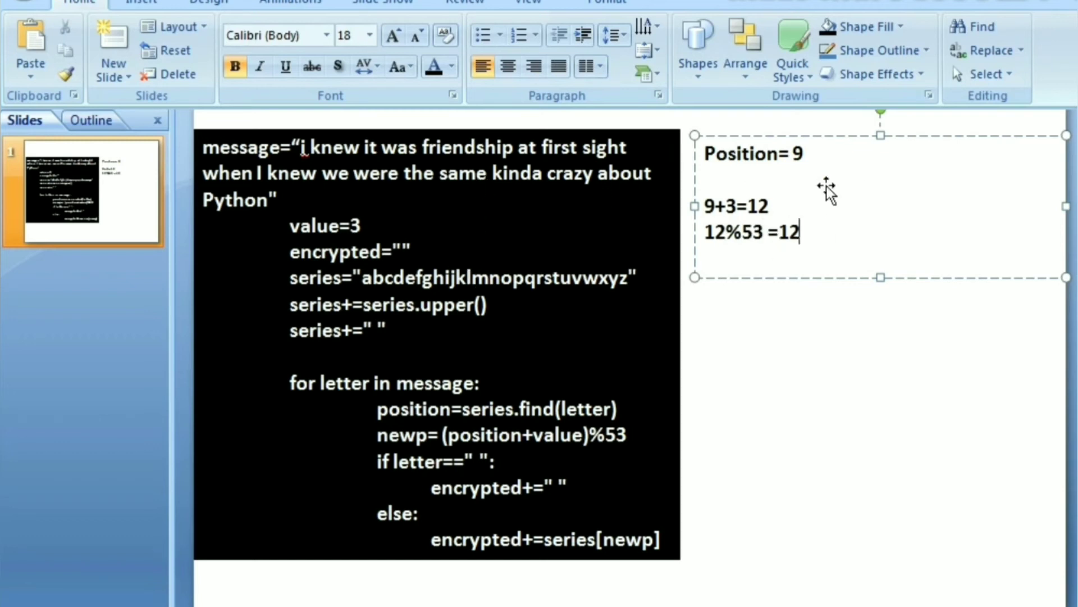
mouse_move(668, 356)
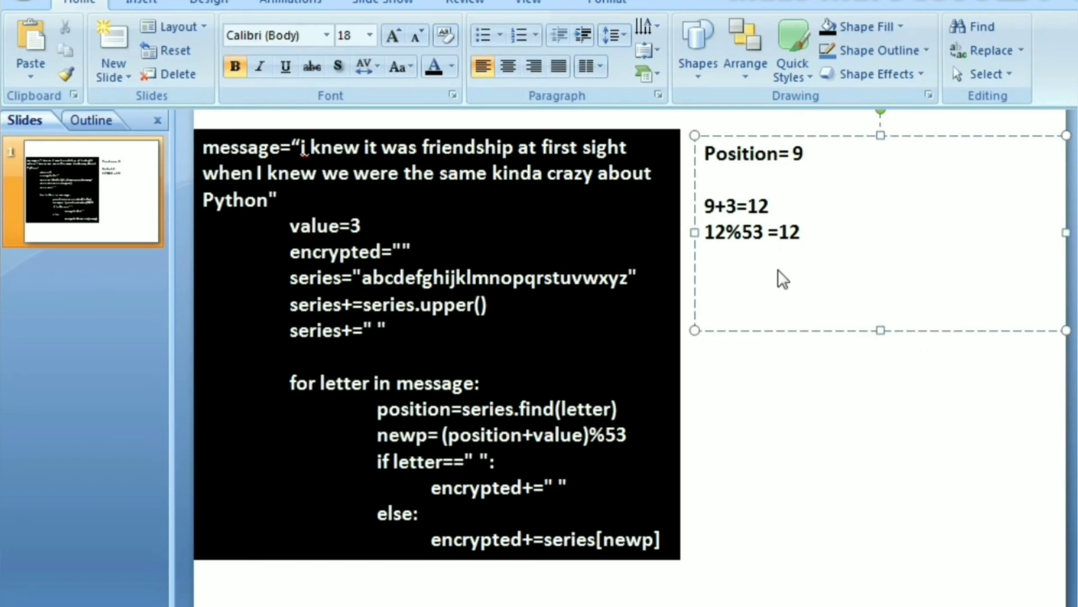
Type the wrap-around example '105 % 53 =52' on a new line in the note
type("1")
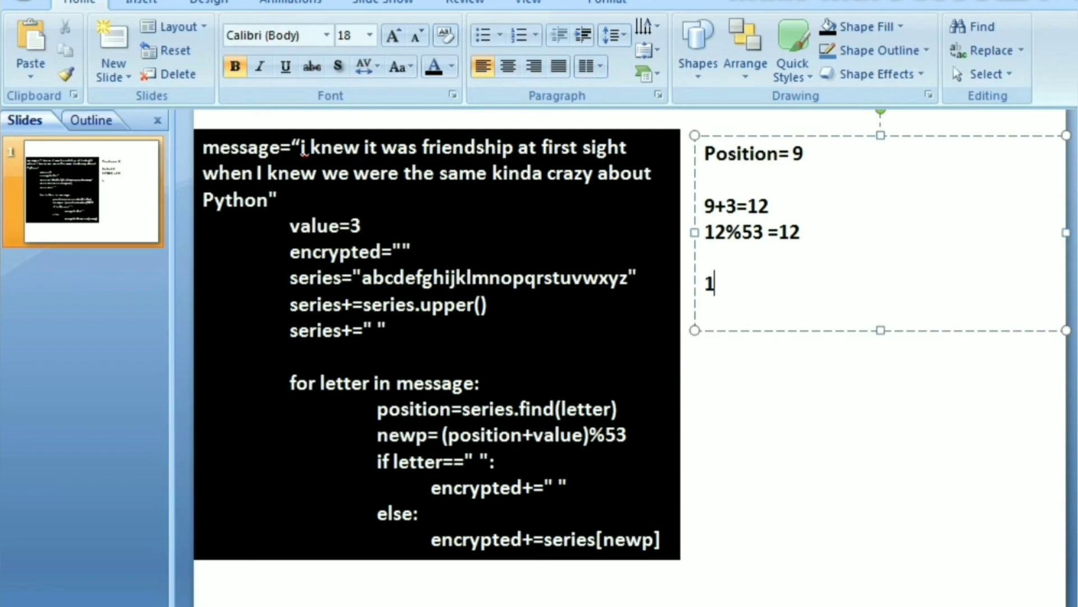
type("05")
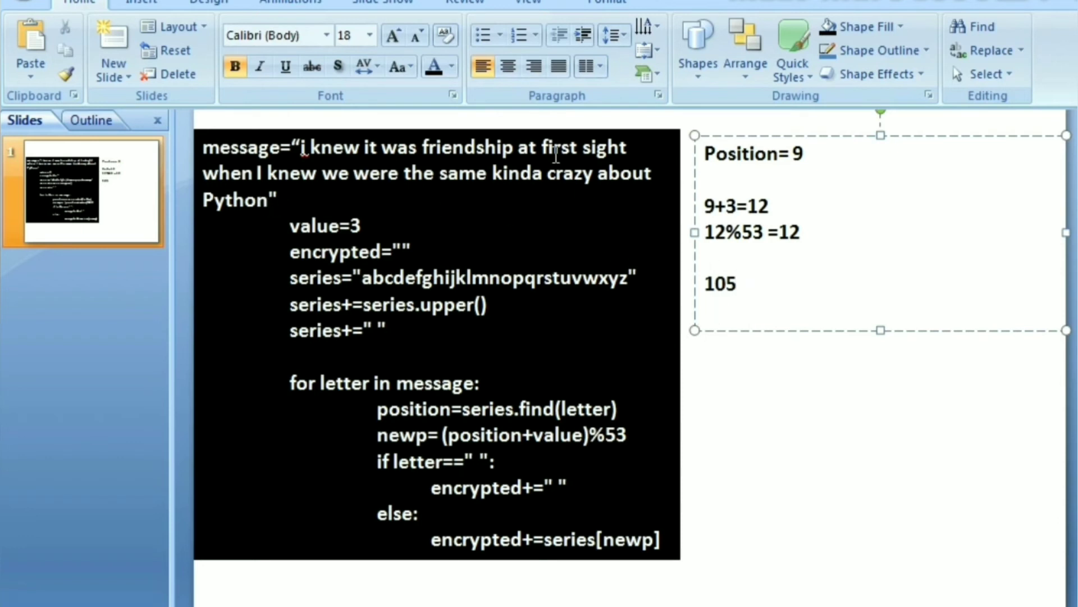
mouse_move(612, 173)
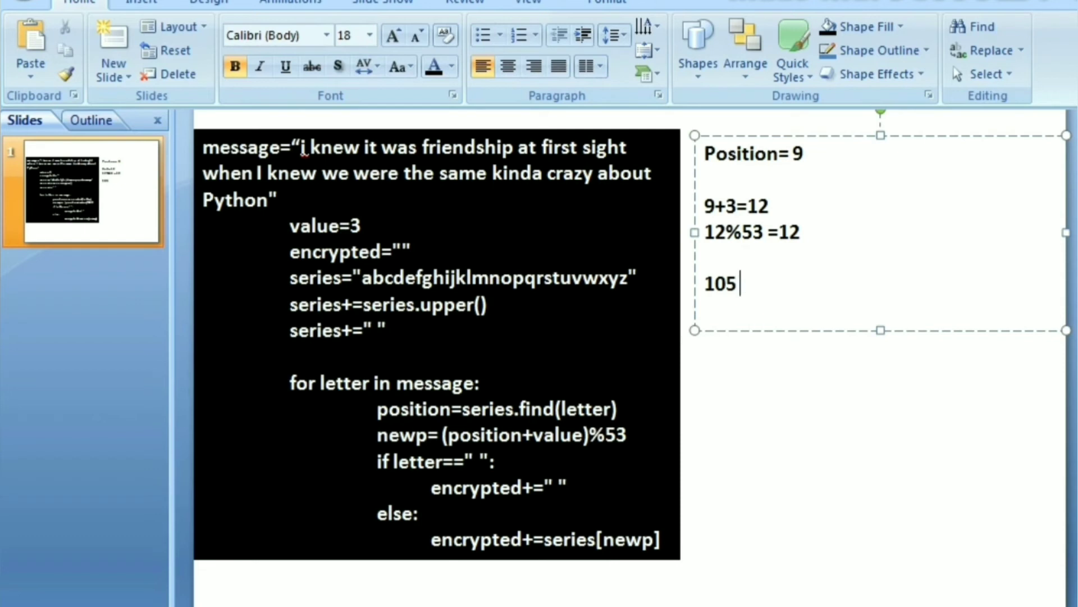
type("%")
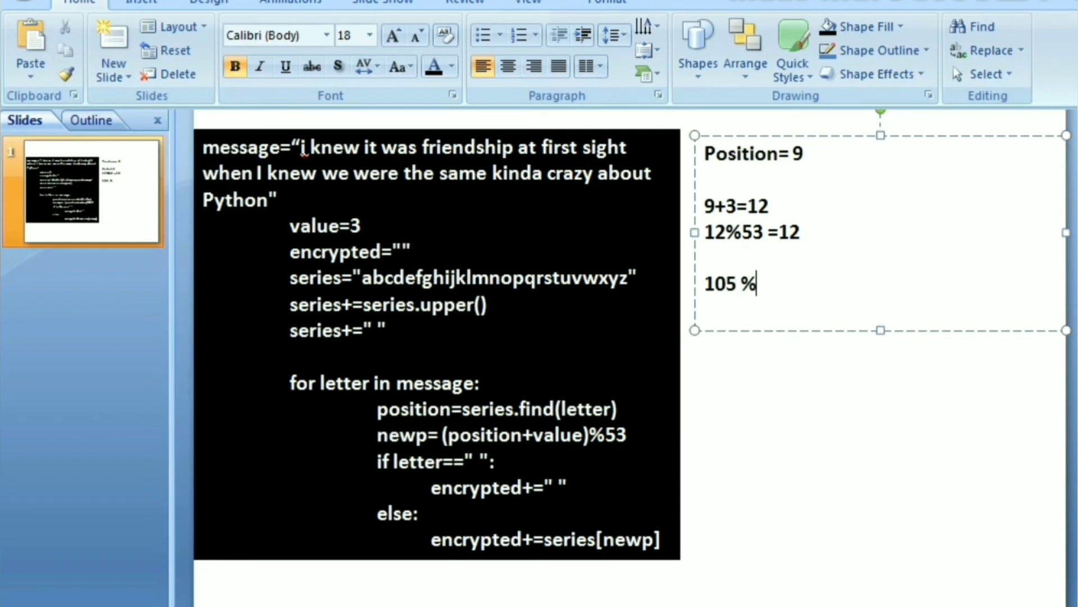
type("53")
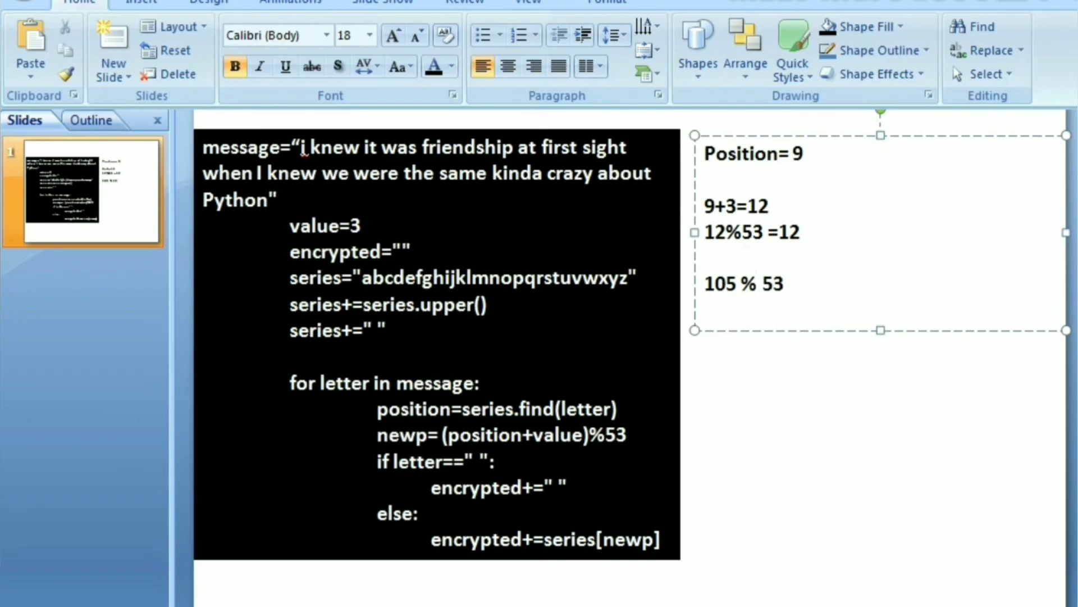
type("52")
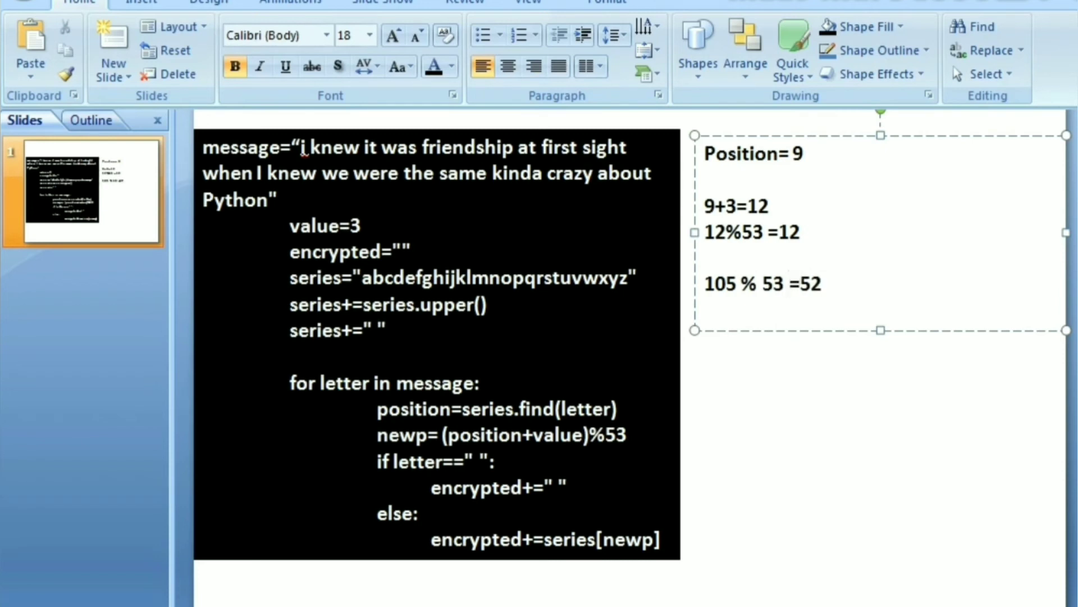
left_click(822, 283)
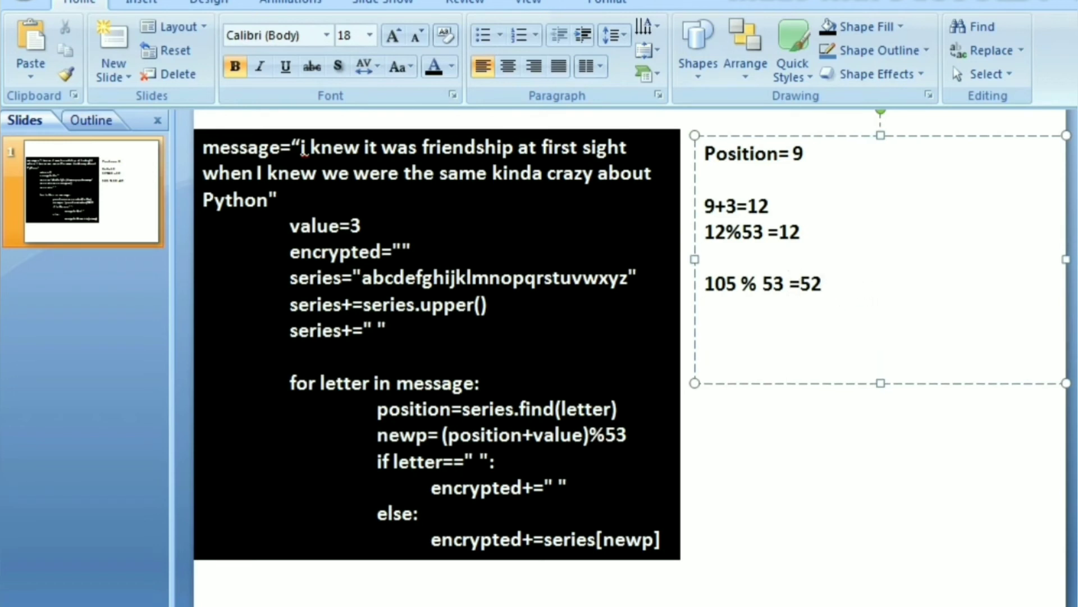
left_click(701, 337)
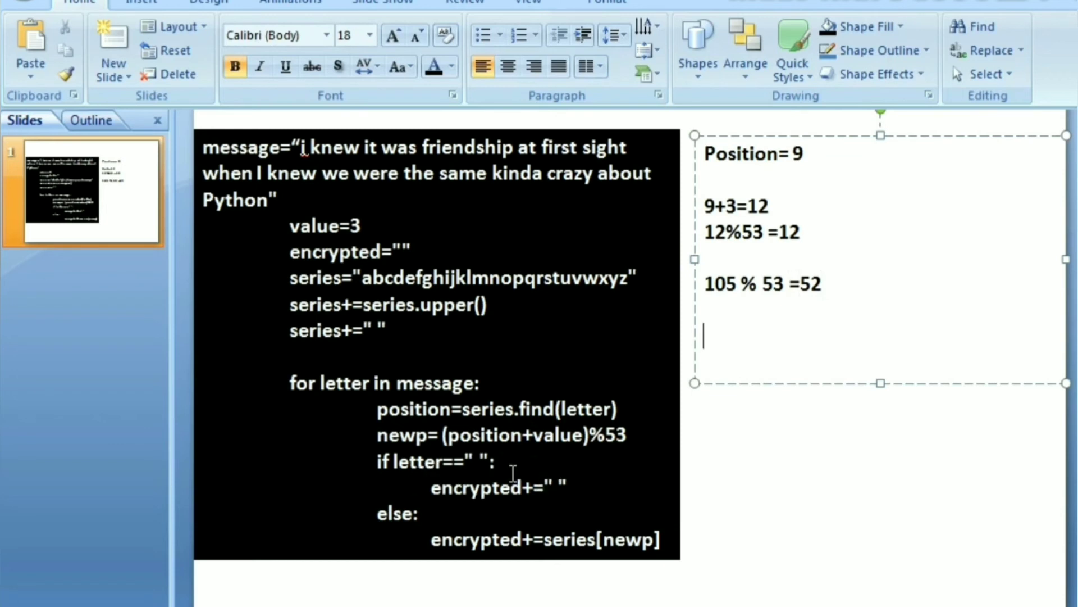
mouse_move(512, 471)
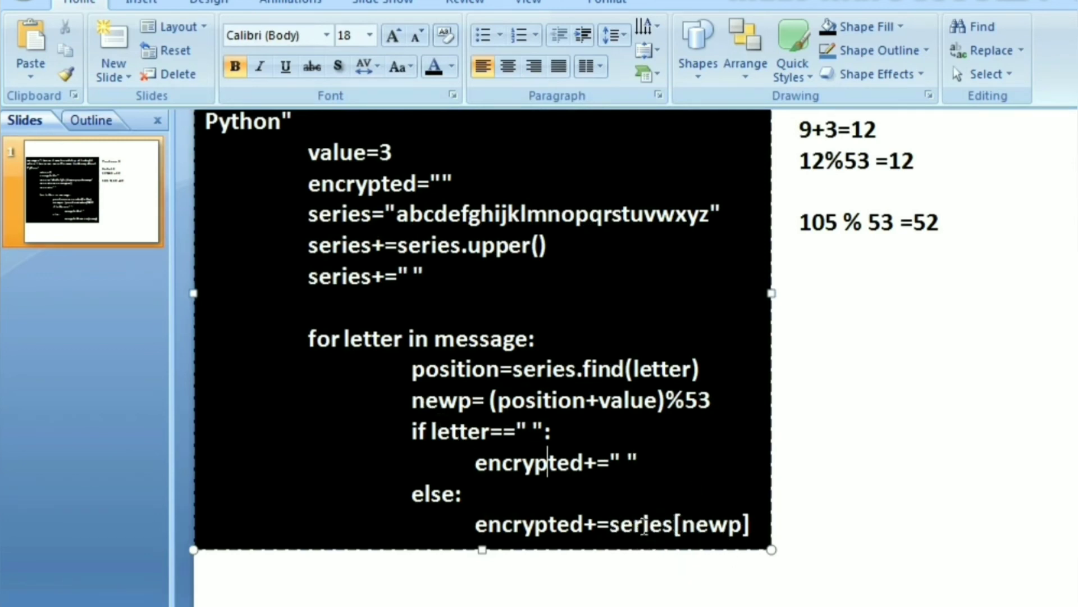
double_click(640, 524)
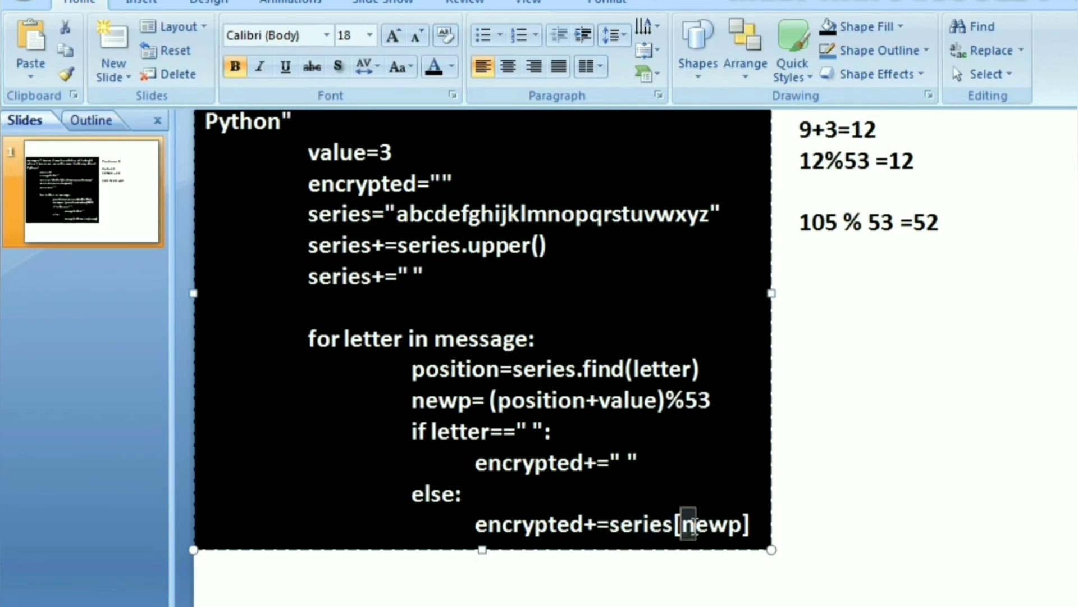
double_click(711, 524)
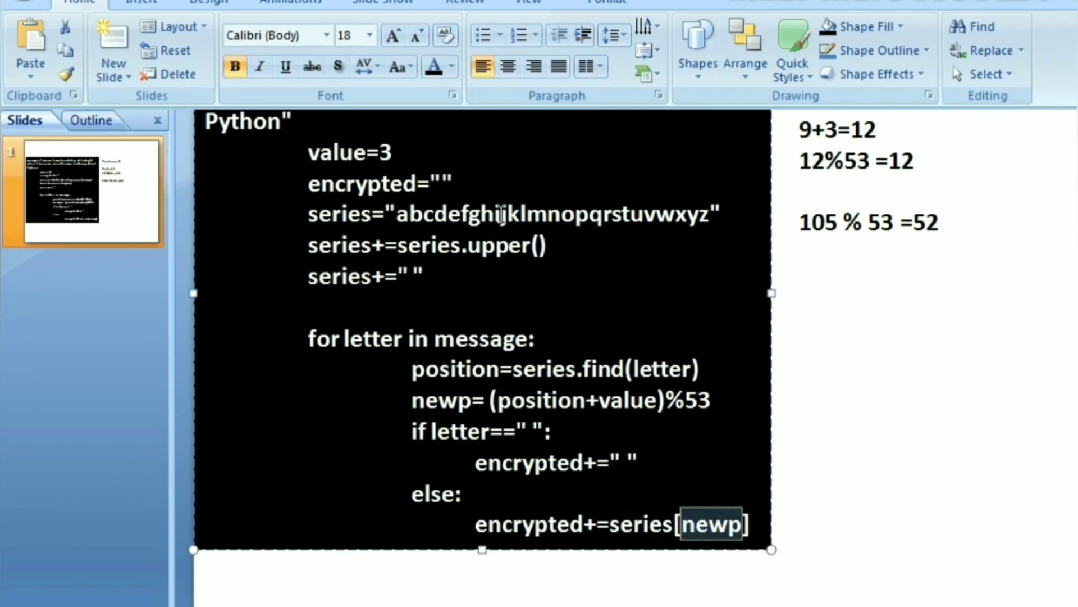
left_click(509, 214)
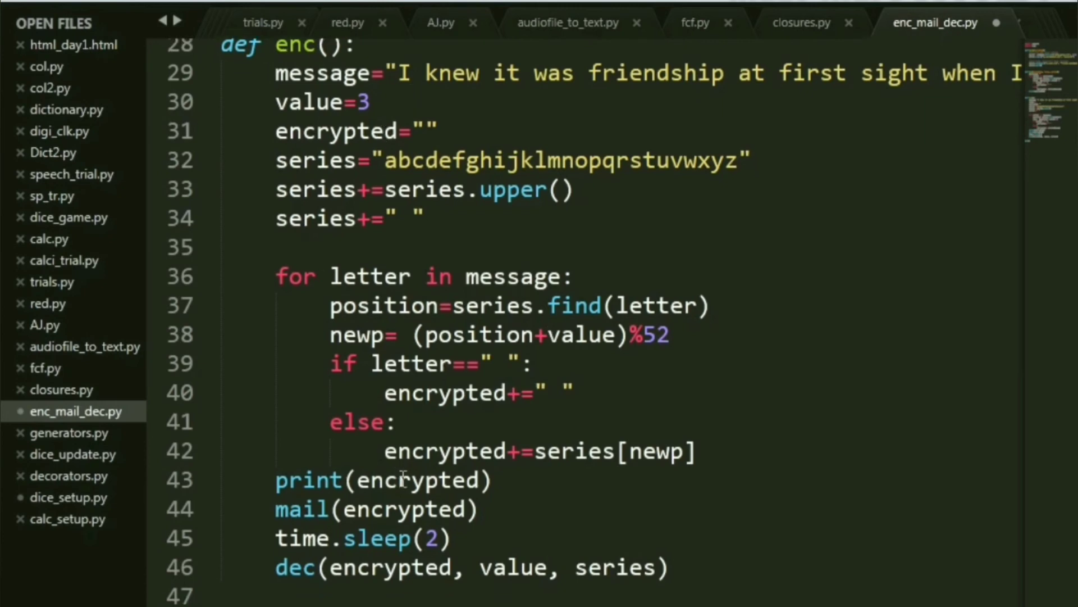
Change the modulus from %52 to %53 in the formulas
scroll("down", 3)
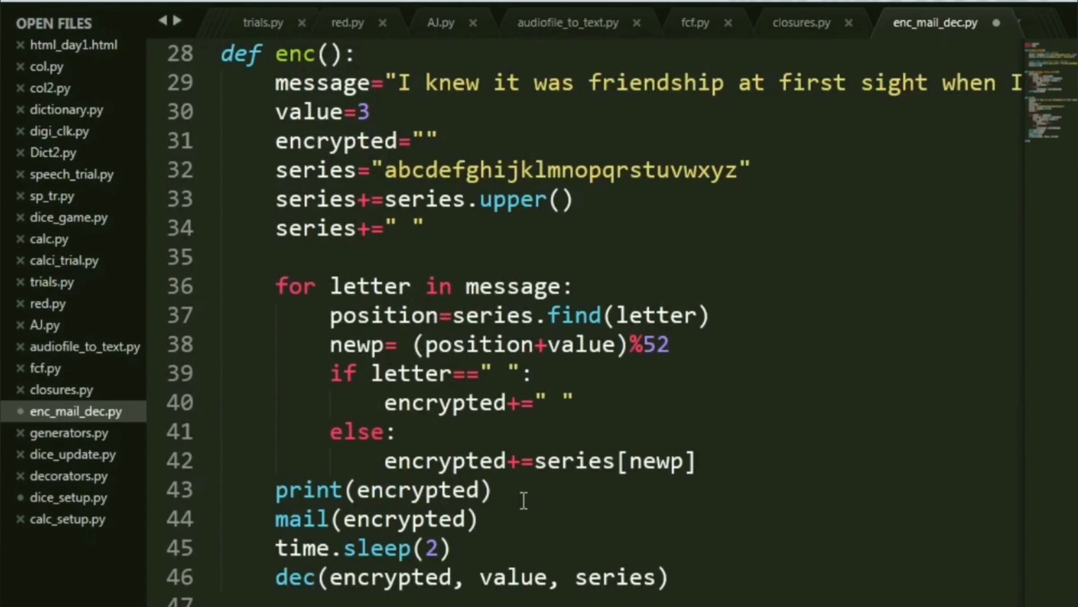
scroll("up", 3)
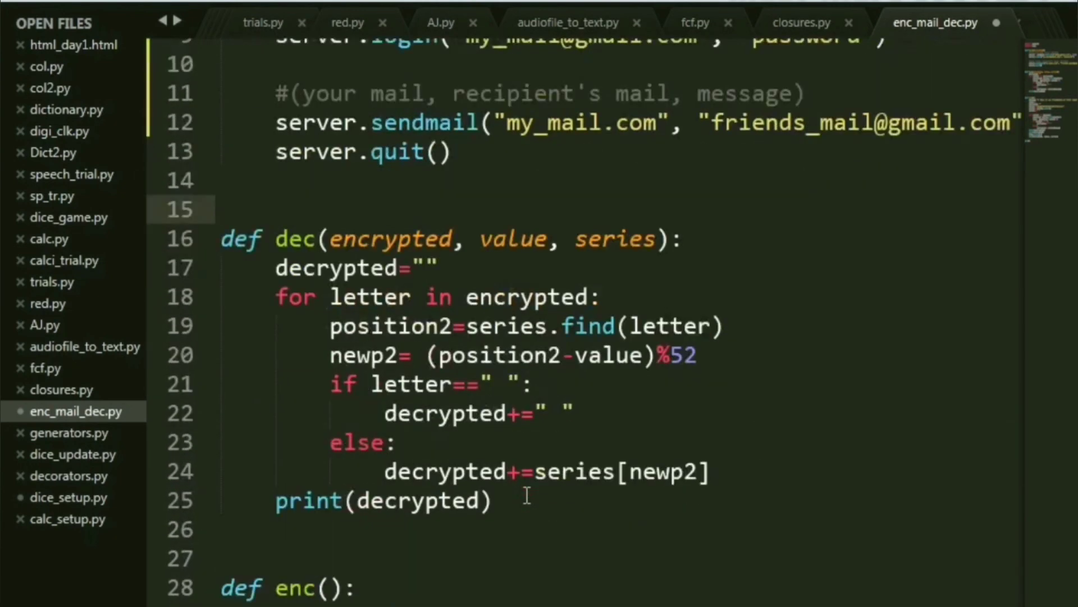
scroll("down", 3)
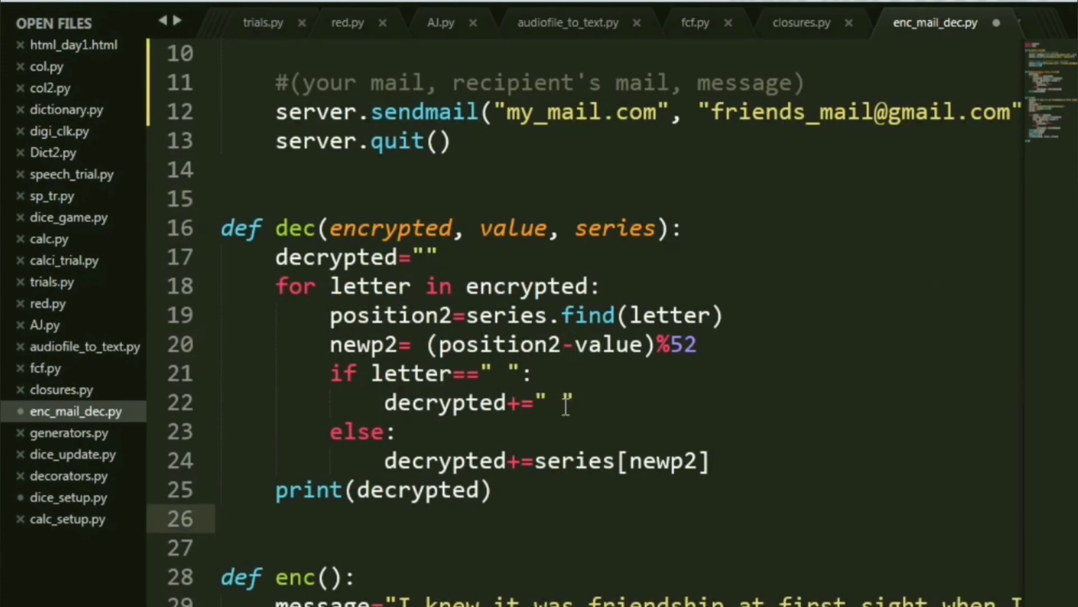
scroll("down", 3)
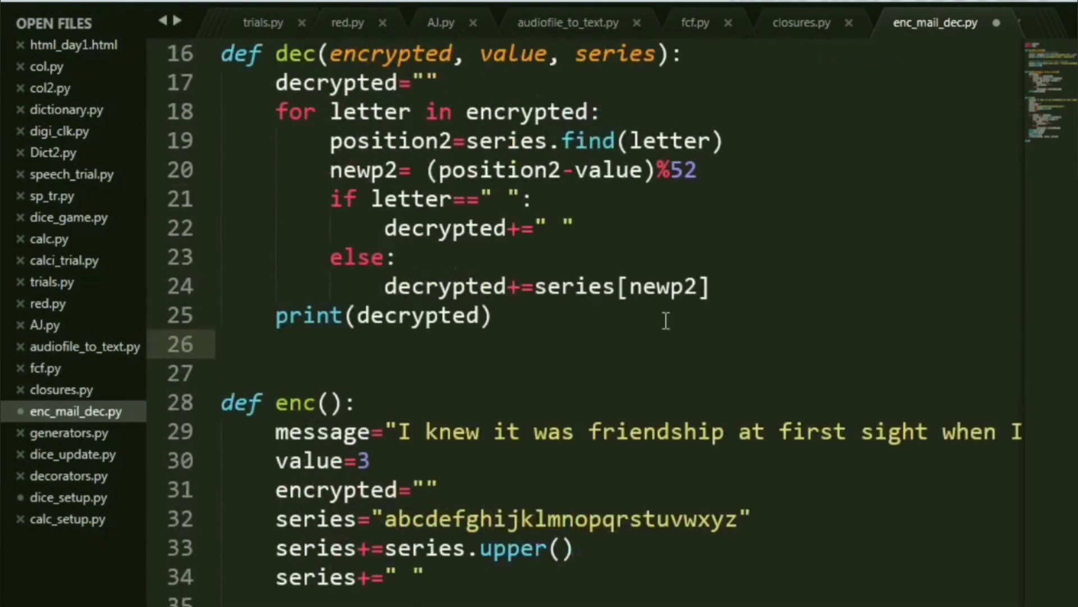
type("3")
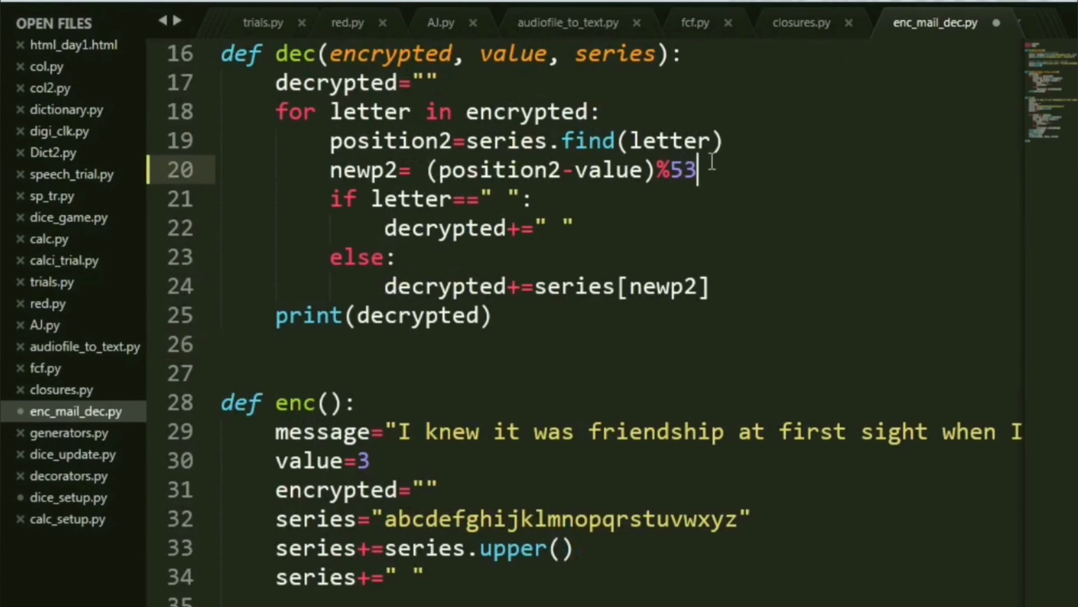
Comment out the mail(encrypted) call on line 44 with #
scroll("down", 3)
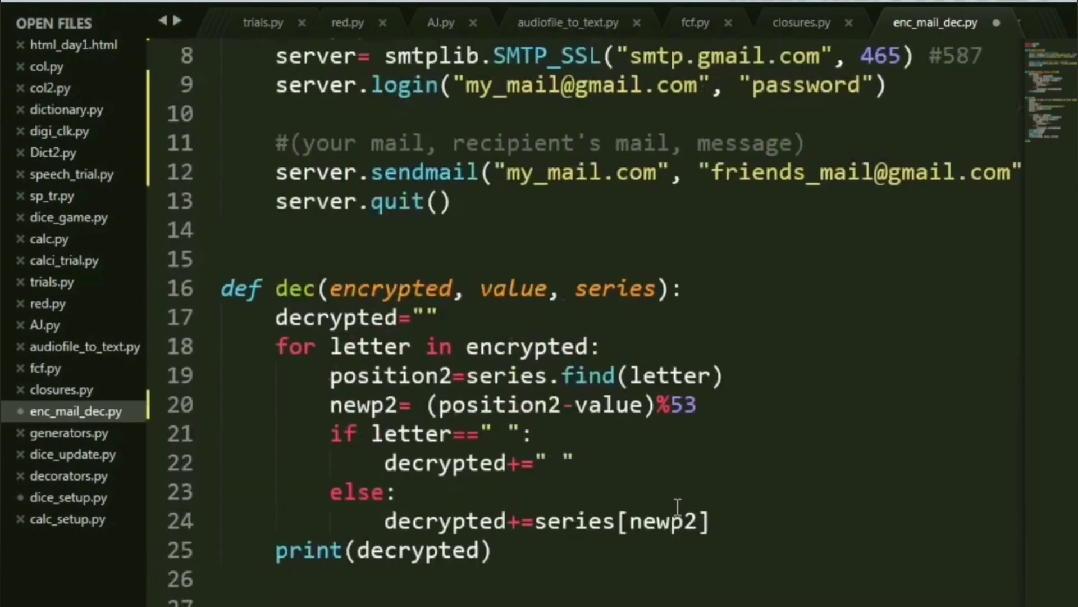
scroll("down", 3)
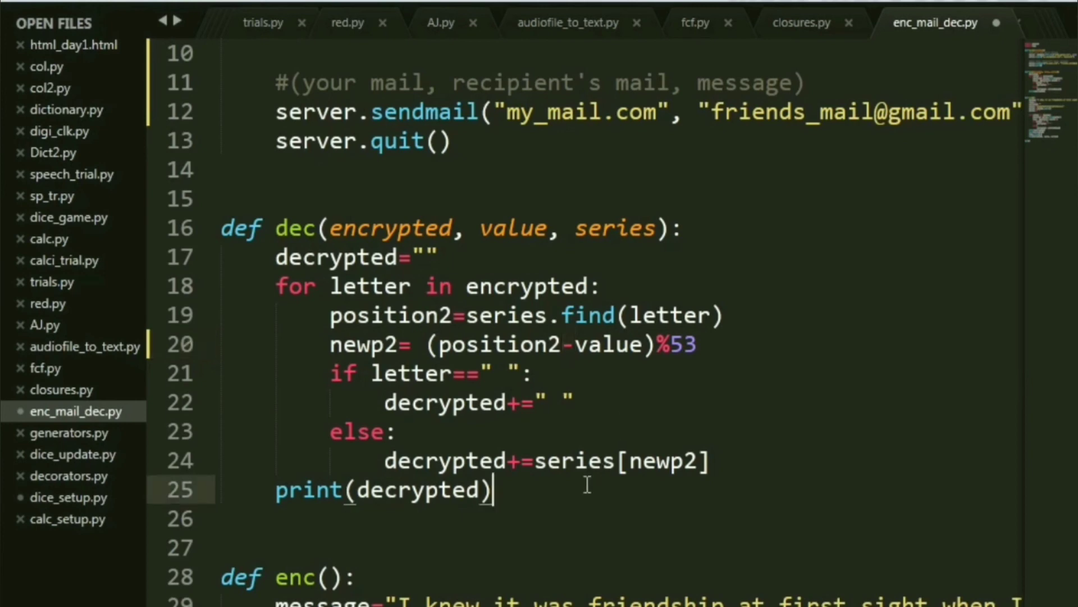
scroll("down", 3)
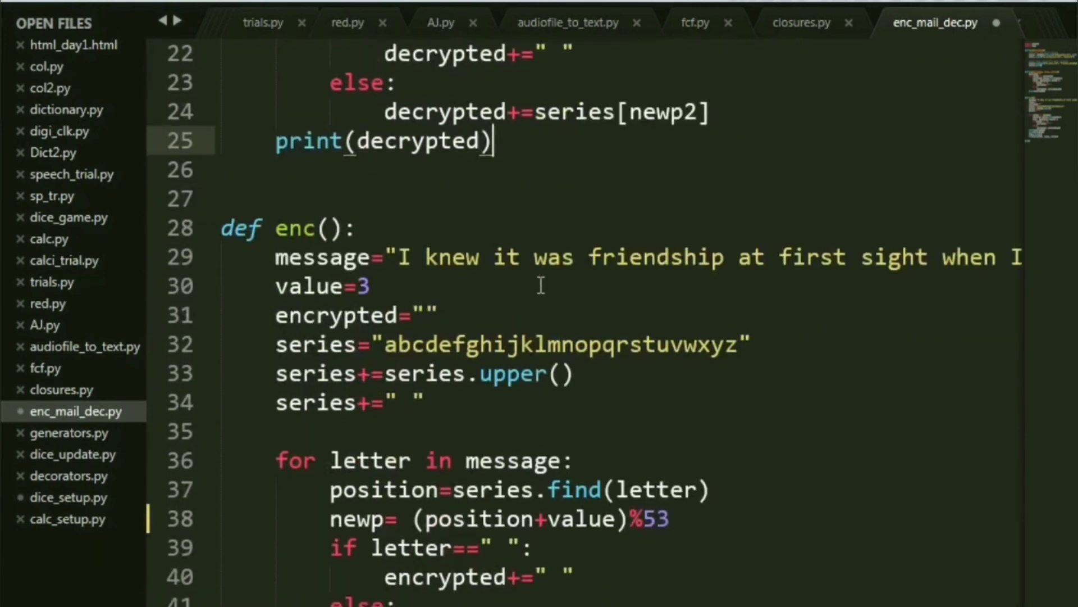
scroll("down", 3)
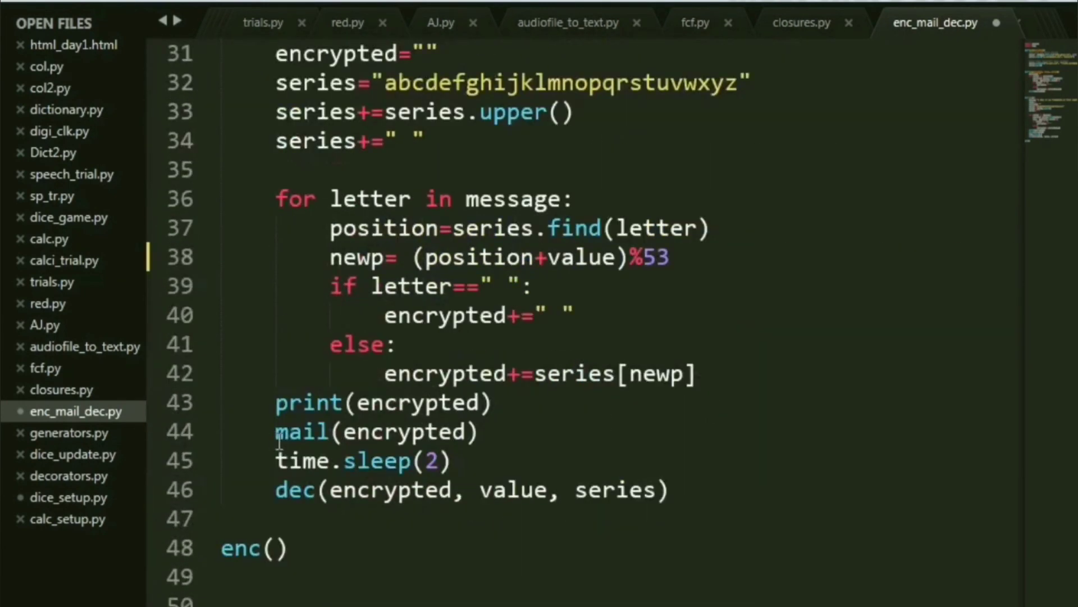
type("#smtp port and server address")
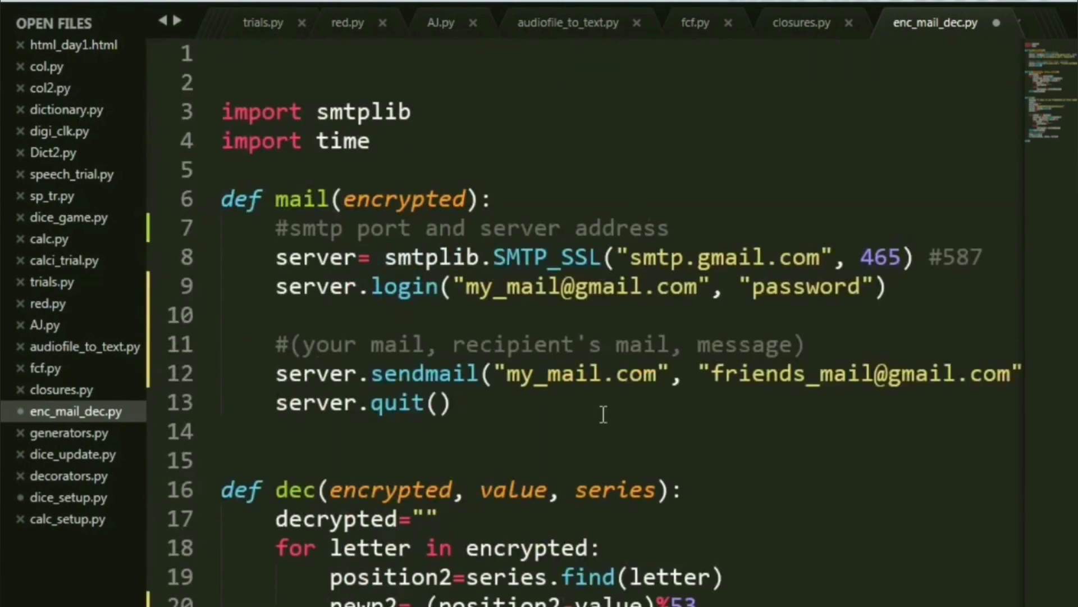
mouse_move(806, 539)
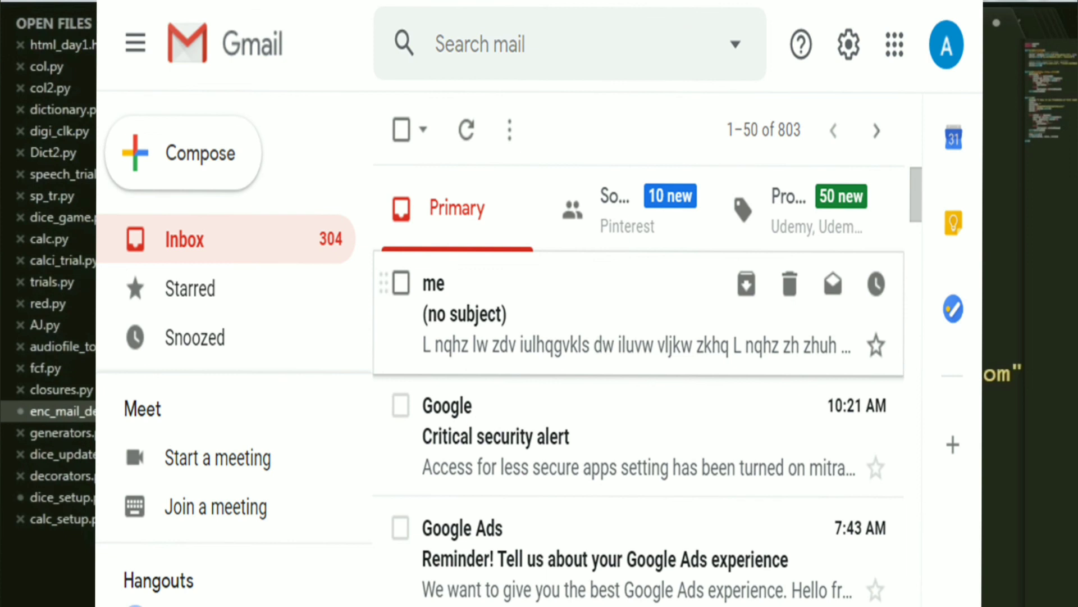
left_click(465, 282)
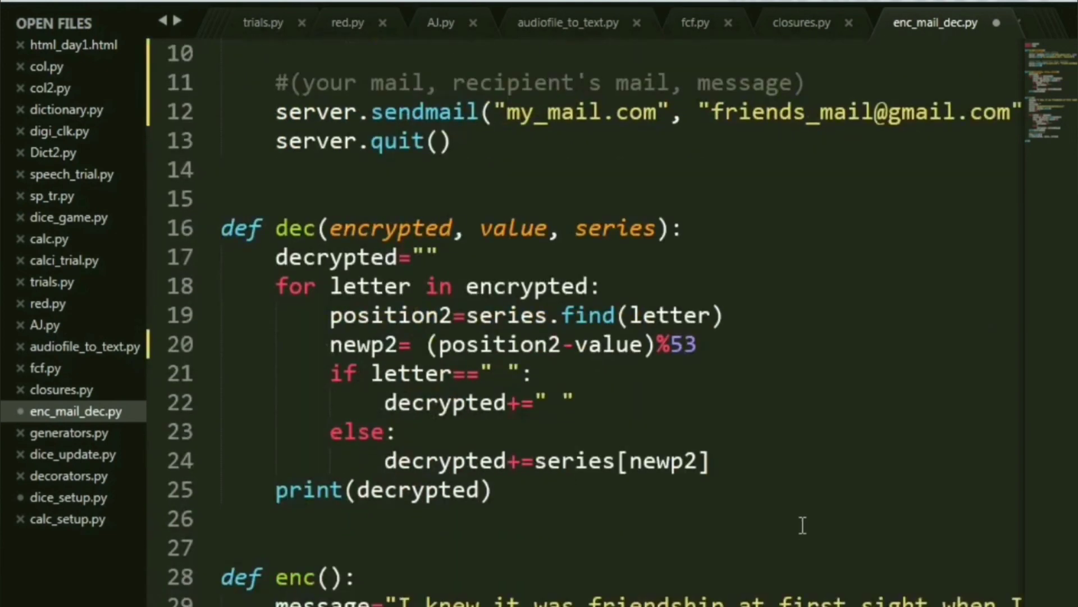
Build the script and enlarge the output panel to read encrypted and decrypted text
scroll("down", 3)
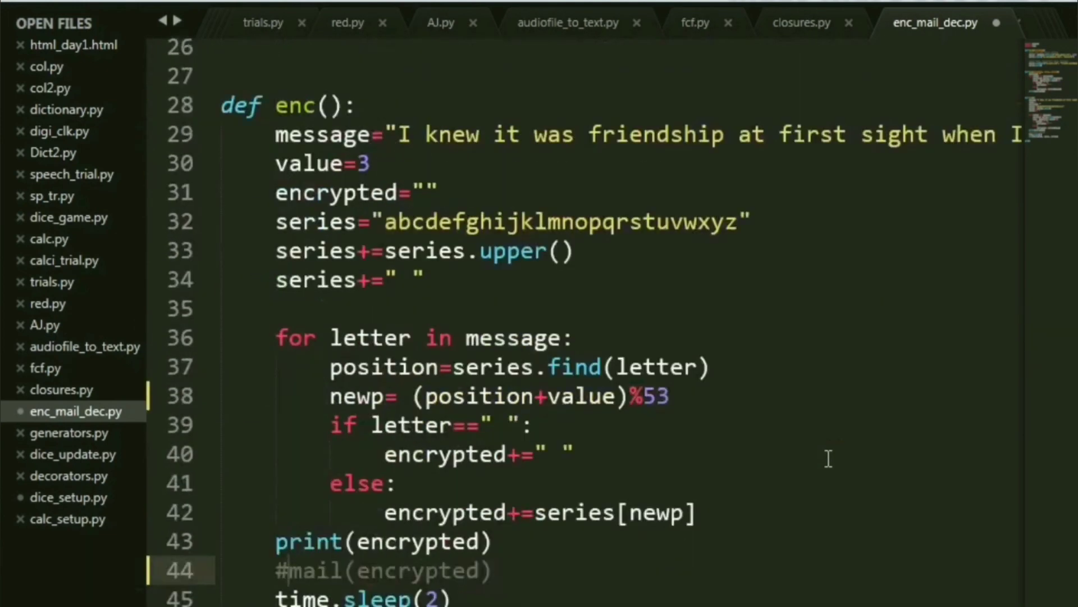
scroll("down", 3)
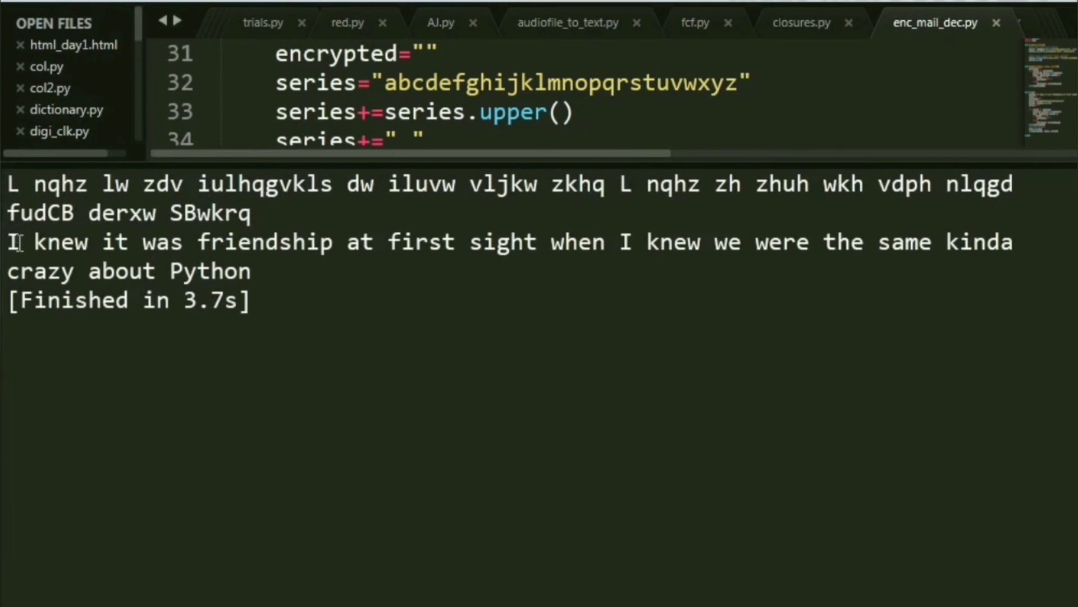
left_click_drag(10, 241, 251, 270)
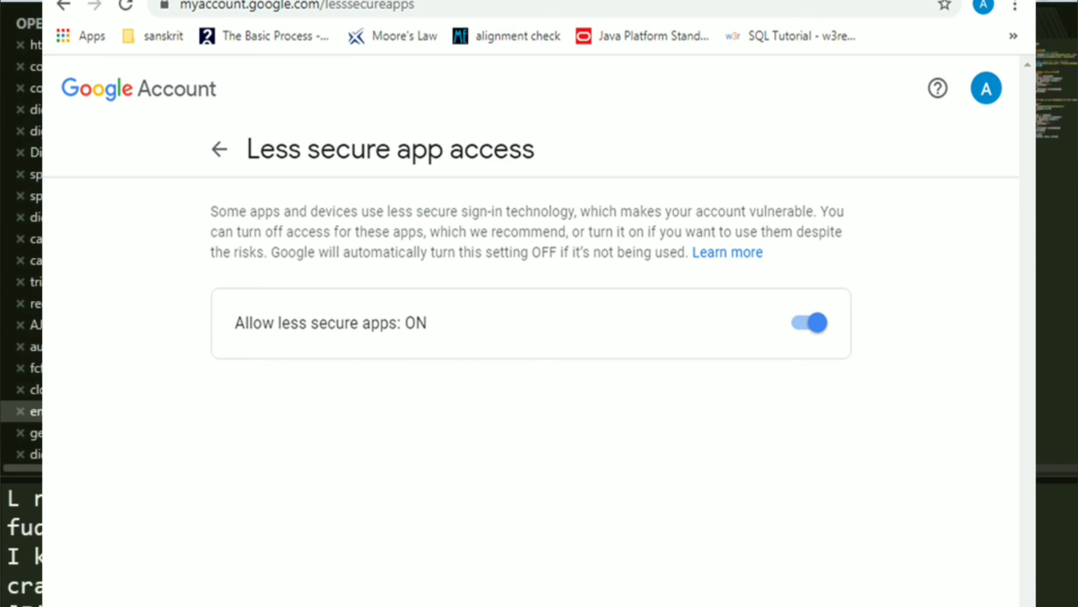
Switch the Allow less secure apps toggle OFF
left_click(807, 322)
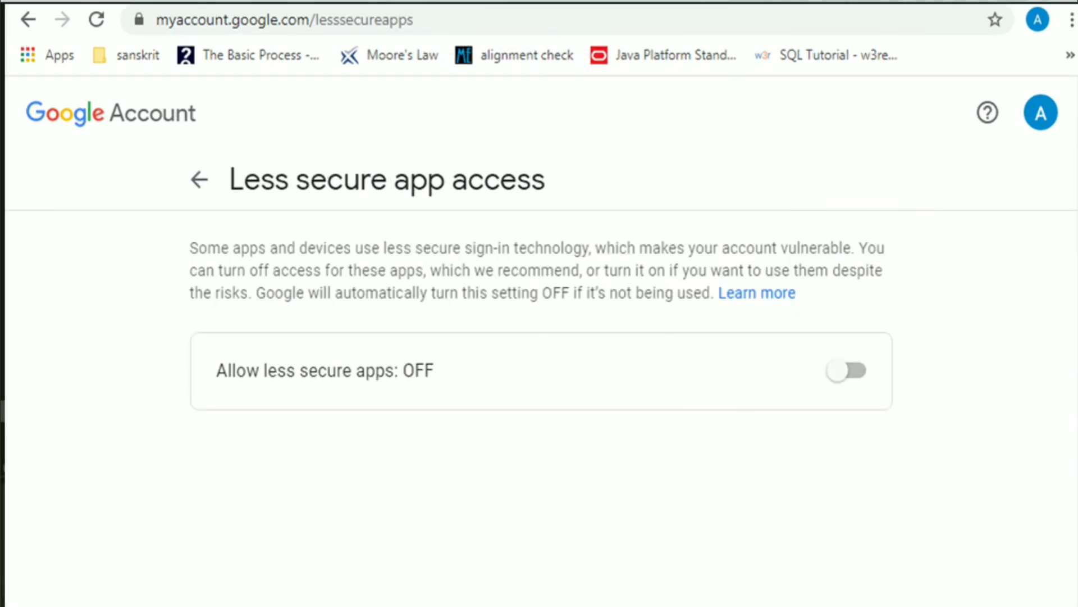